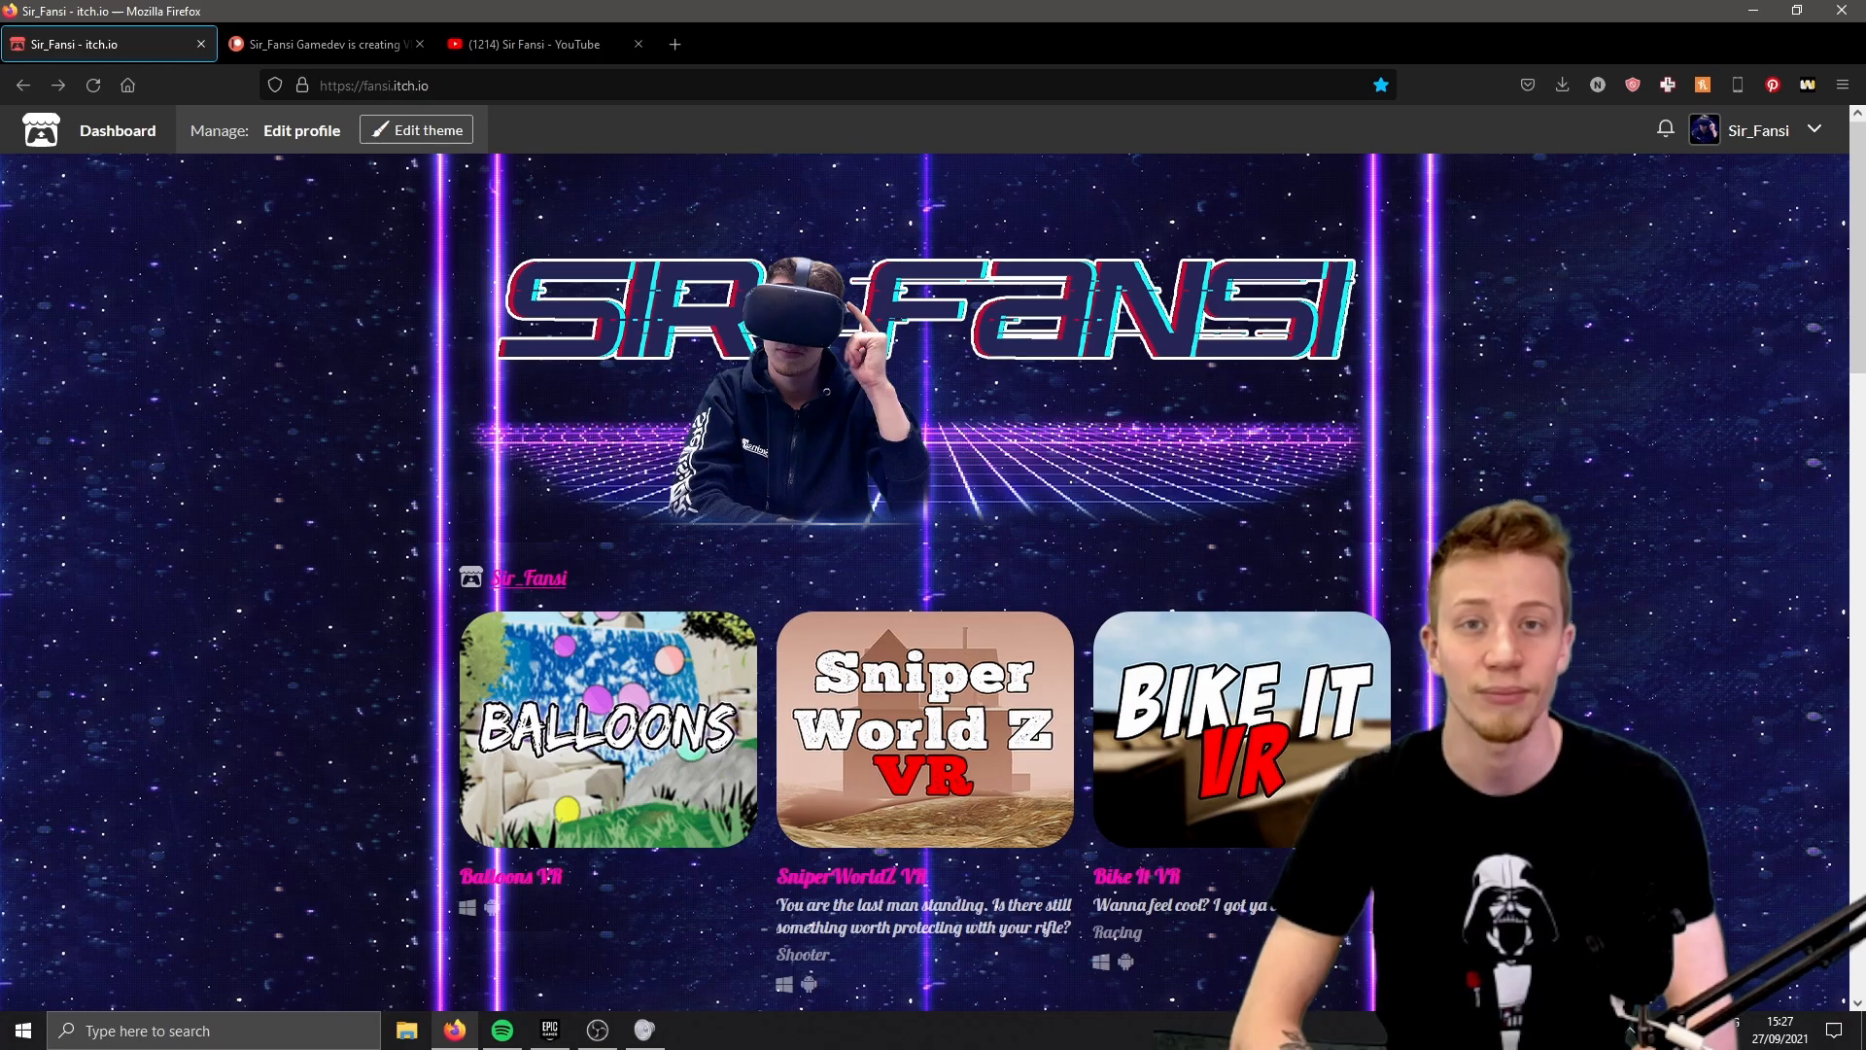
- Scroll through the Sir_Fansi itch.io profile's VR game listings
scroll("down", 3)
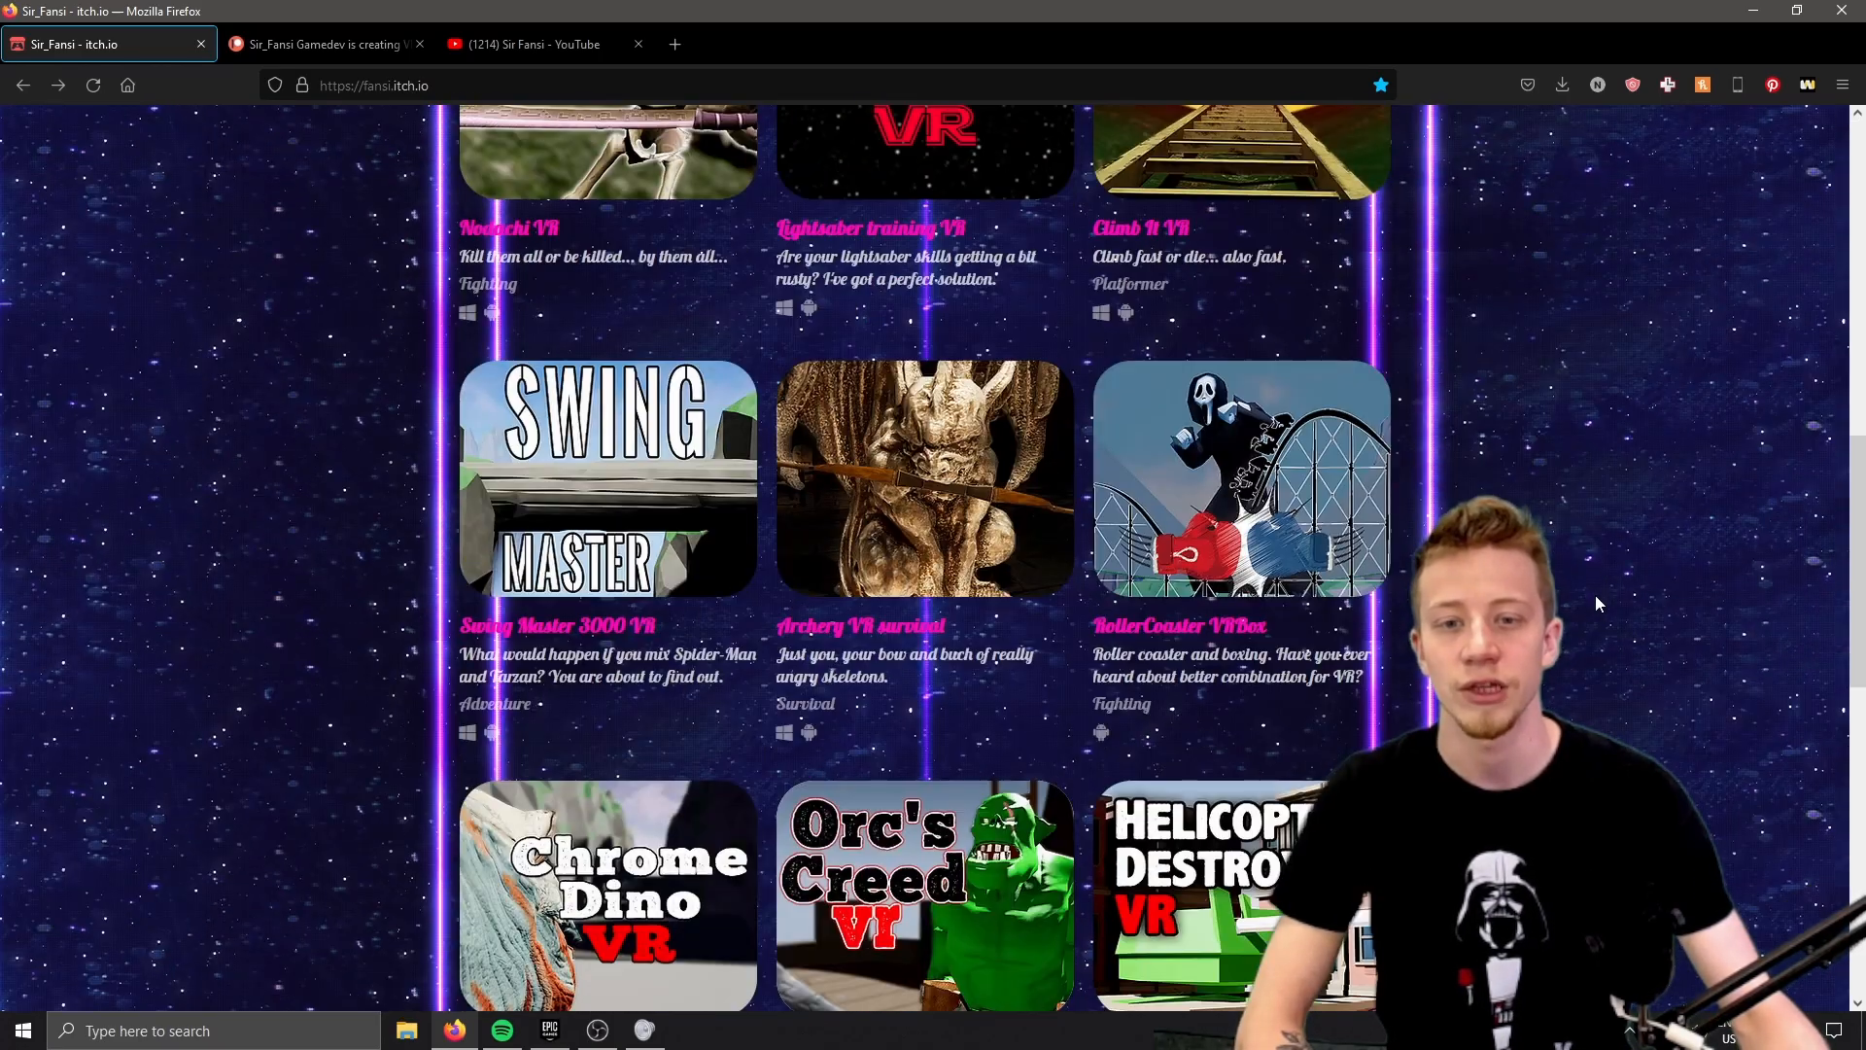
scroll("up", 3)
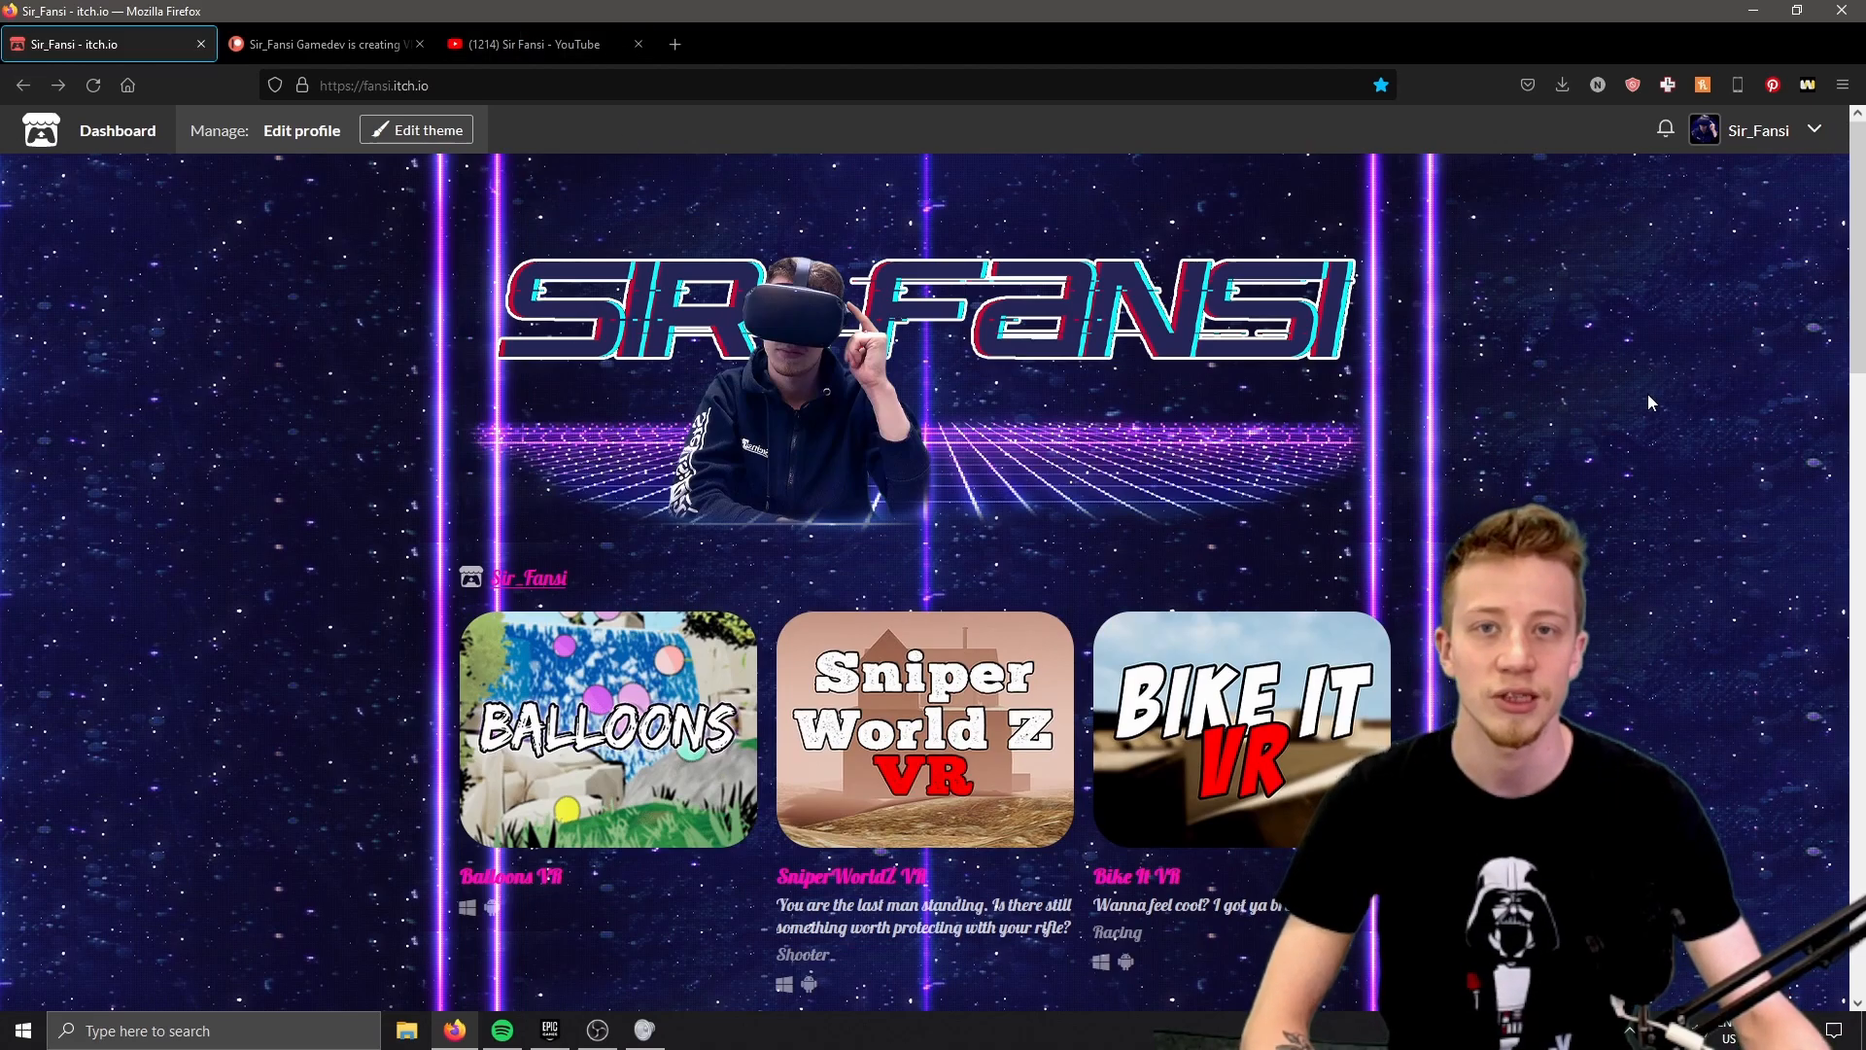
scroll("down", 3)
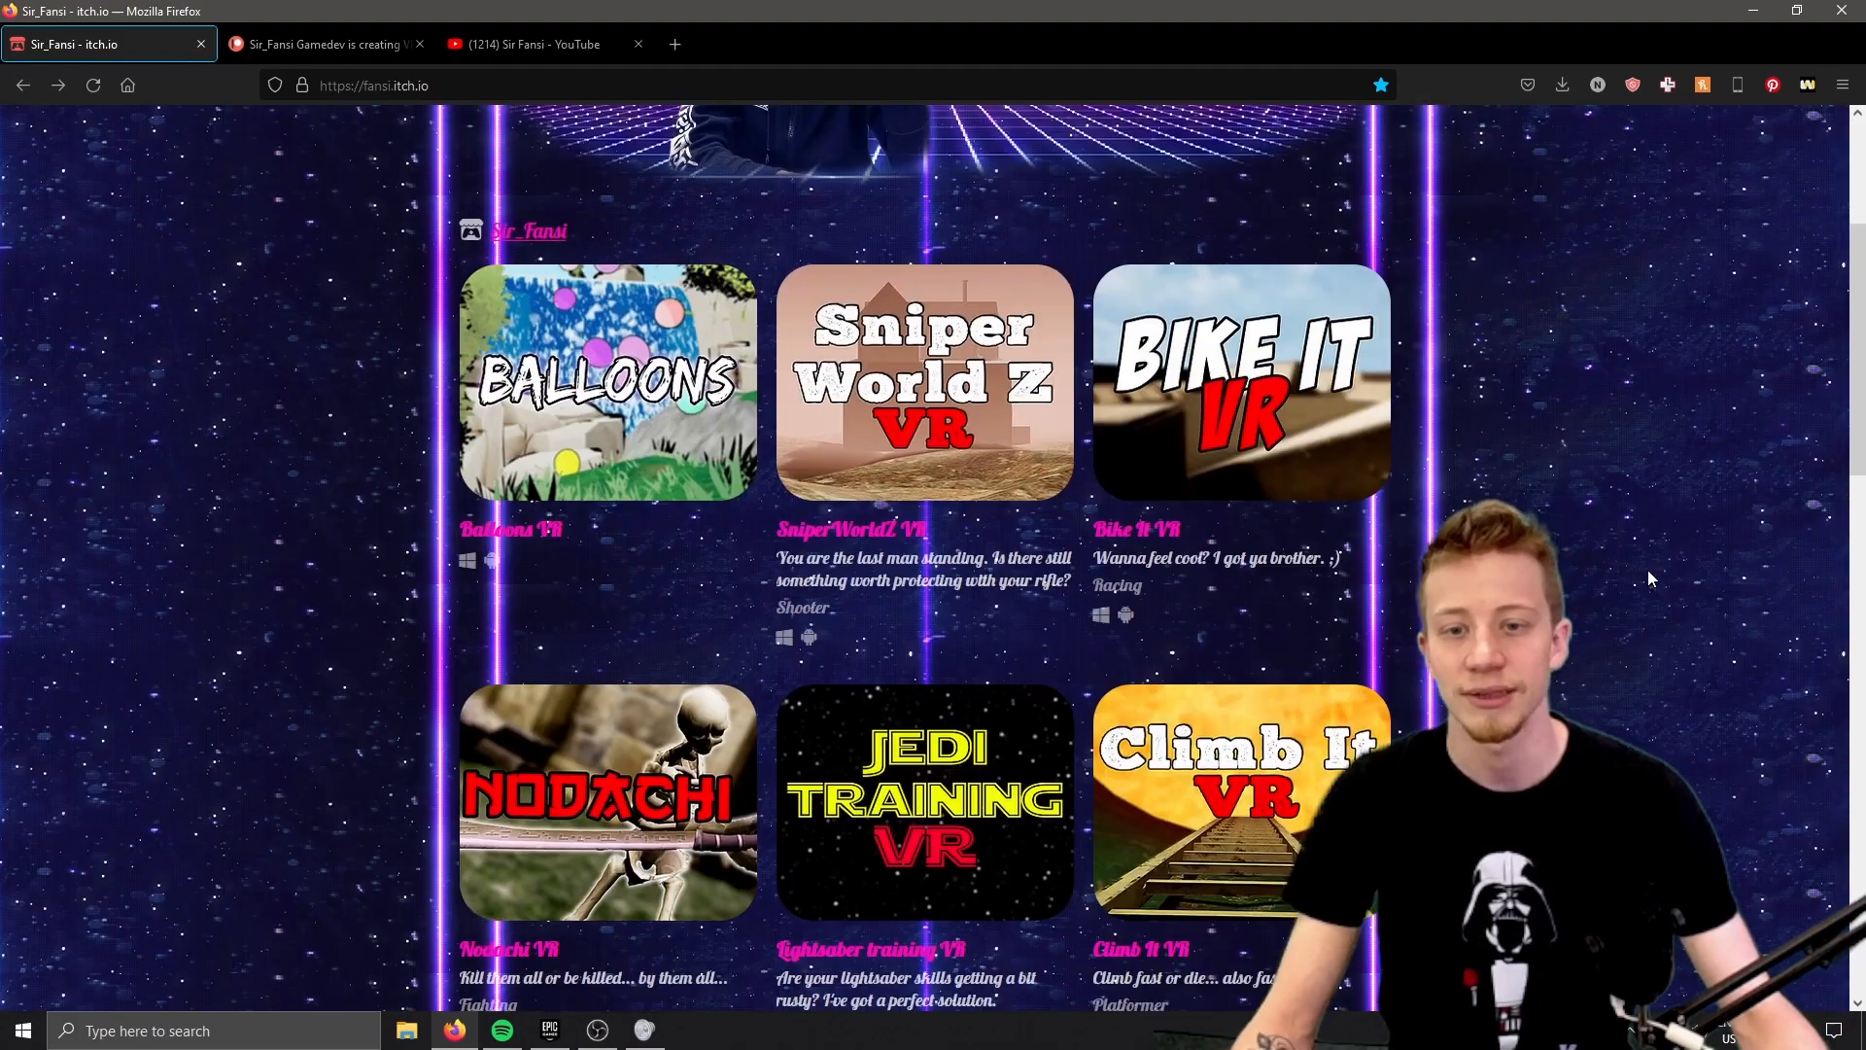
scroll("down", 3)
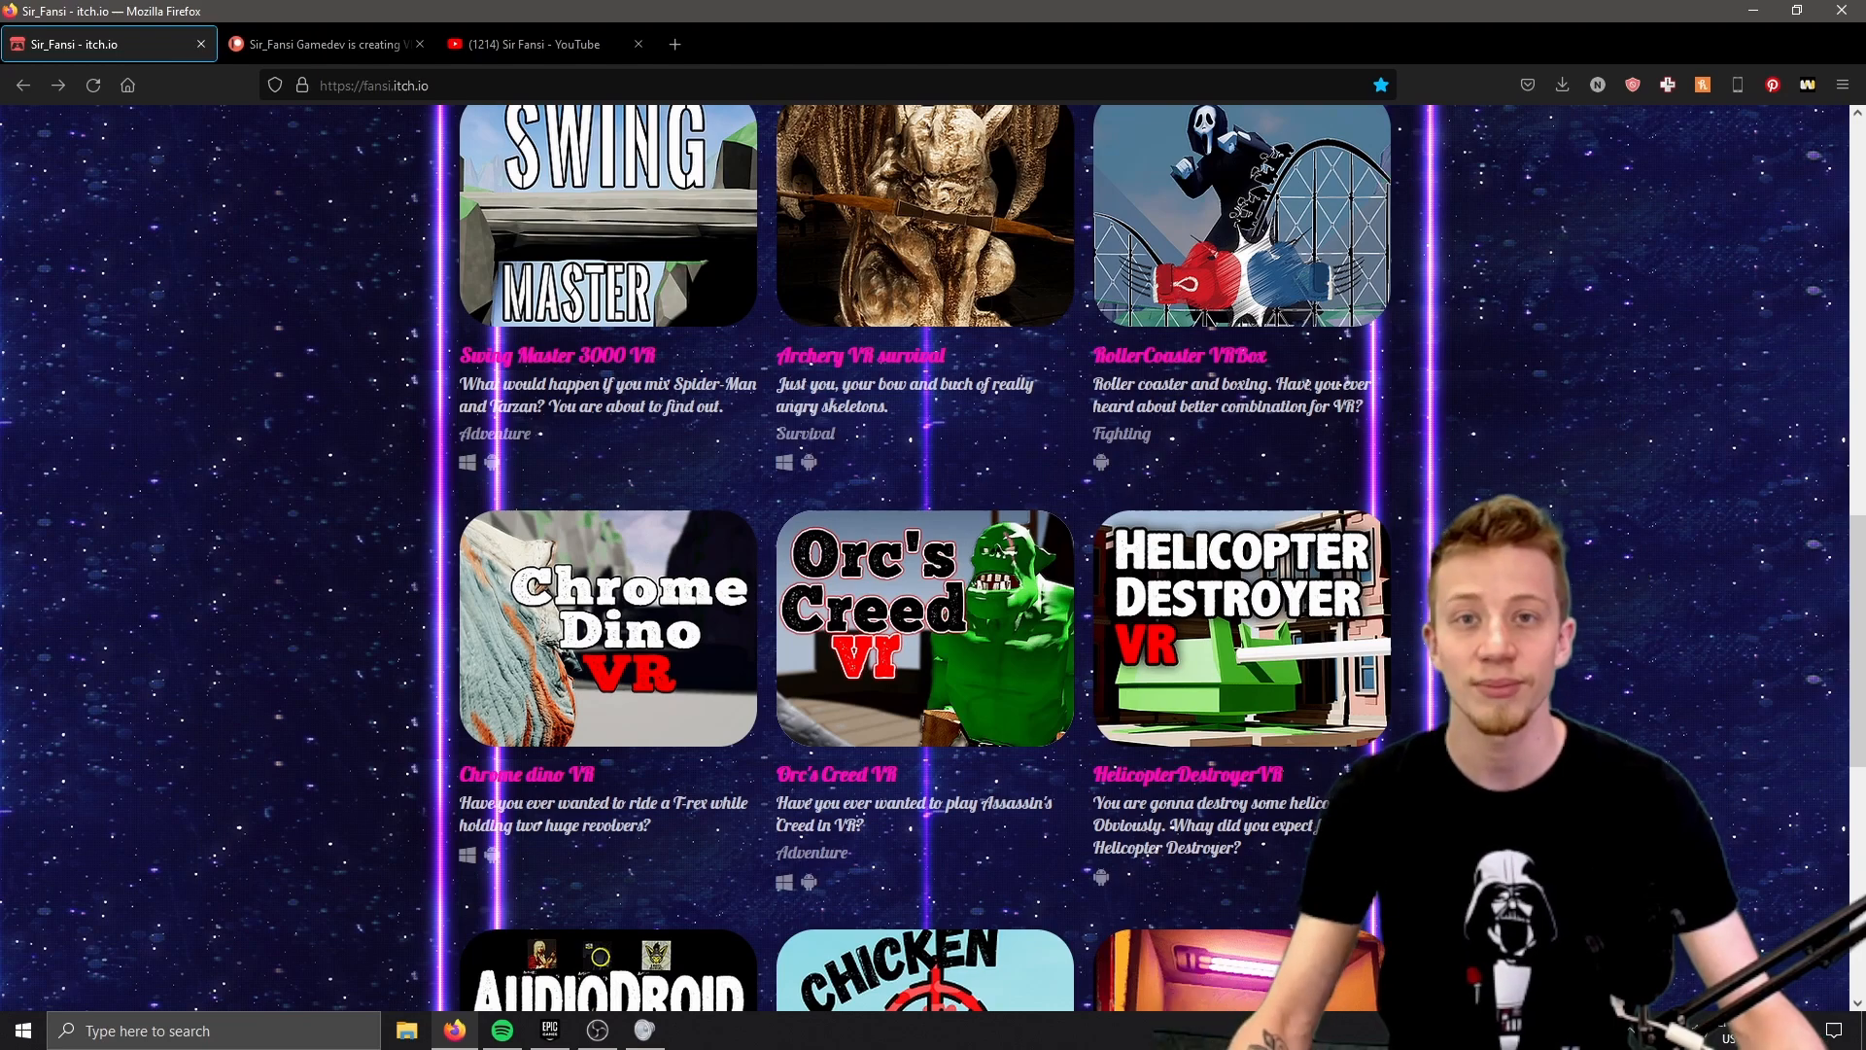
scroll("down", 3)
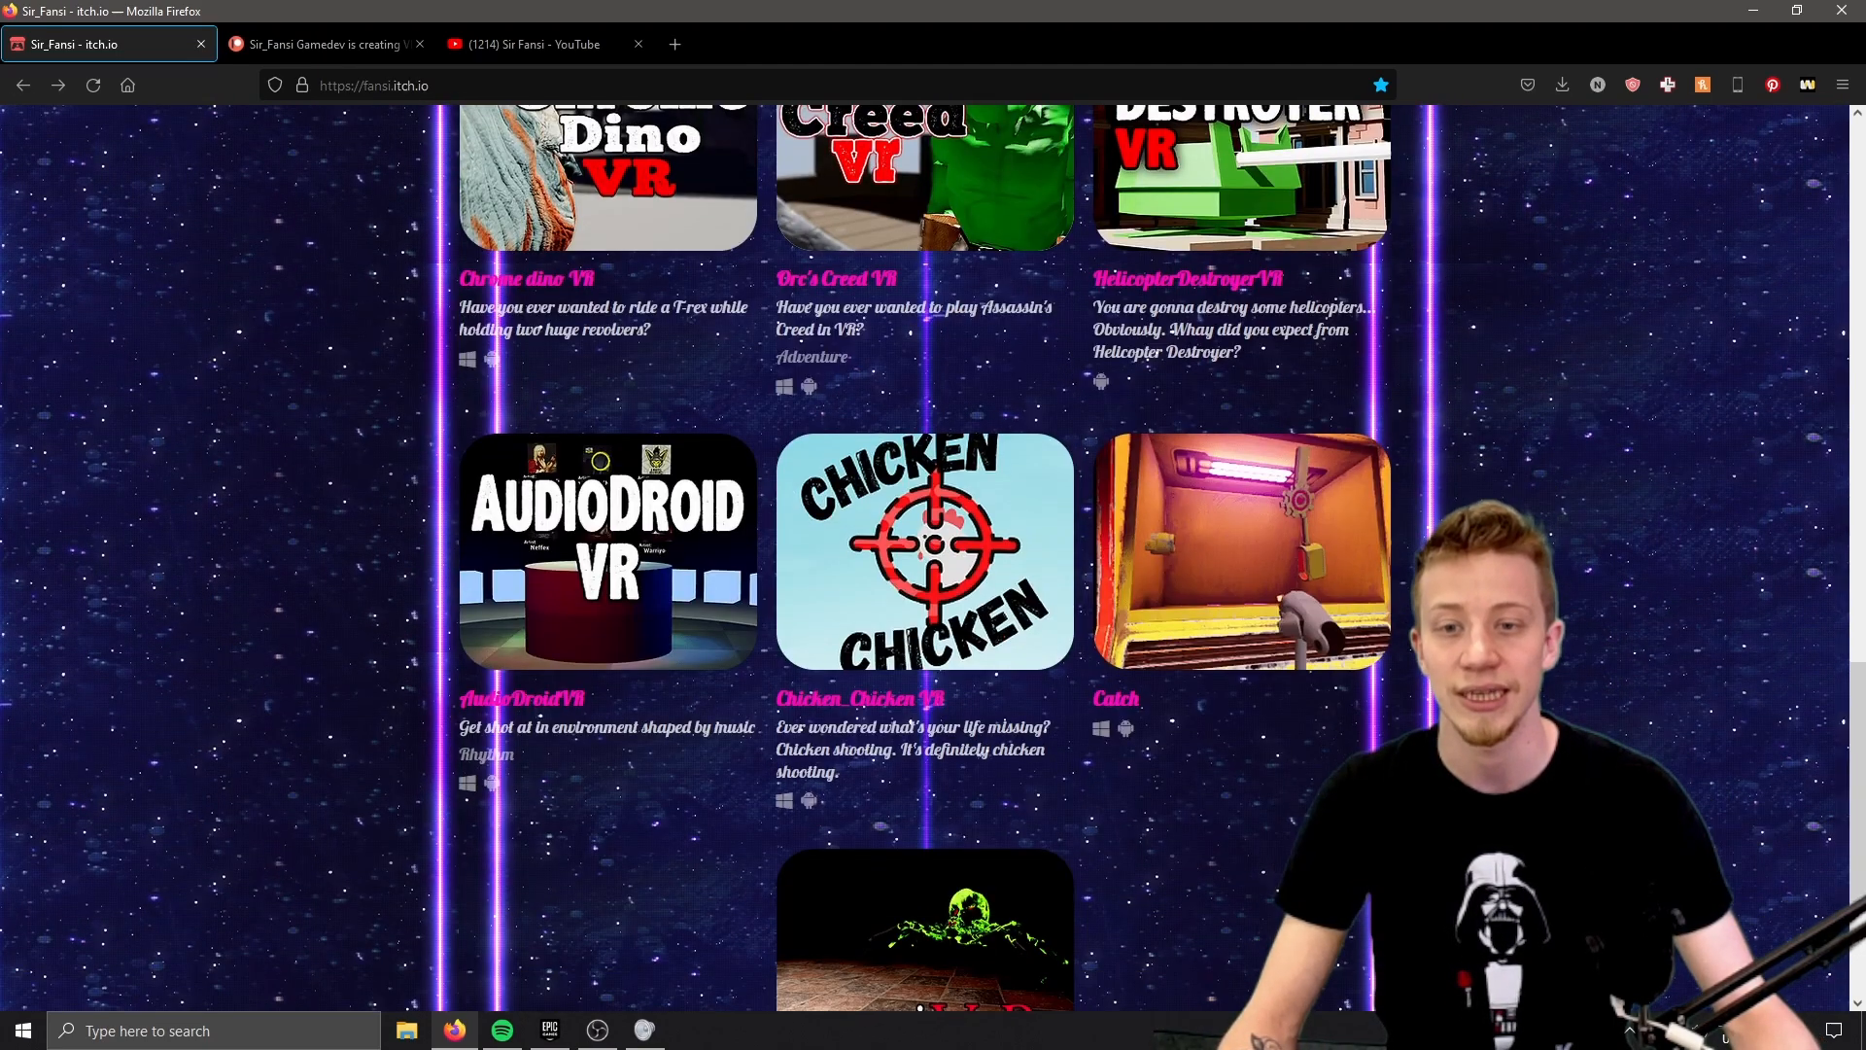
scroll("up", 3)
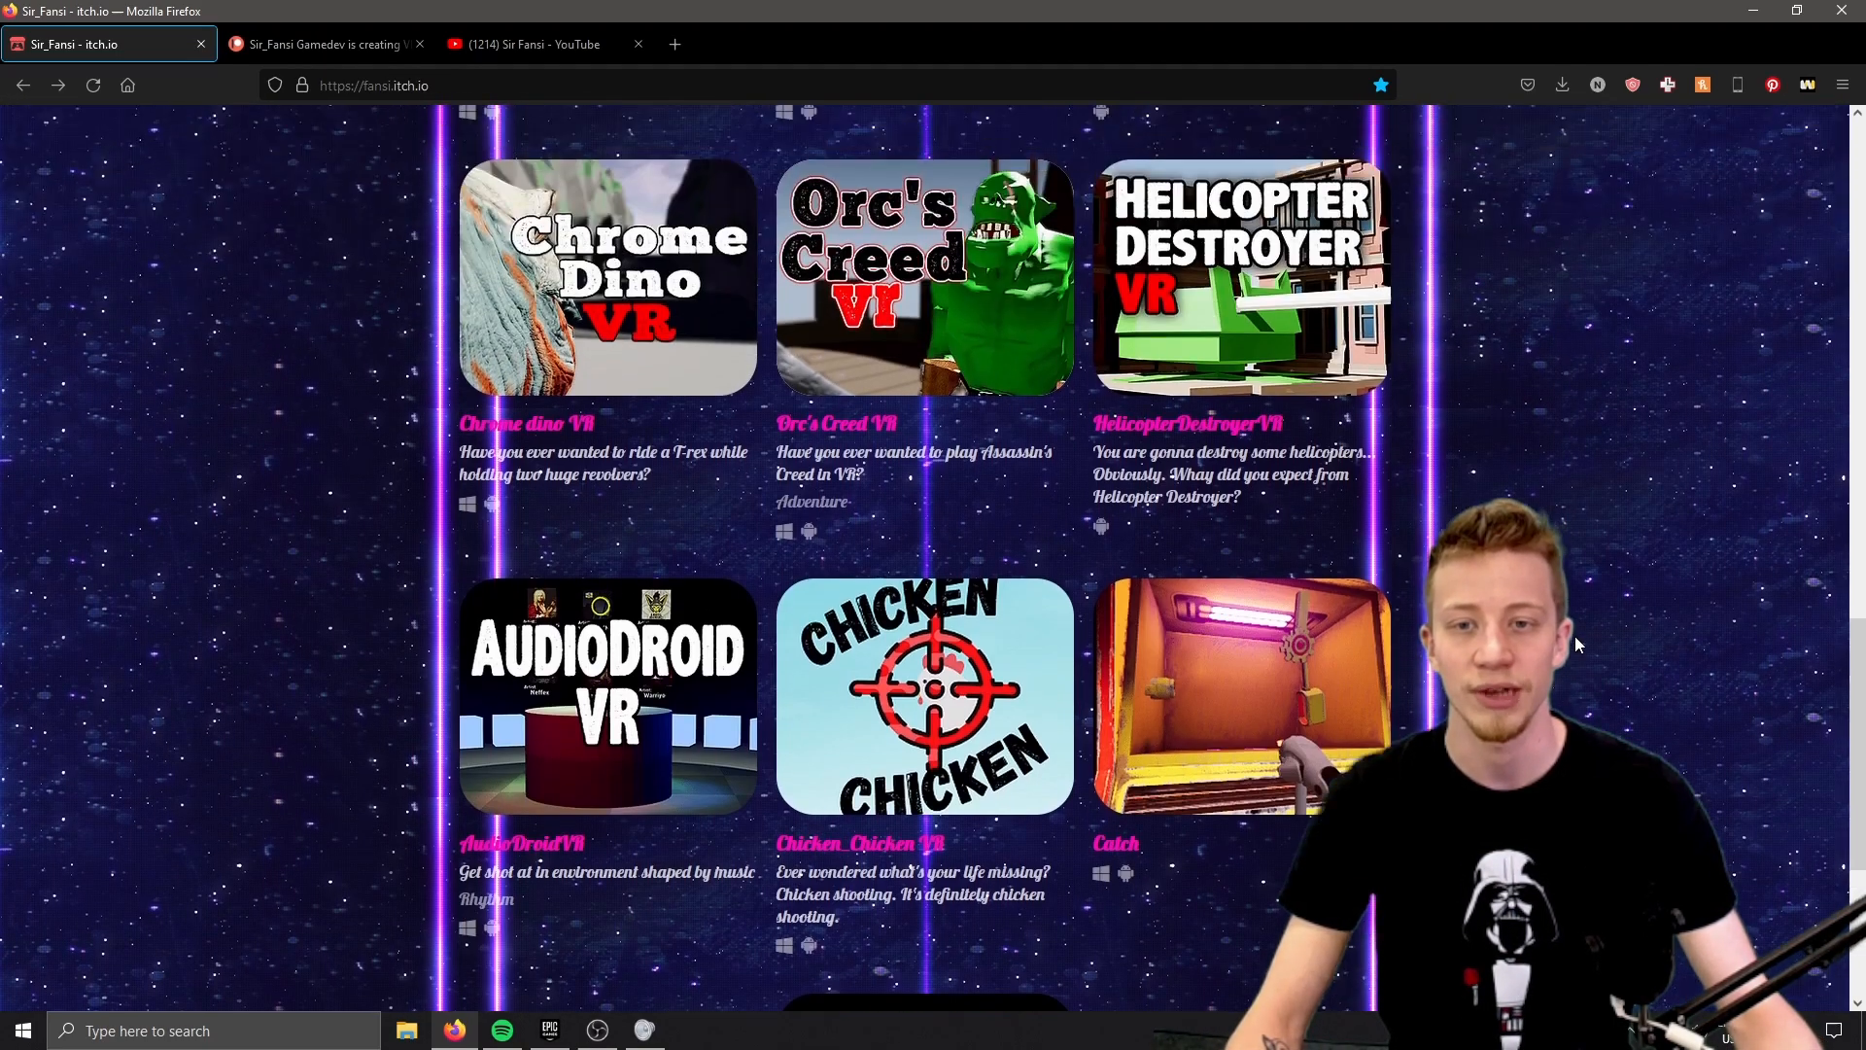
scroll("down", 3)
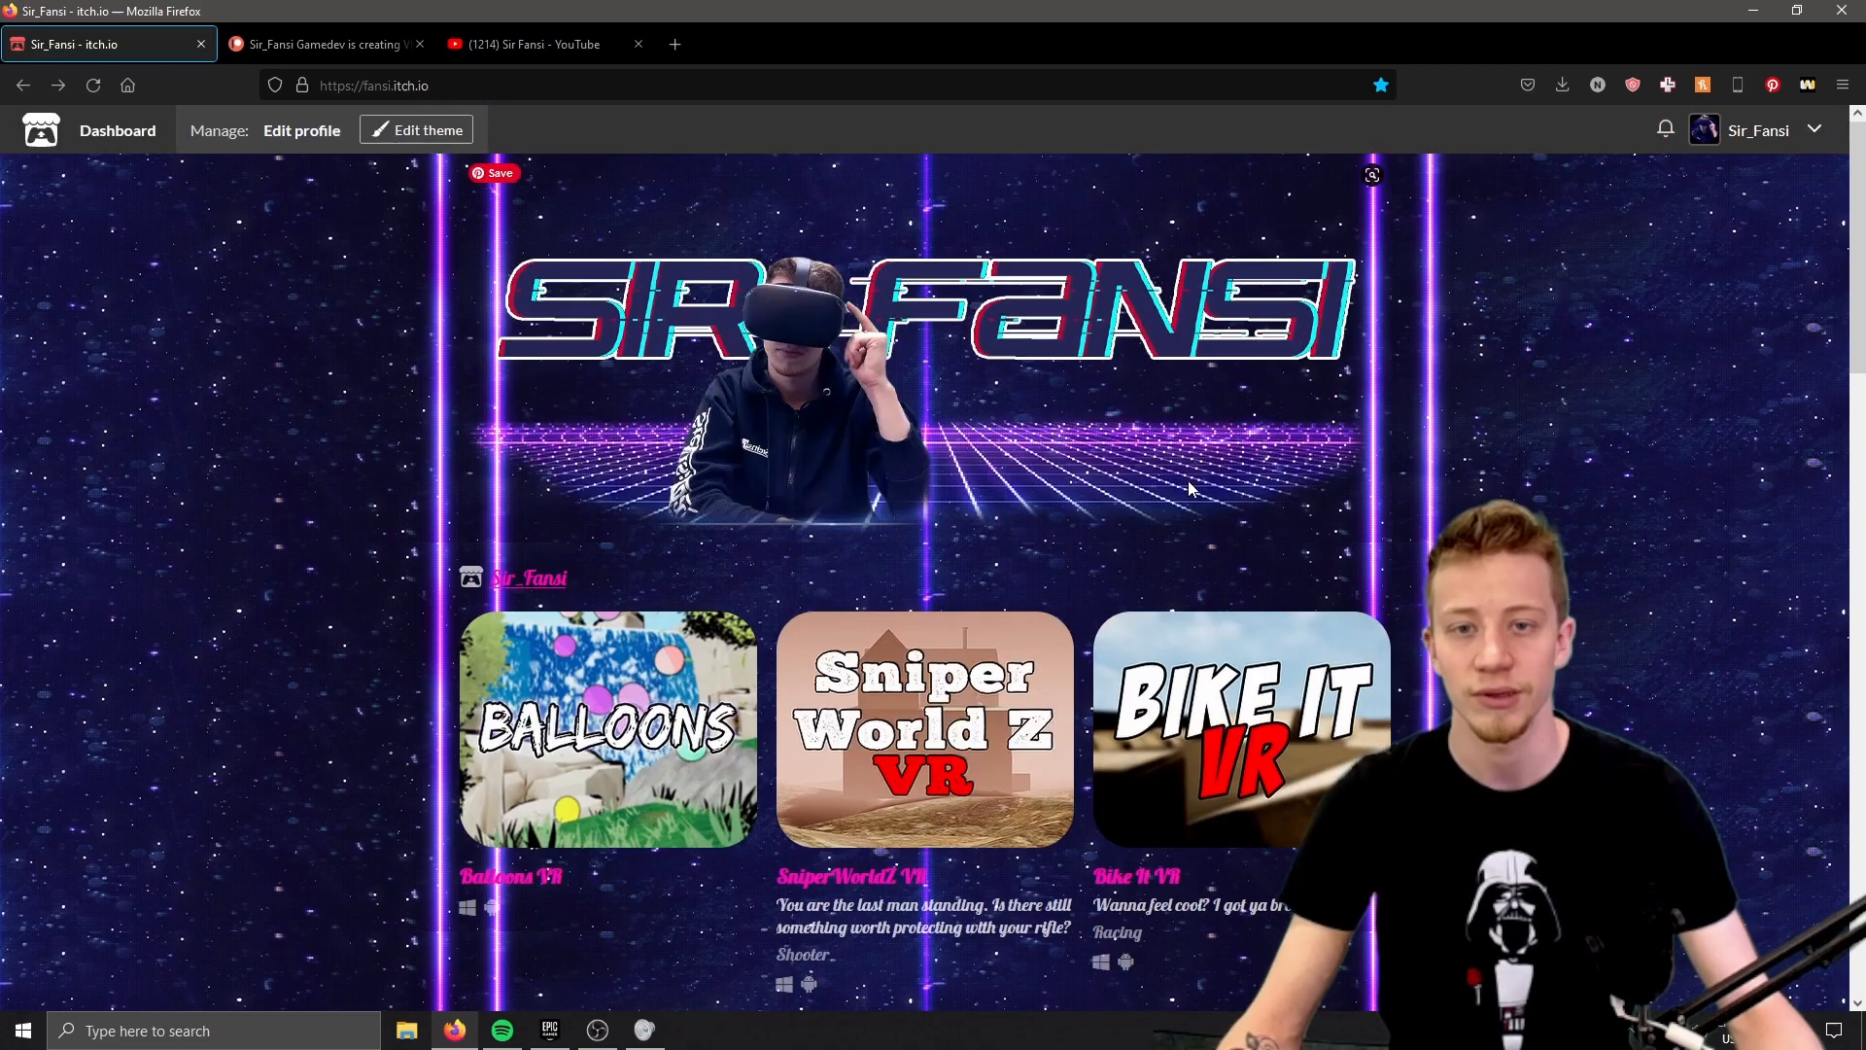
mouse_move(1476, 468)
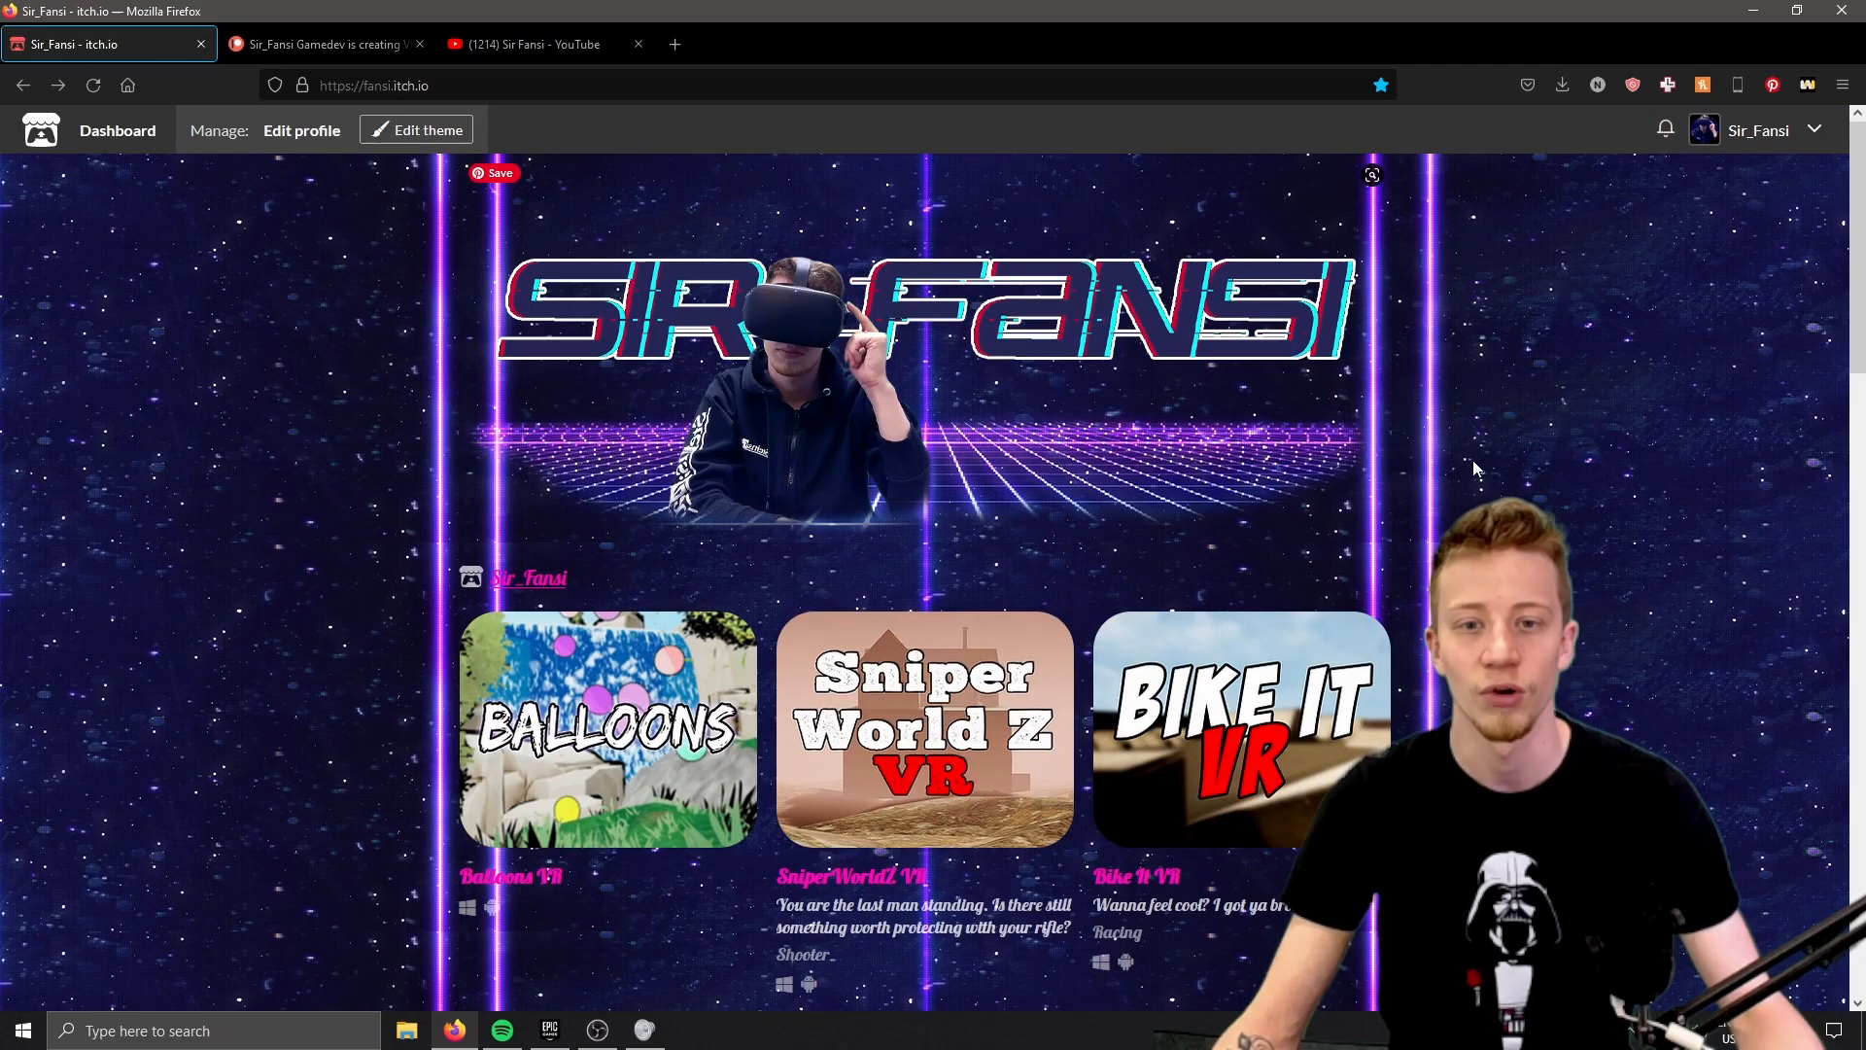
mouse_move(1439, 513)
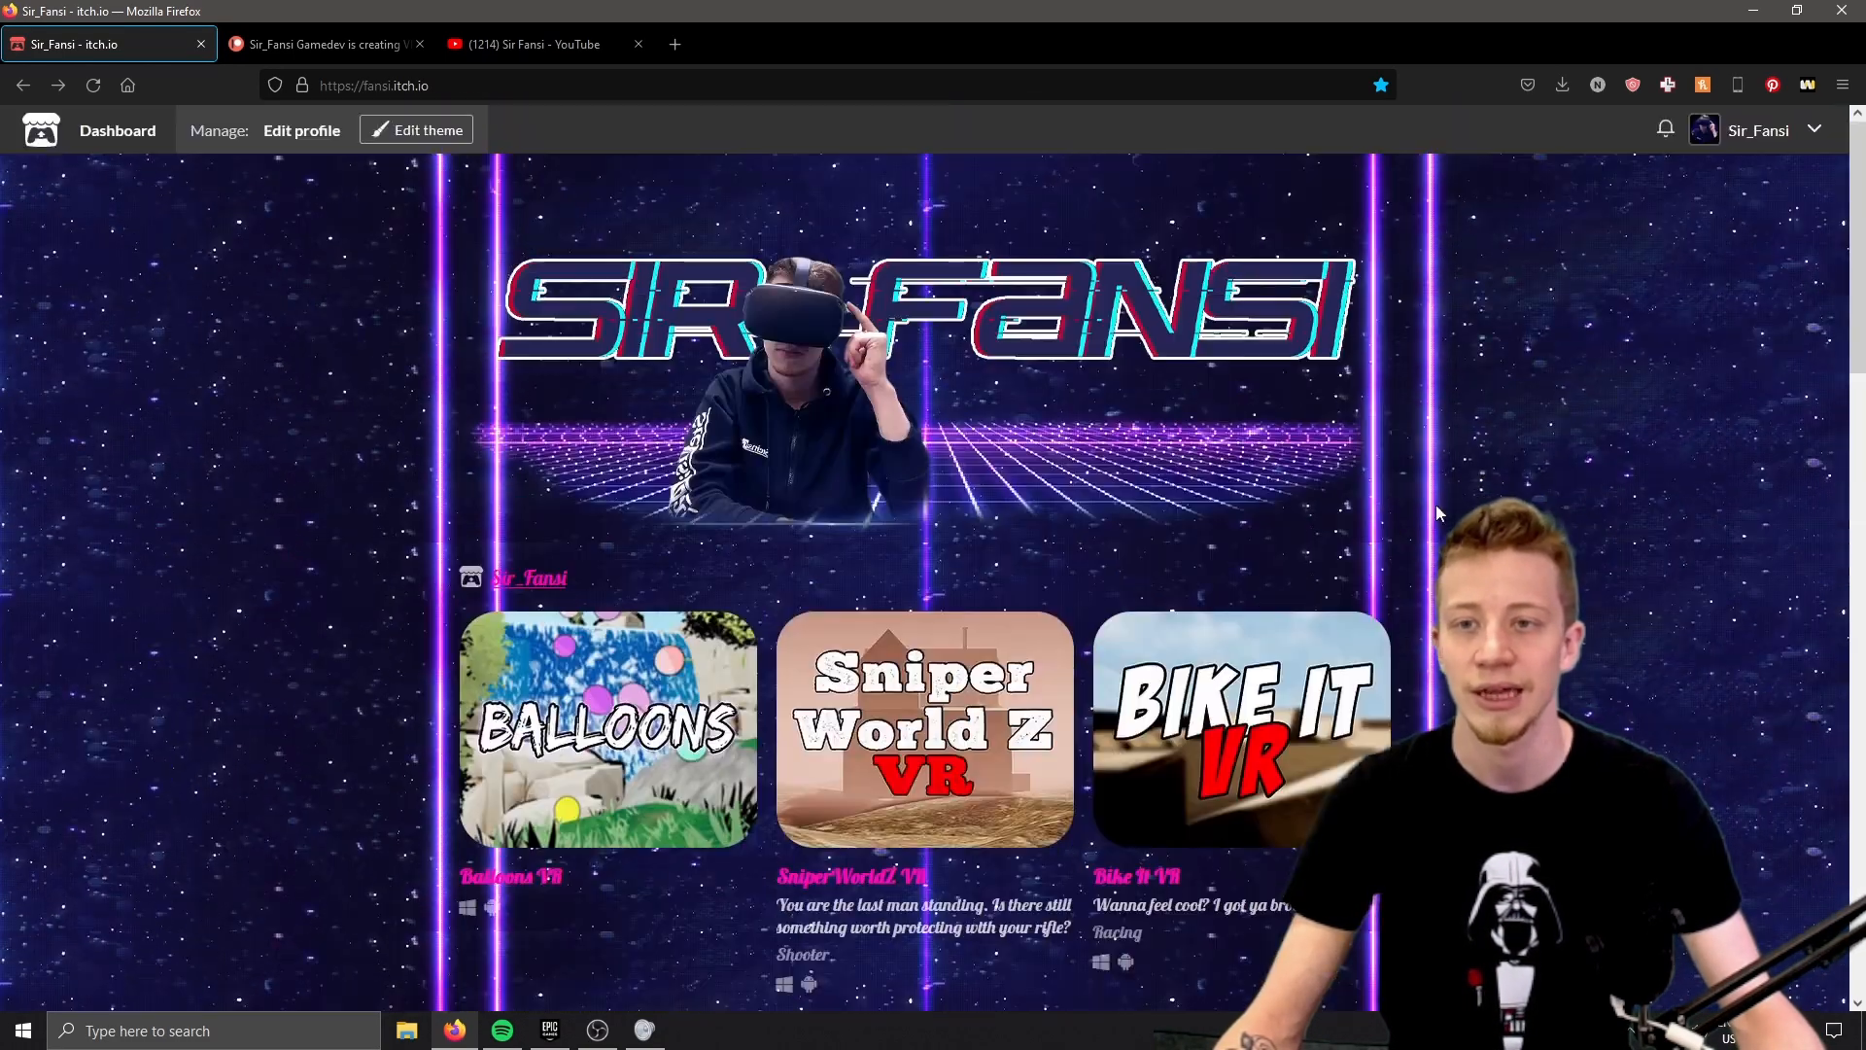
- Finish browsing the game list and switch to the Sir_Fansi Gamedev Patreon page
scroll("down", 3)
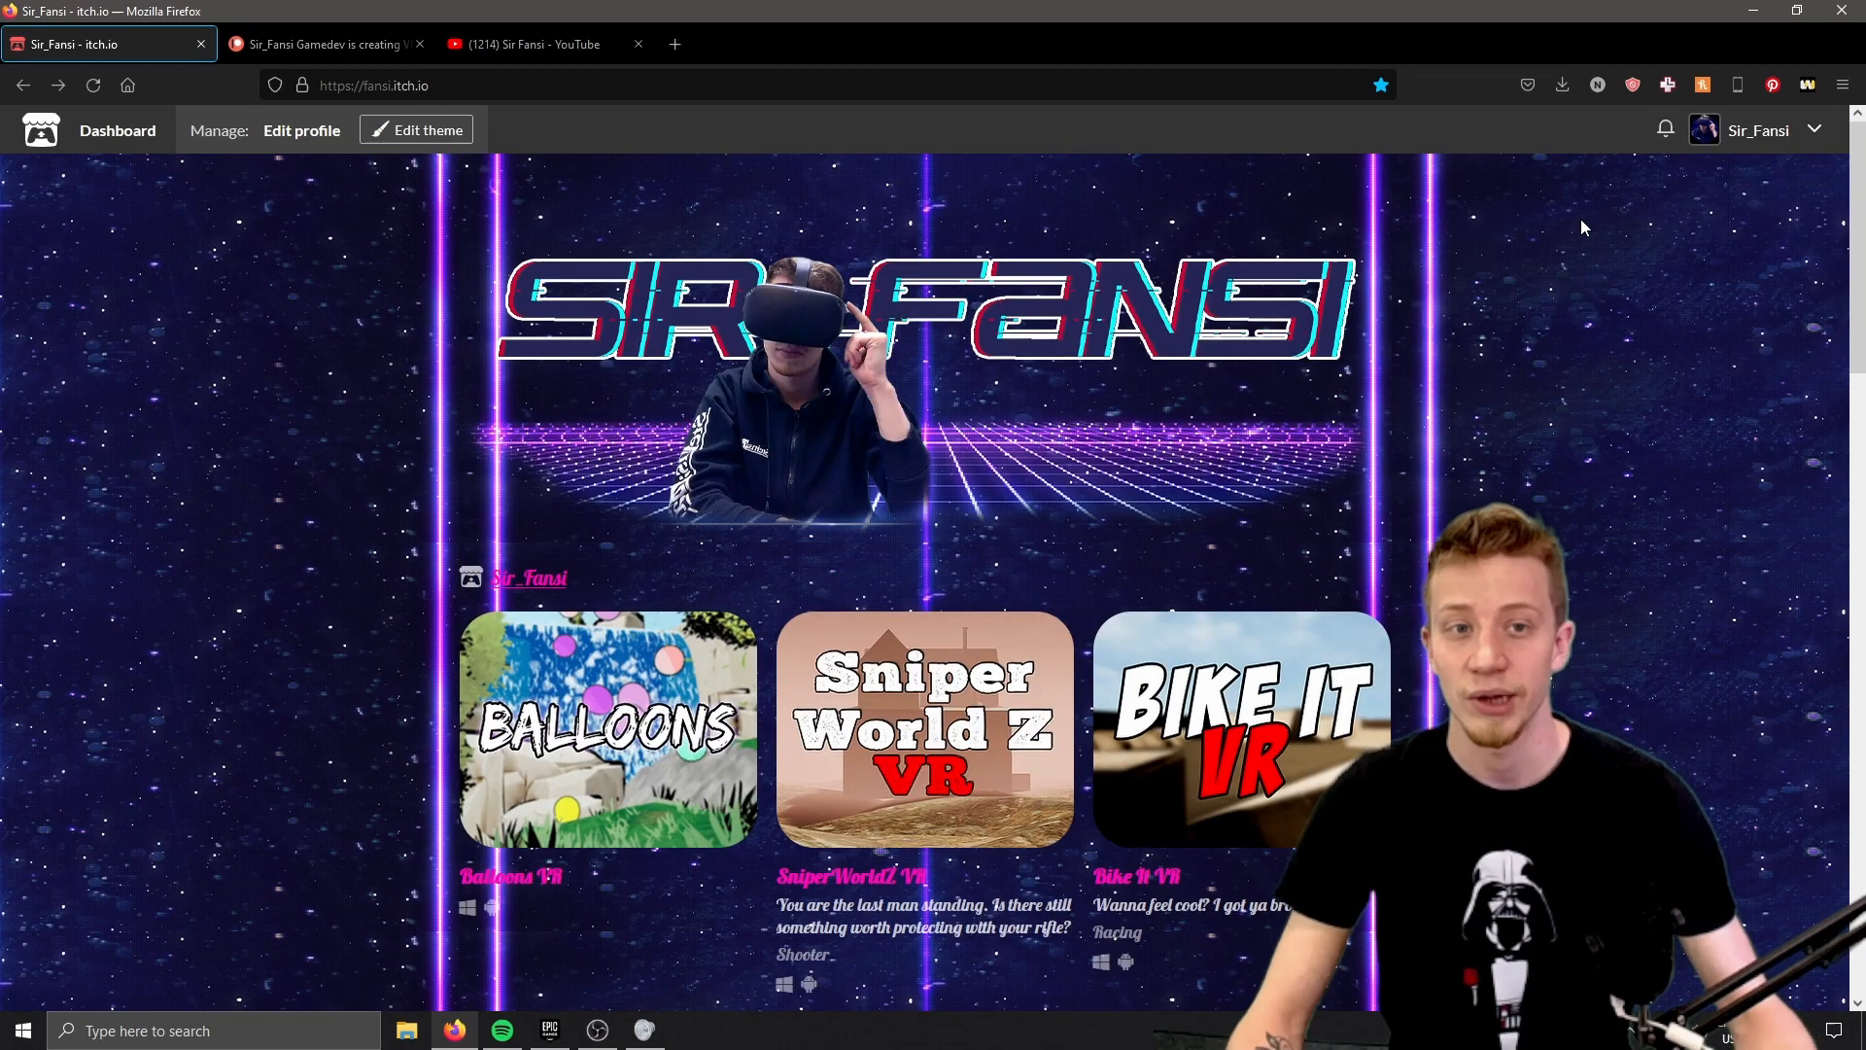
scroll("down", 3)
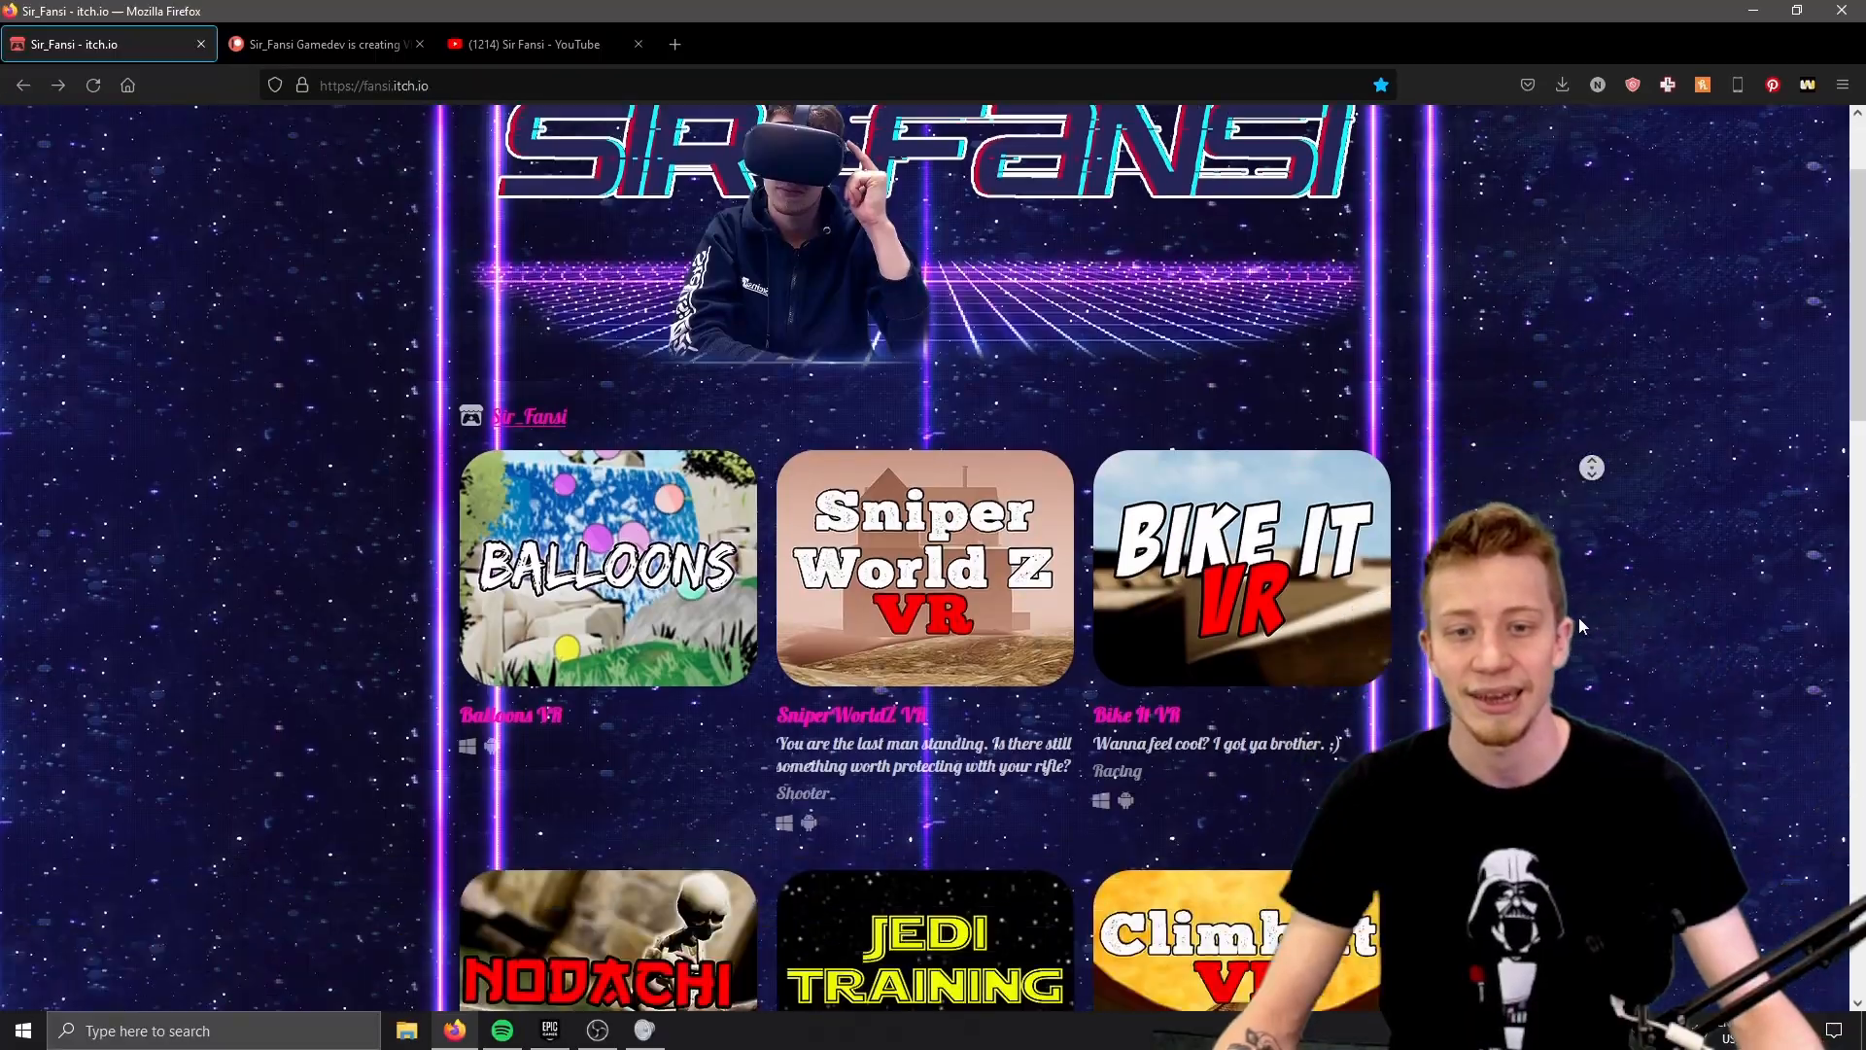
scroll("down", 3)
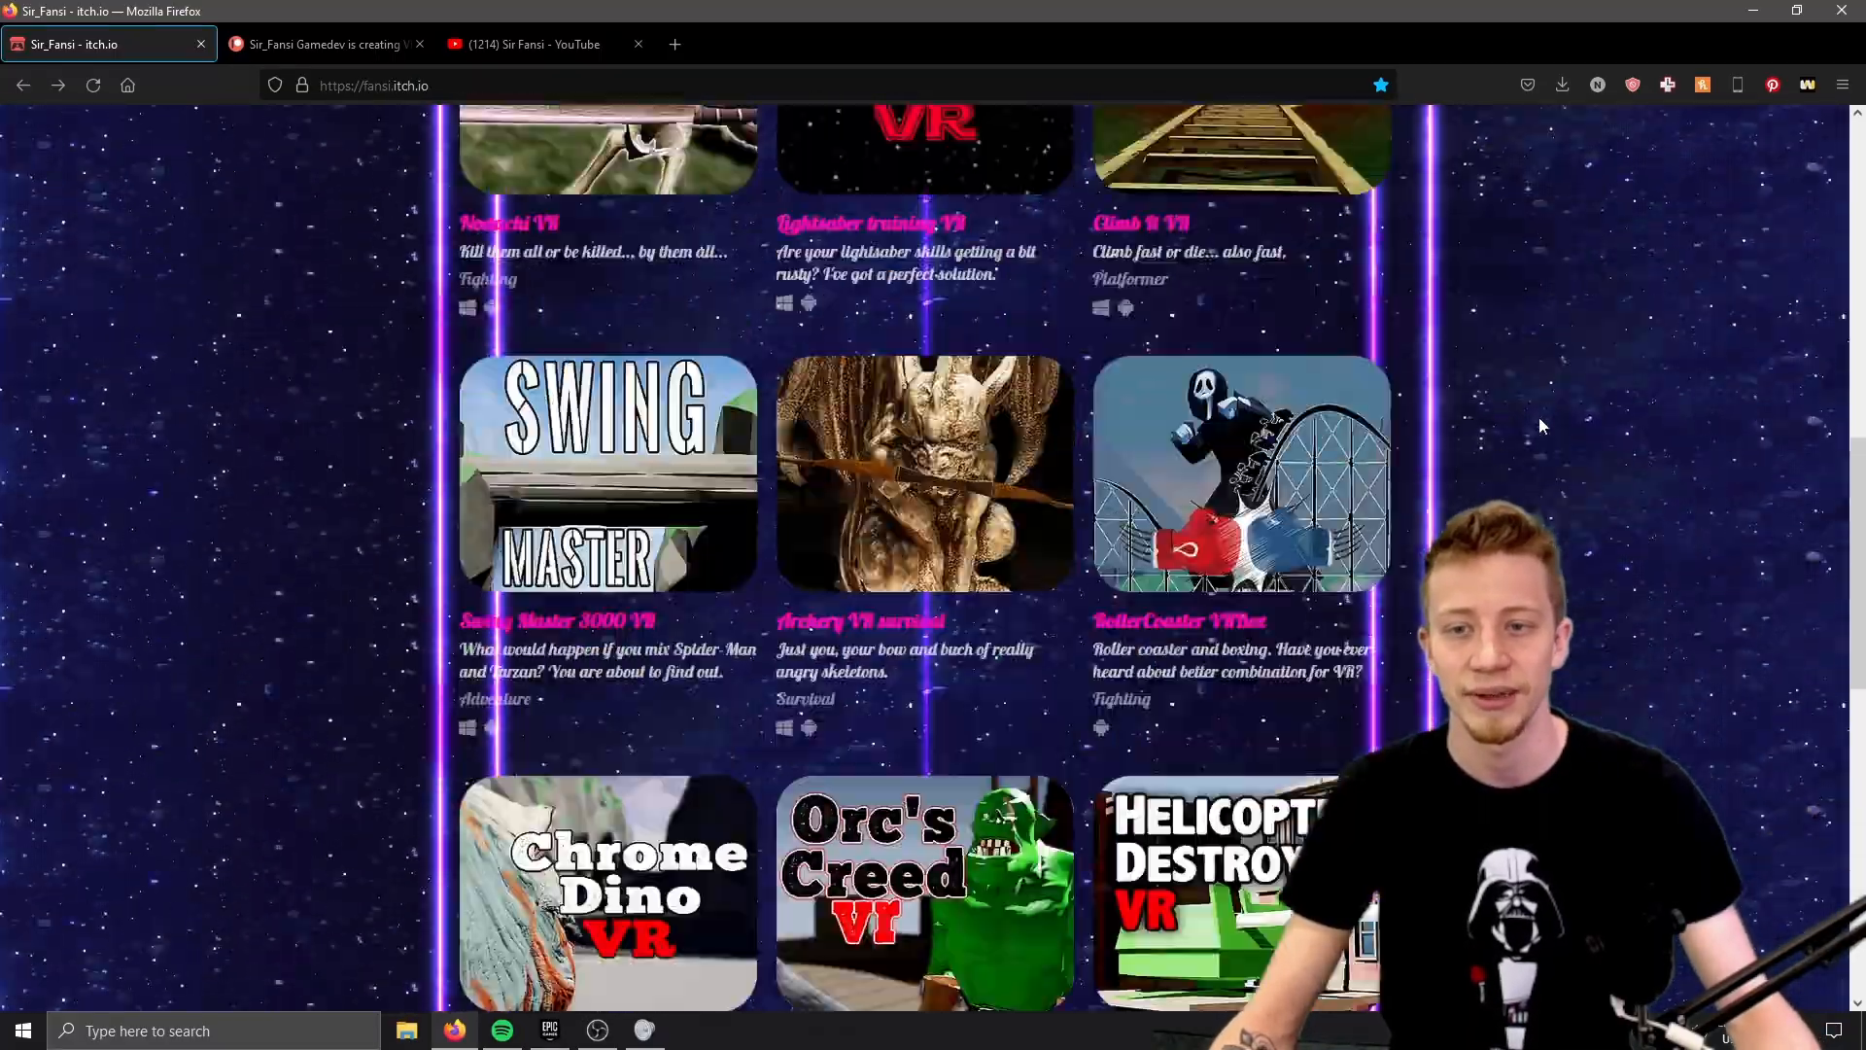
scroll("up", 3)
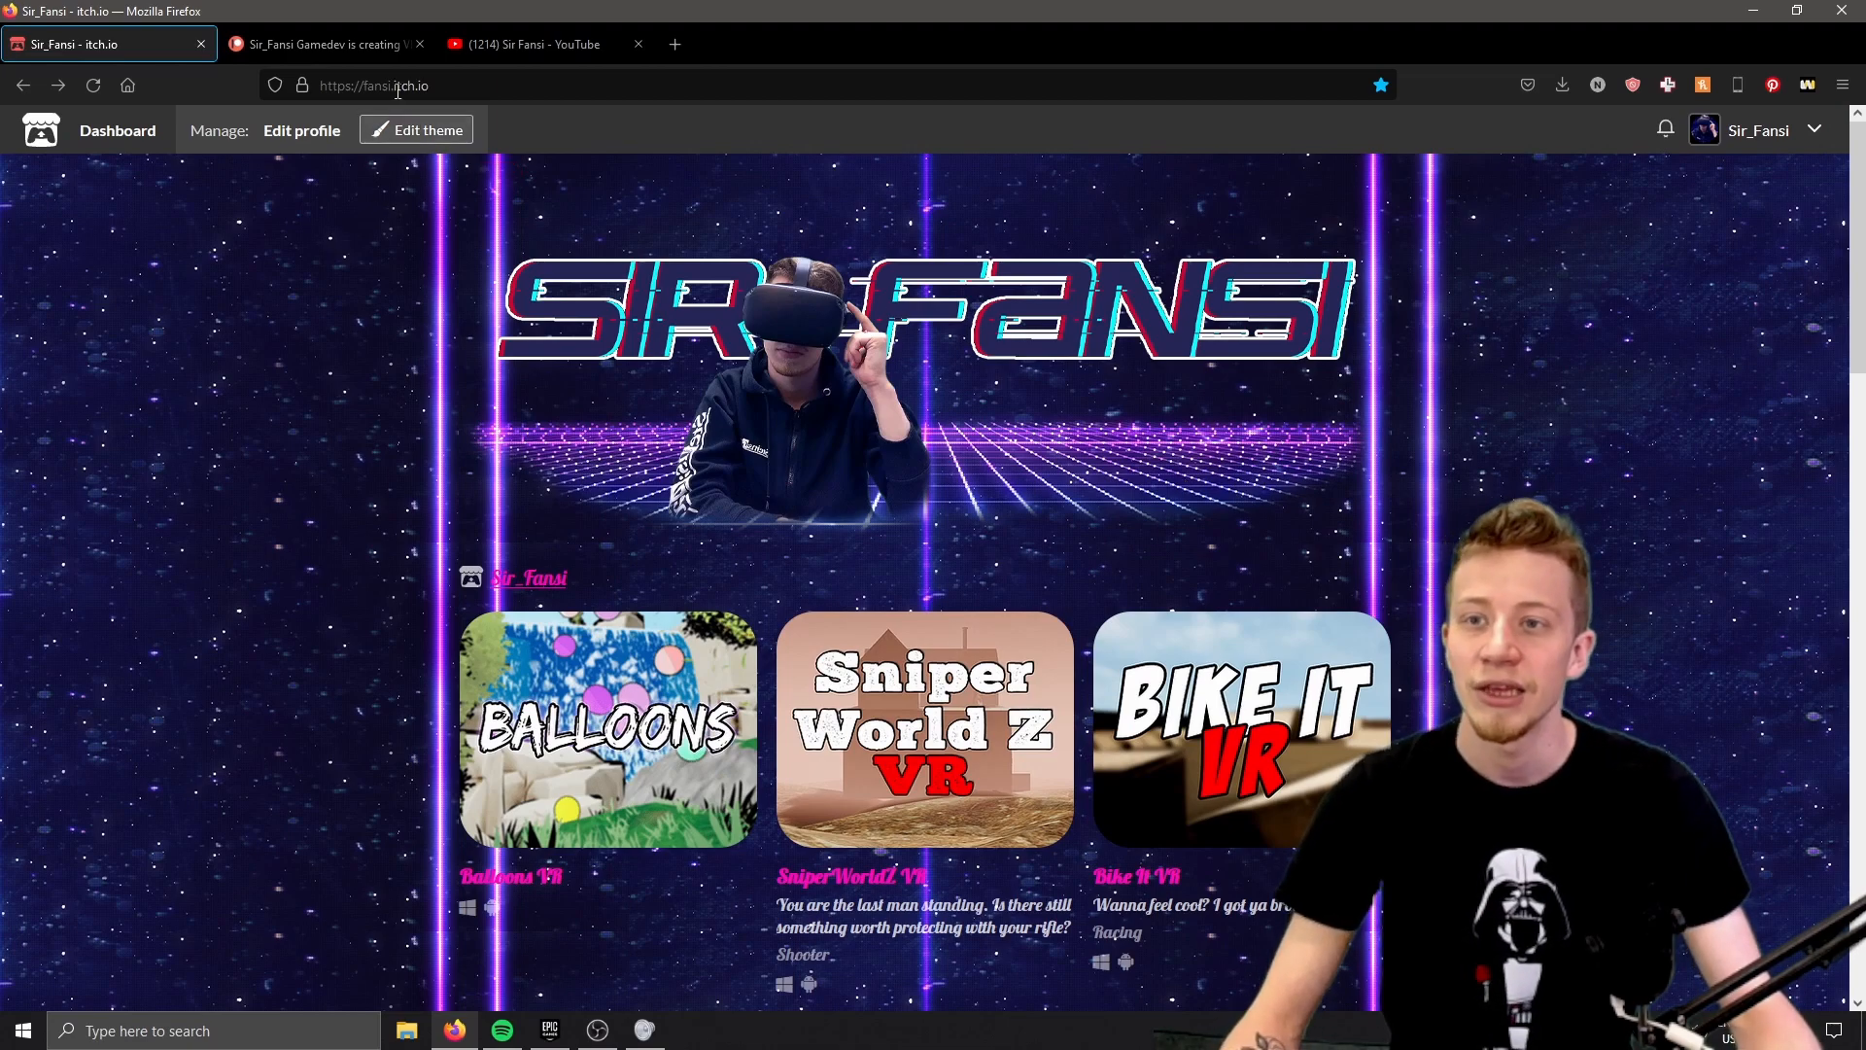
left_click(331, 43)
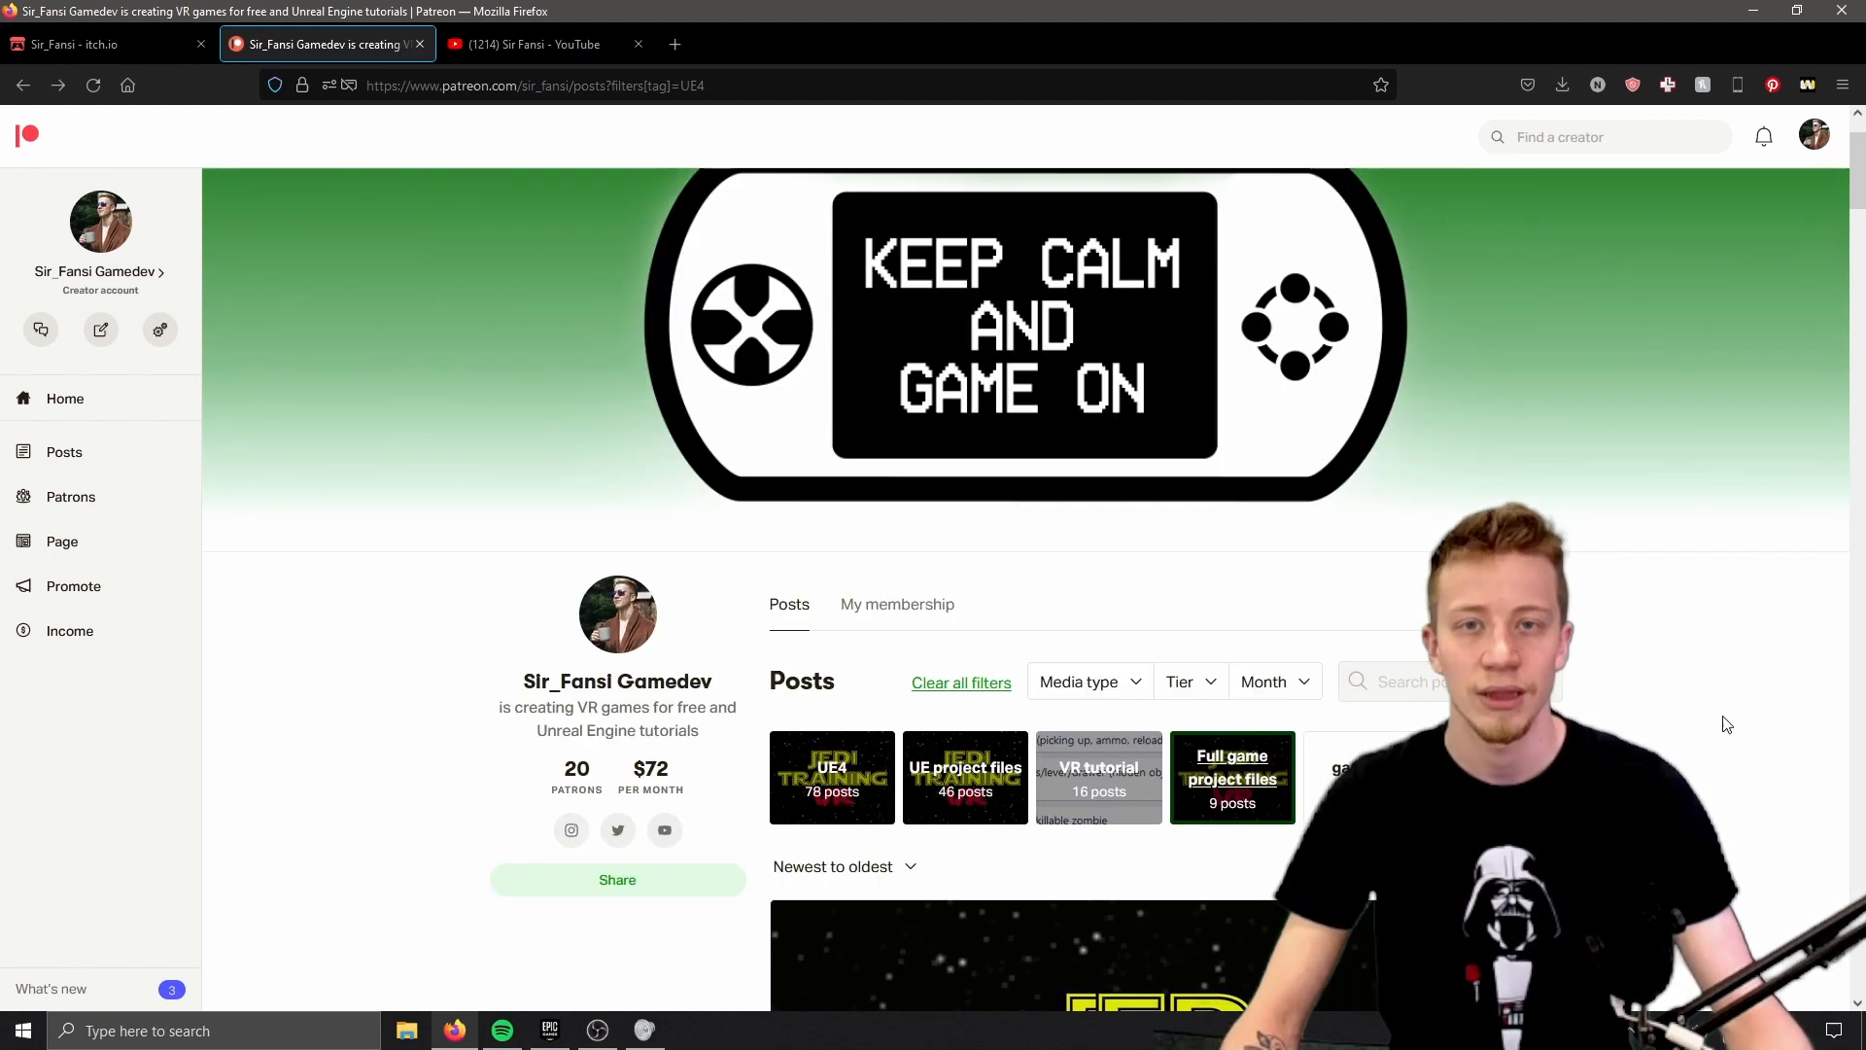
- Scroll down the UE4-tagged Patreon project-file posts feed
scroll("down", 3)
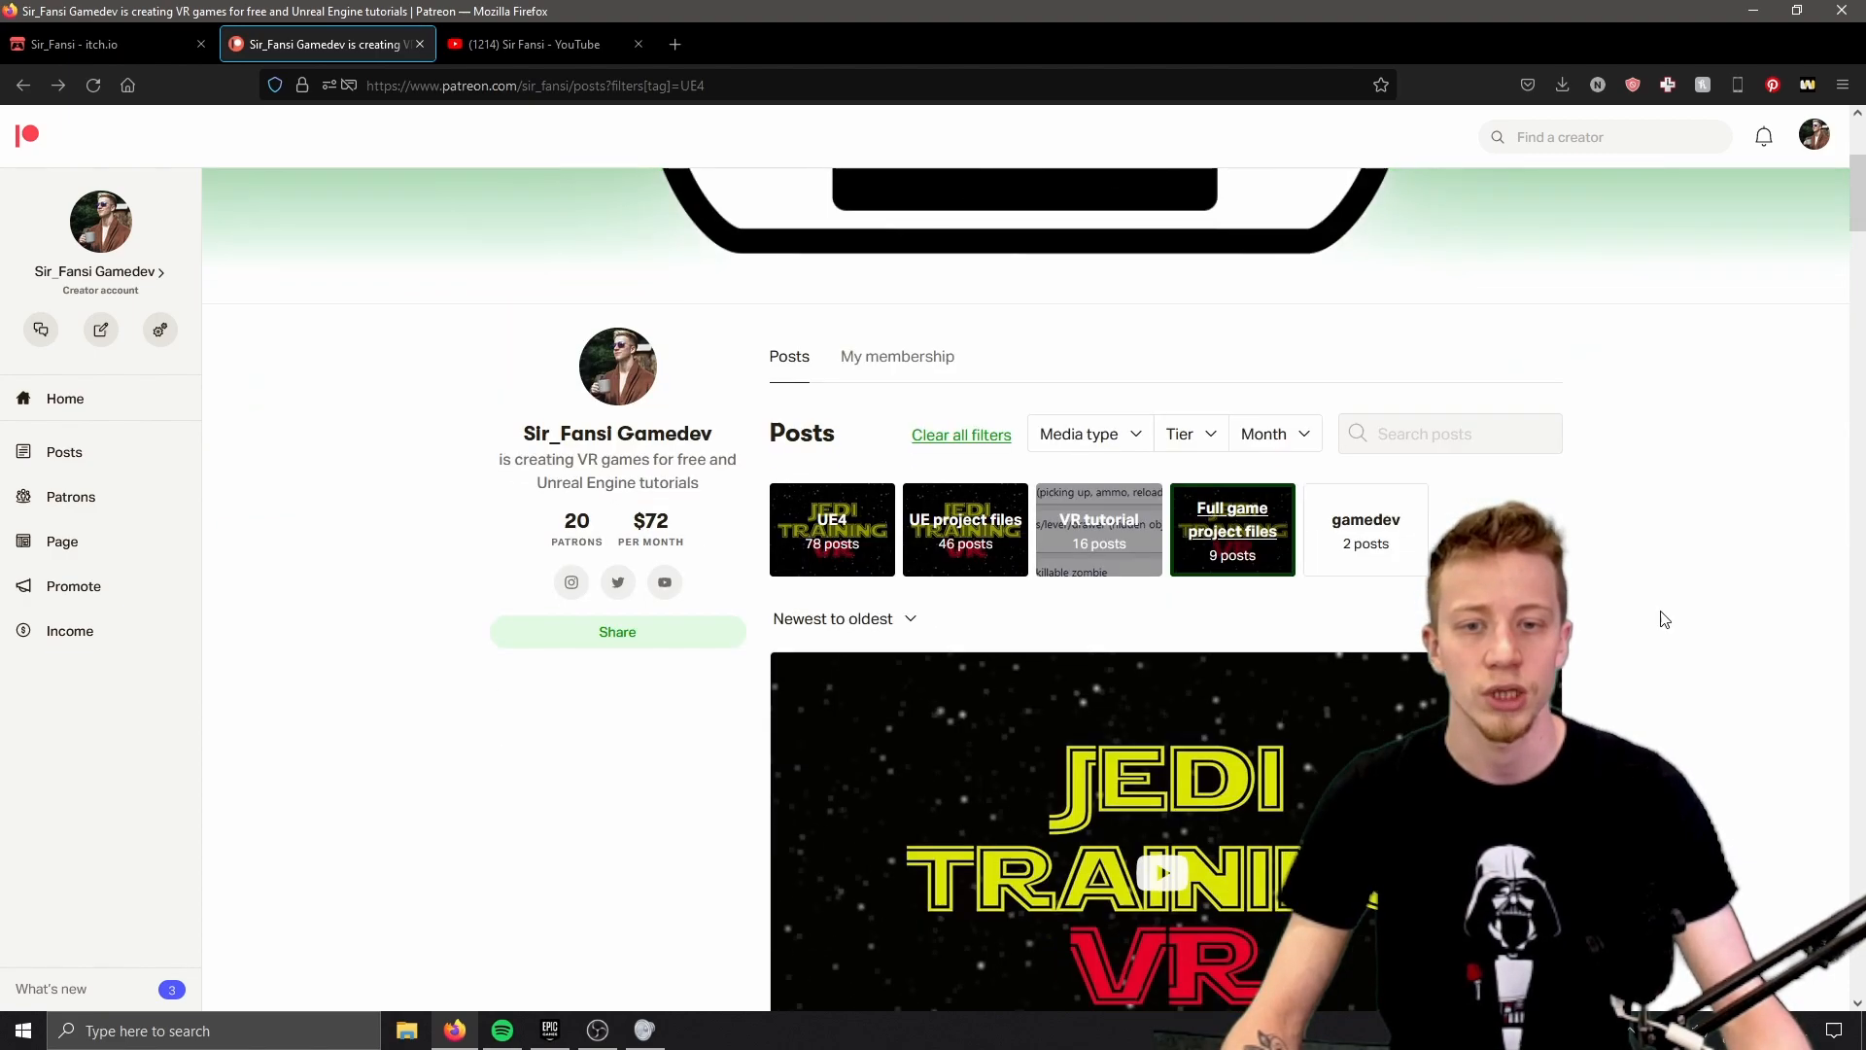
scroll("down", 3)
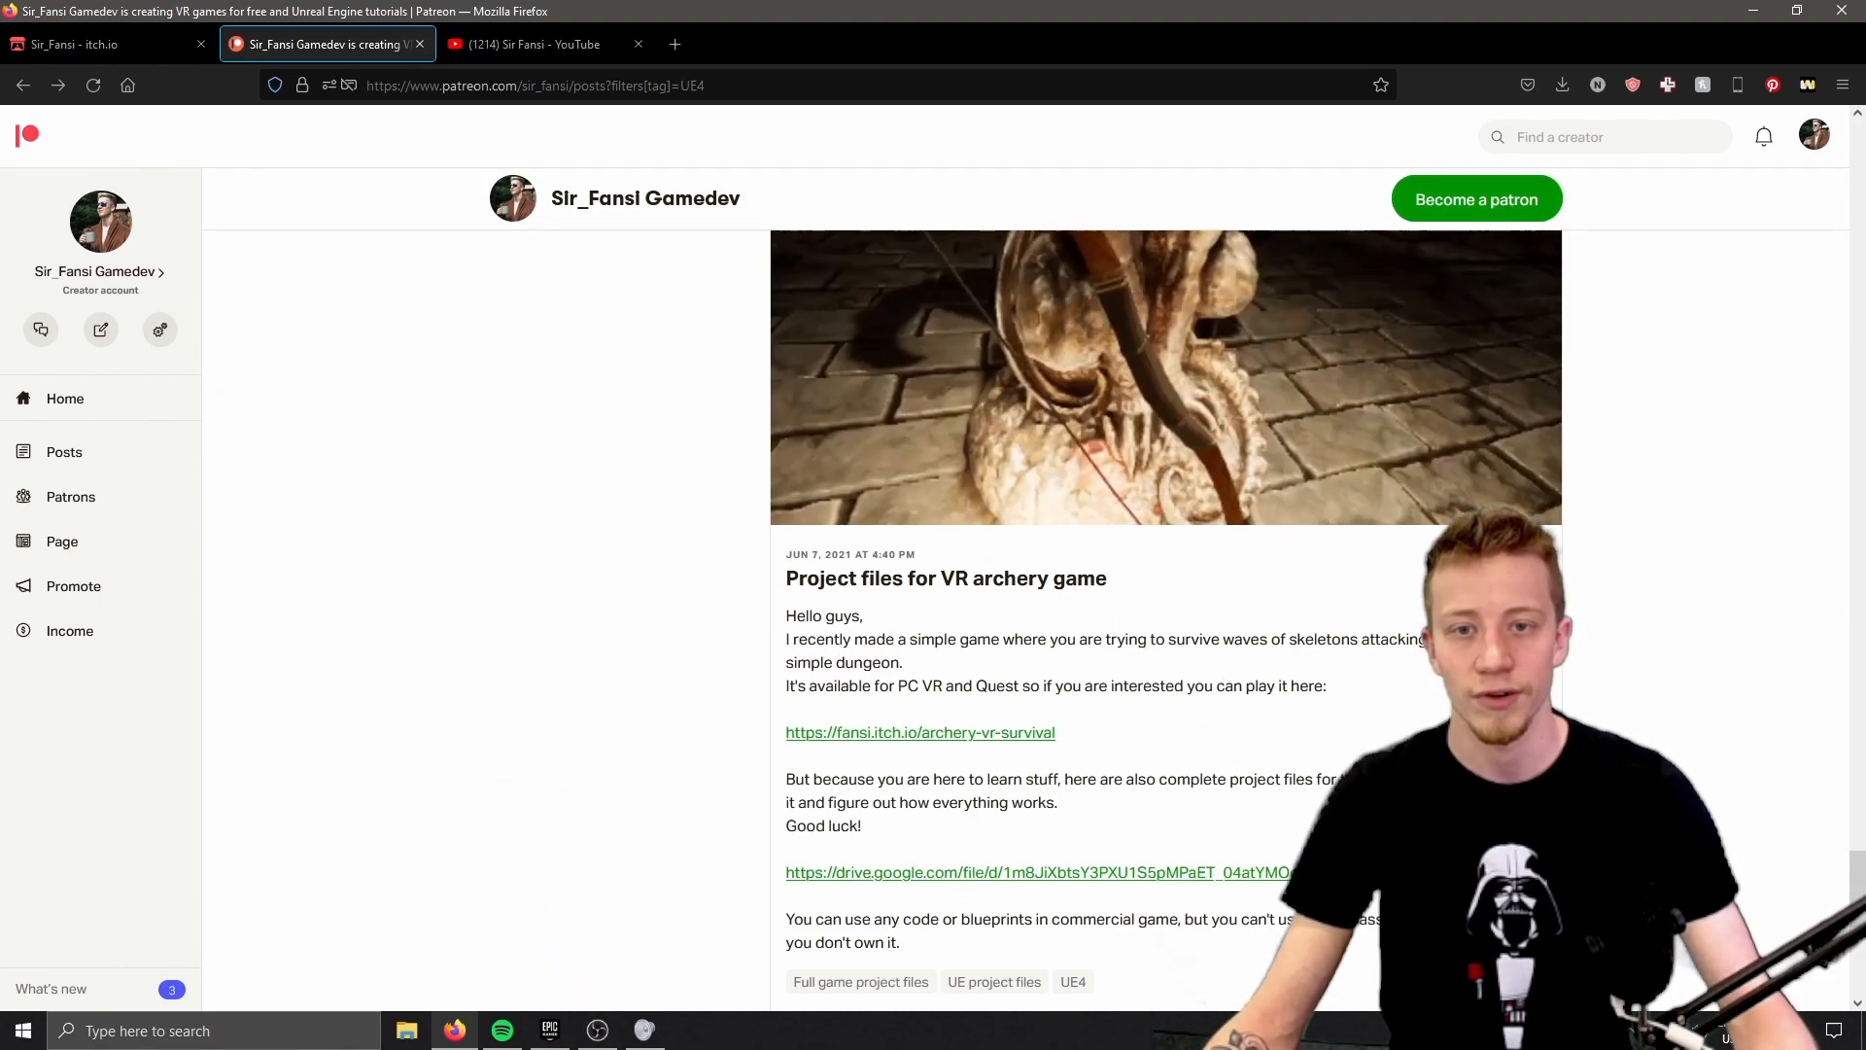
scroll("down", 3)
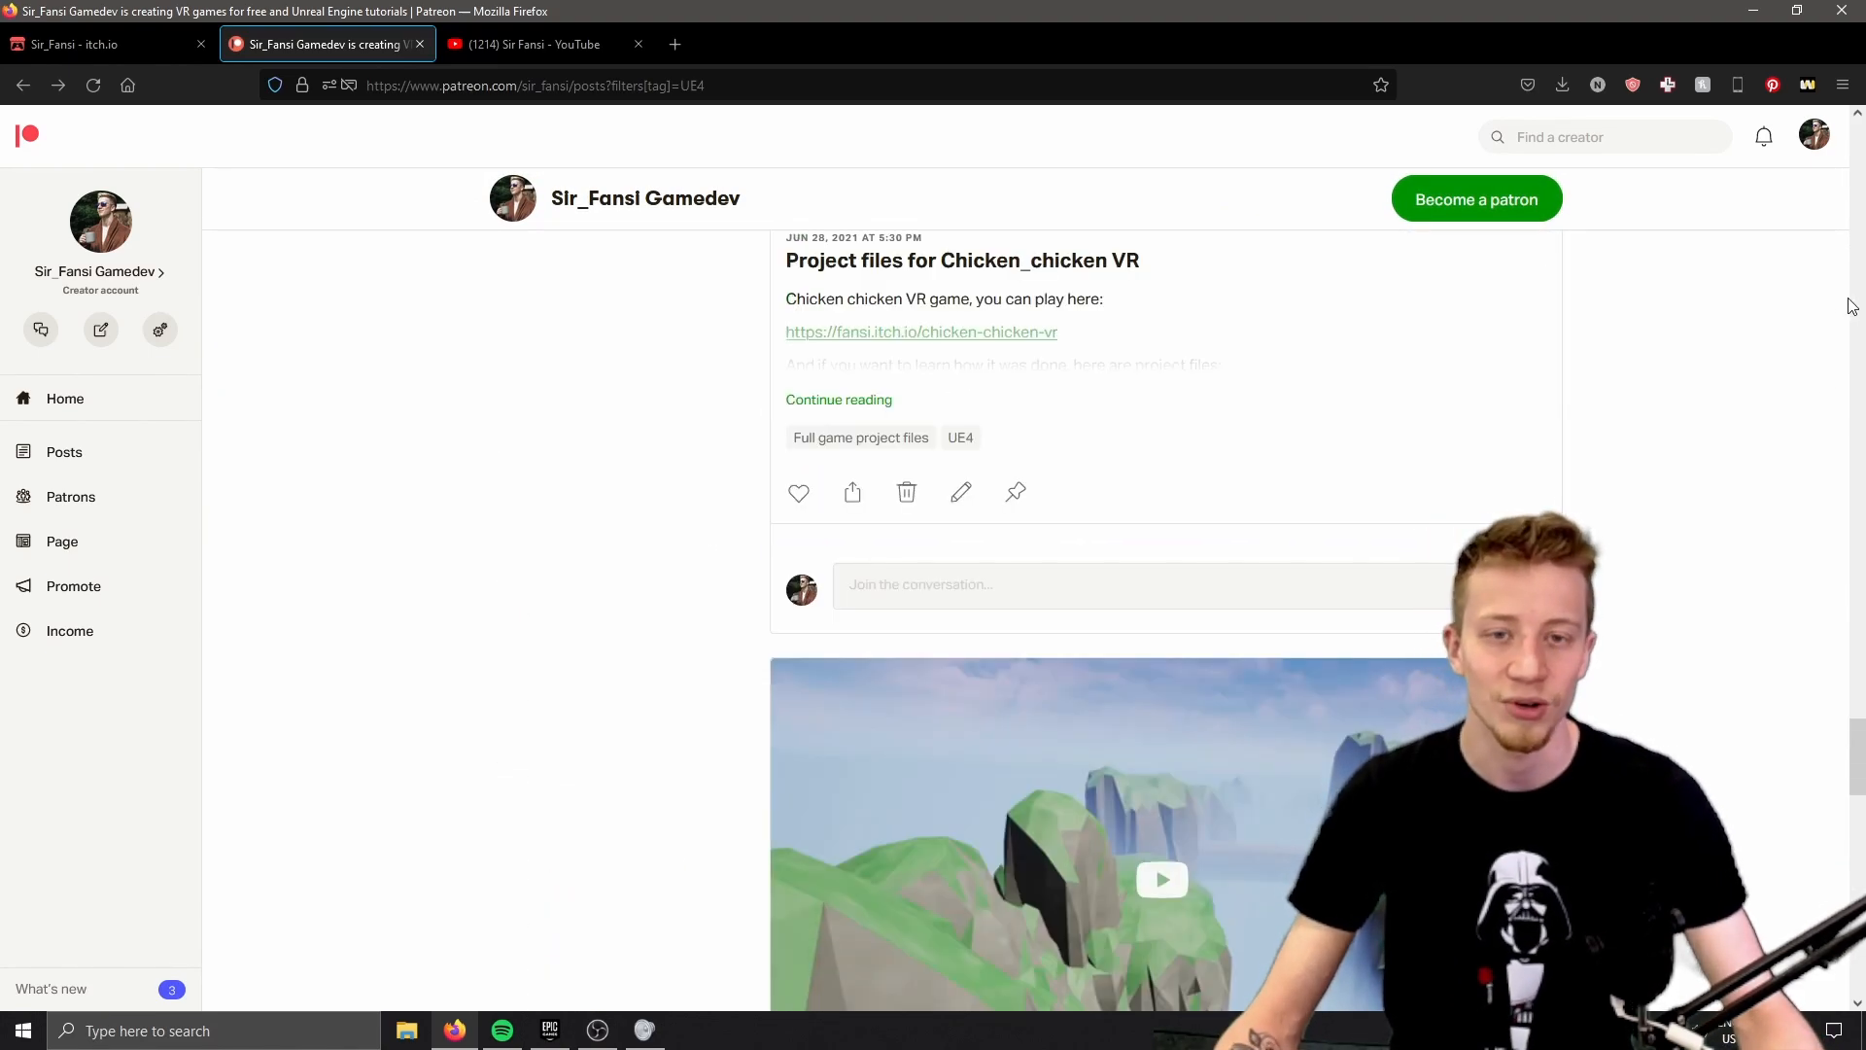
scroll("down", 3)
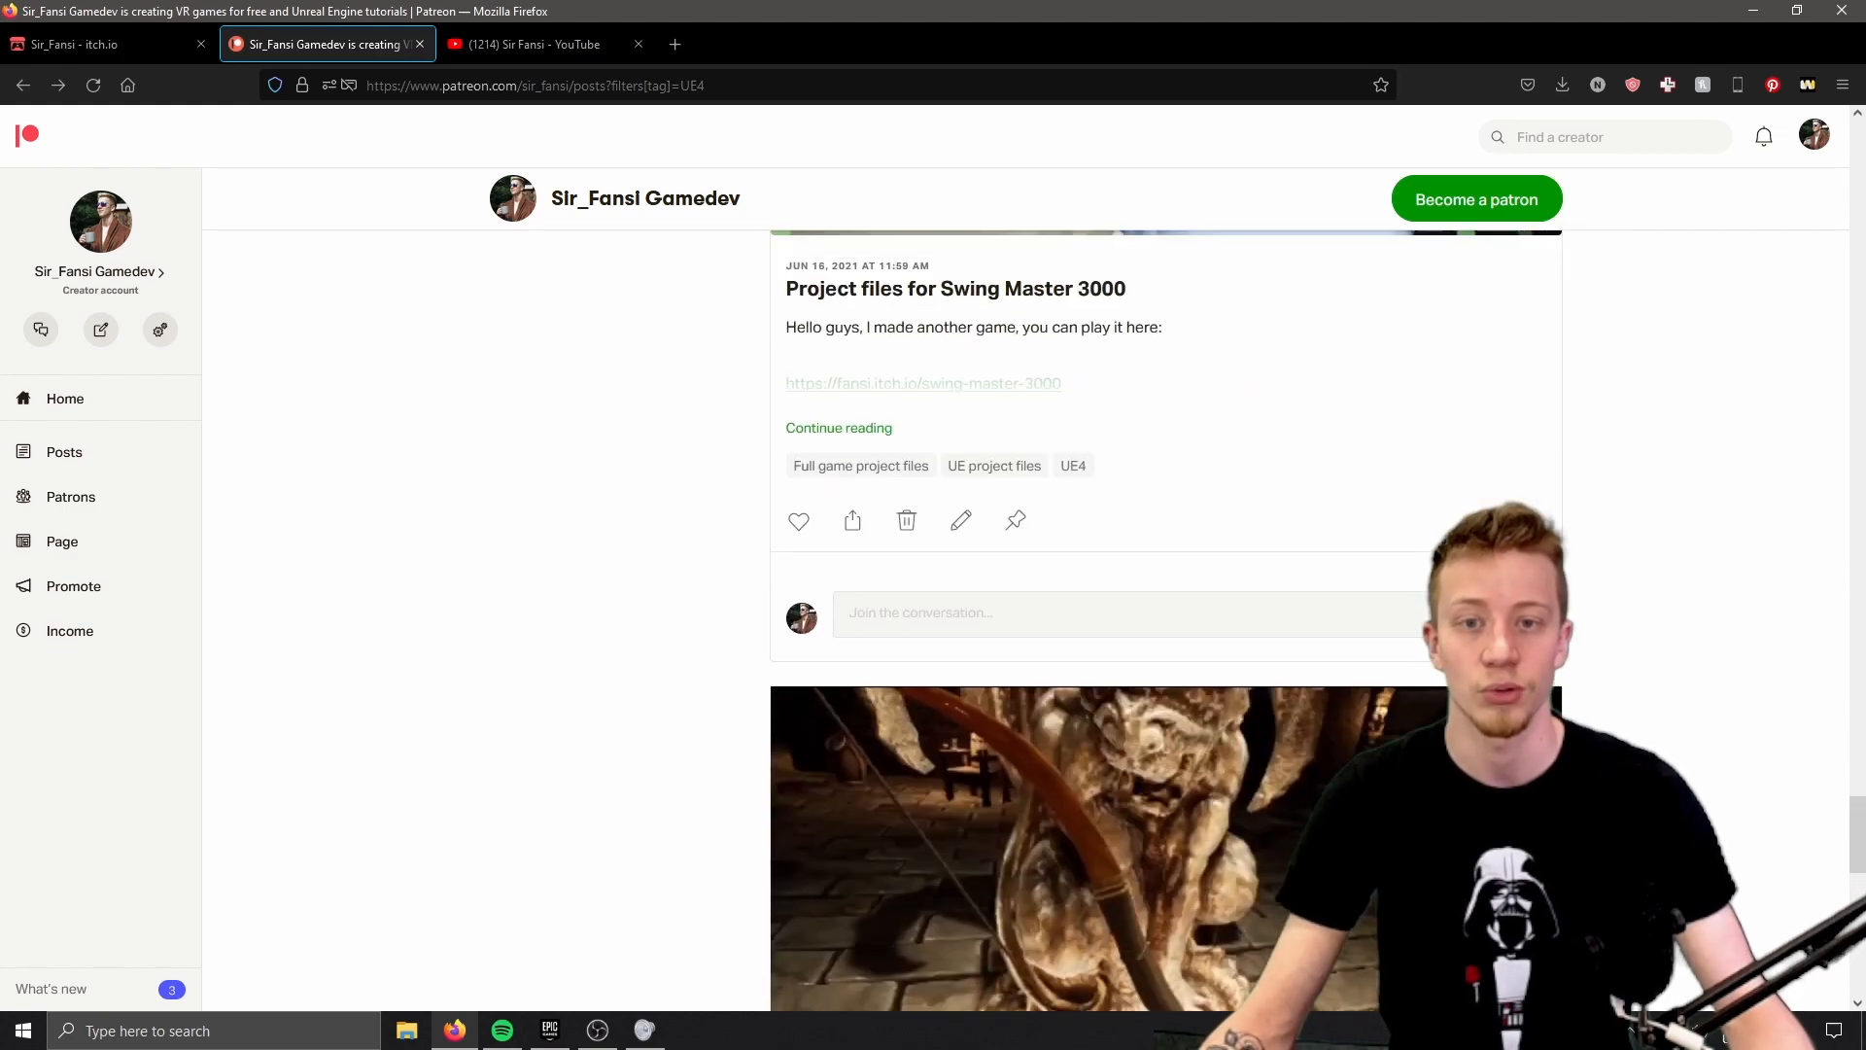
- Reach the Swing Master 3000 post and play its gameplay video
scroll("down", 3)
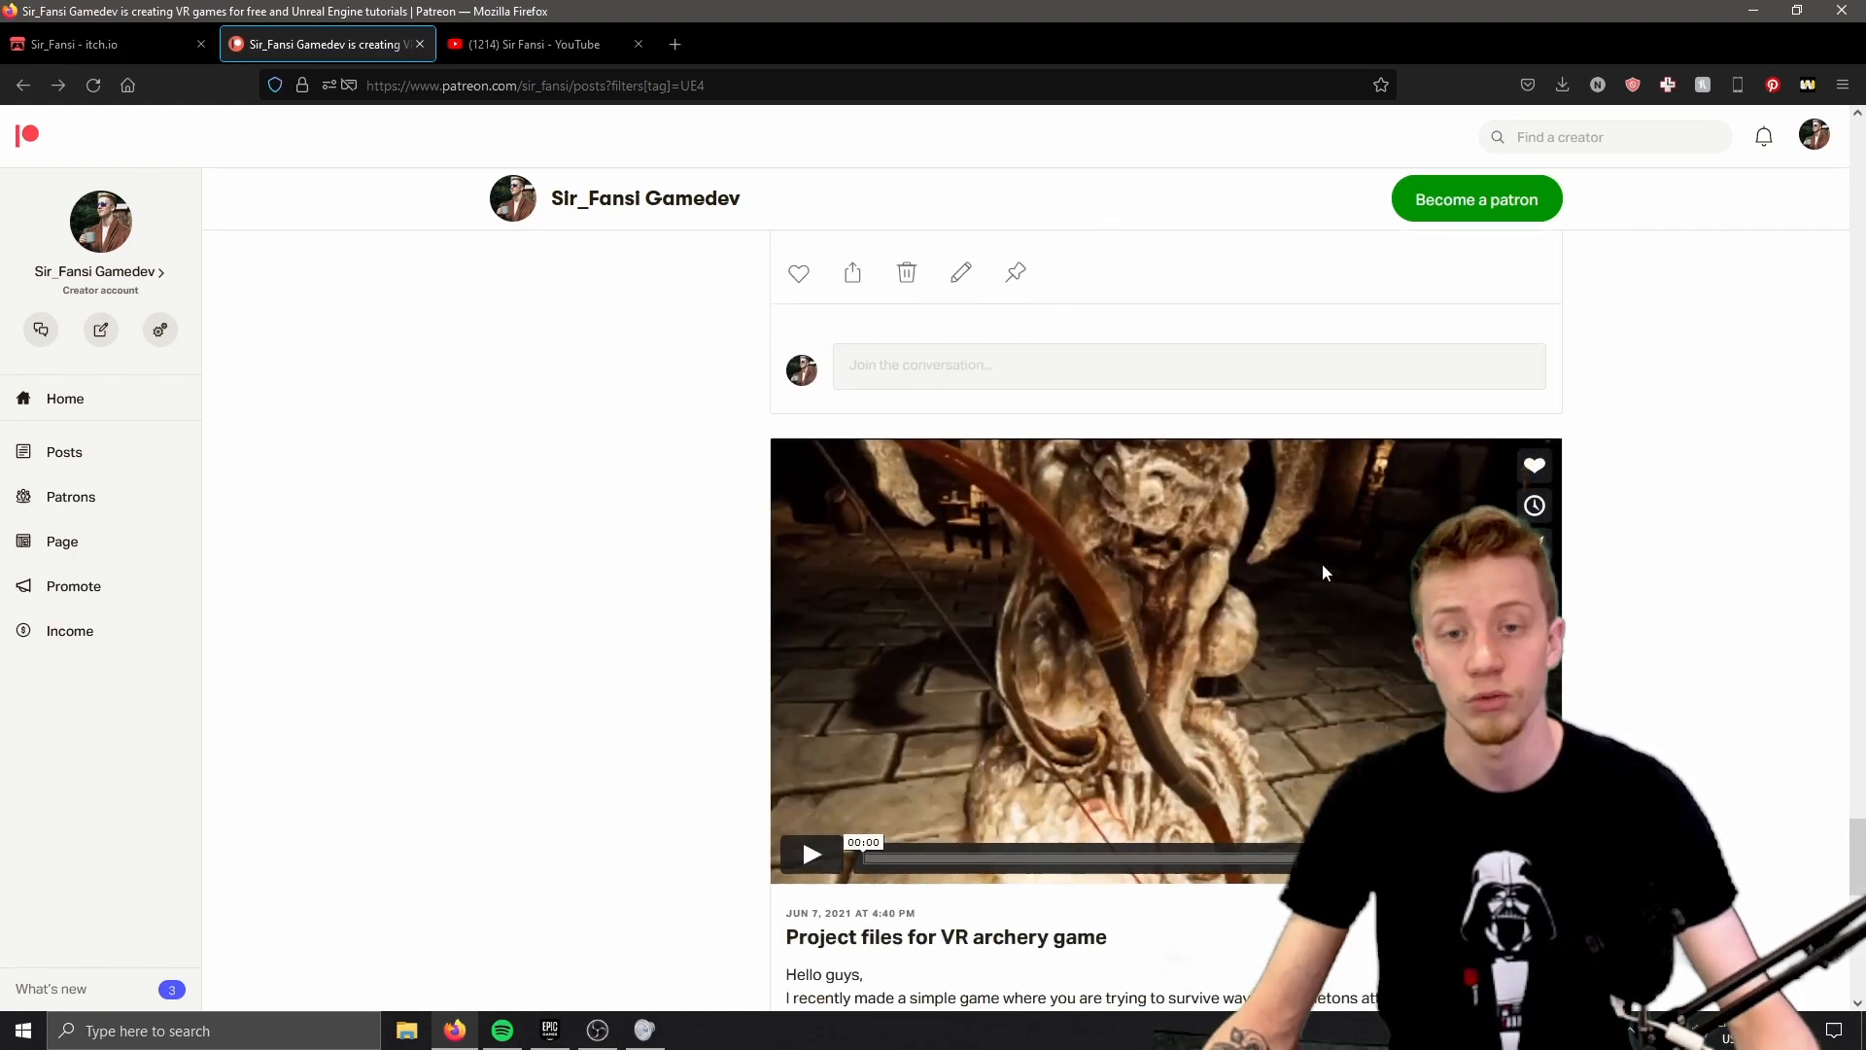
scroll("down", 3)
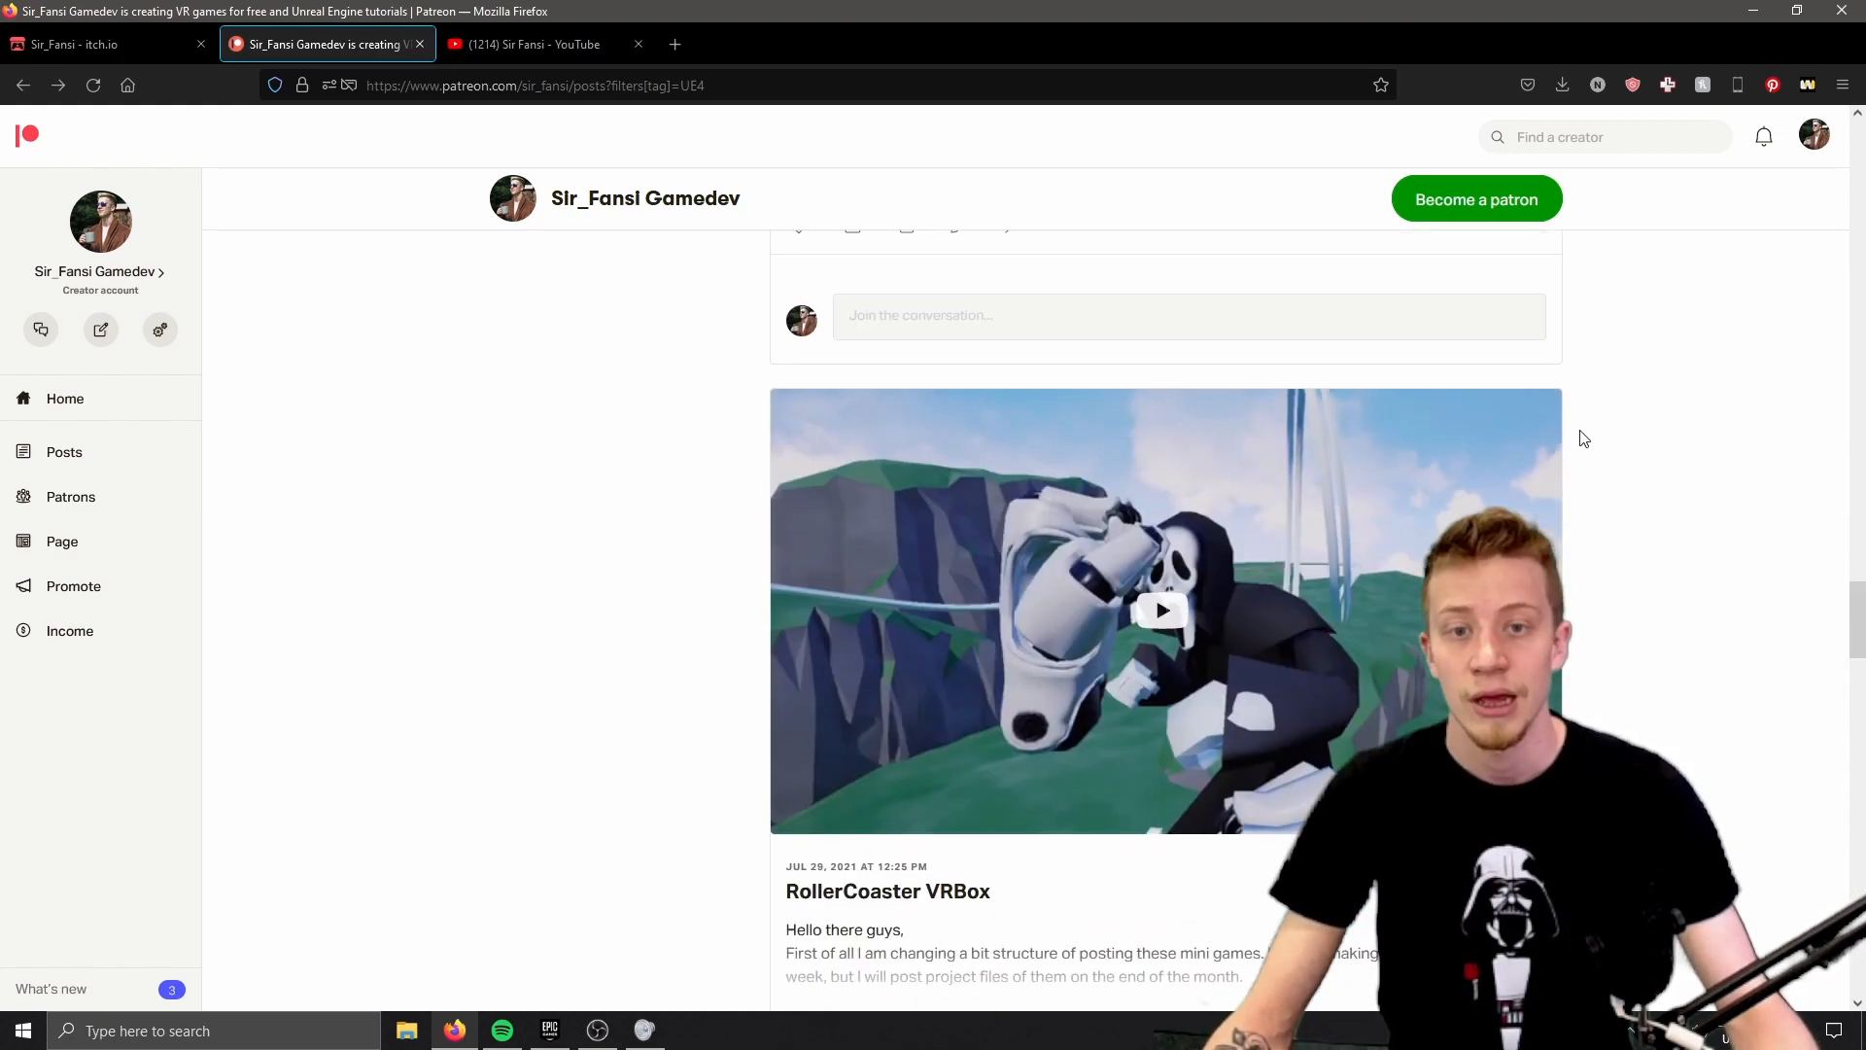
scroll("down", 3)
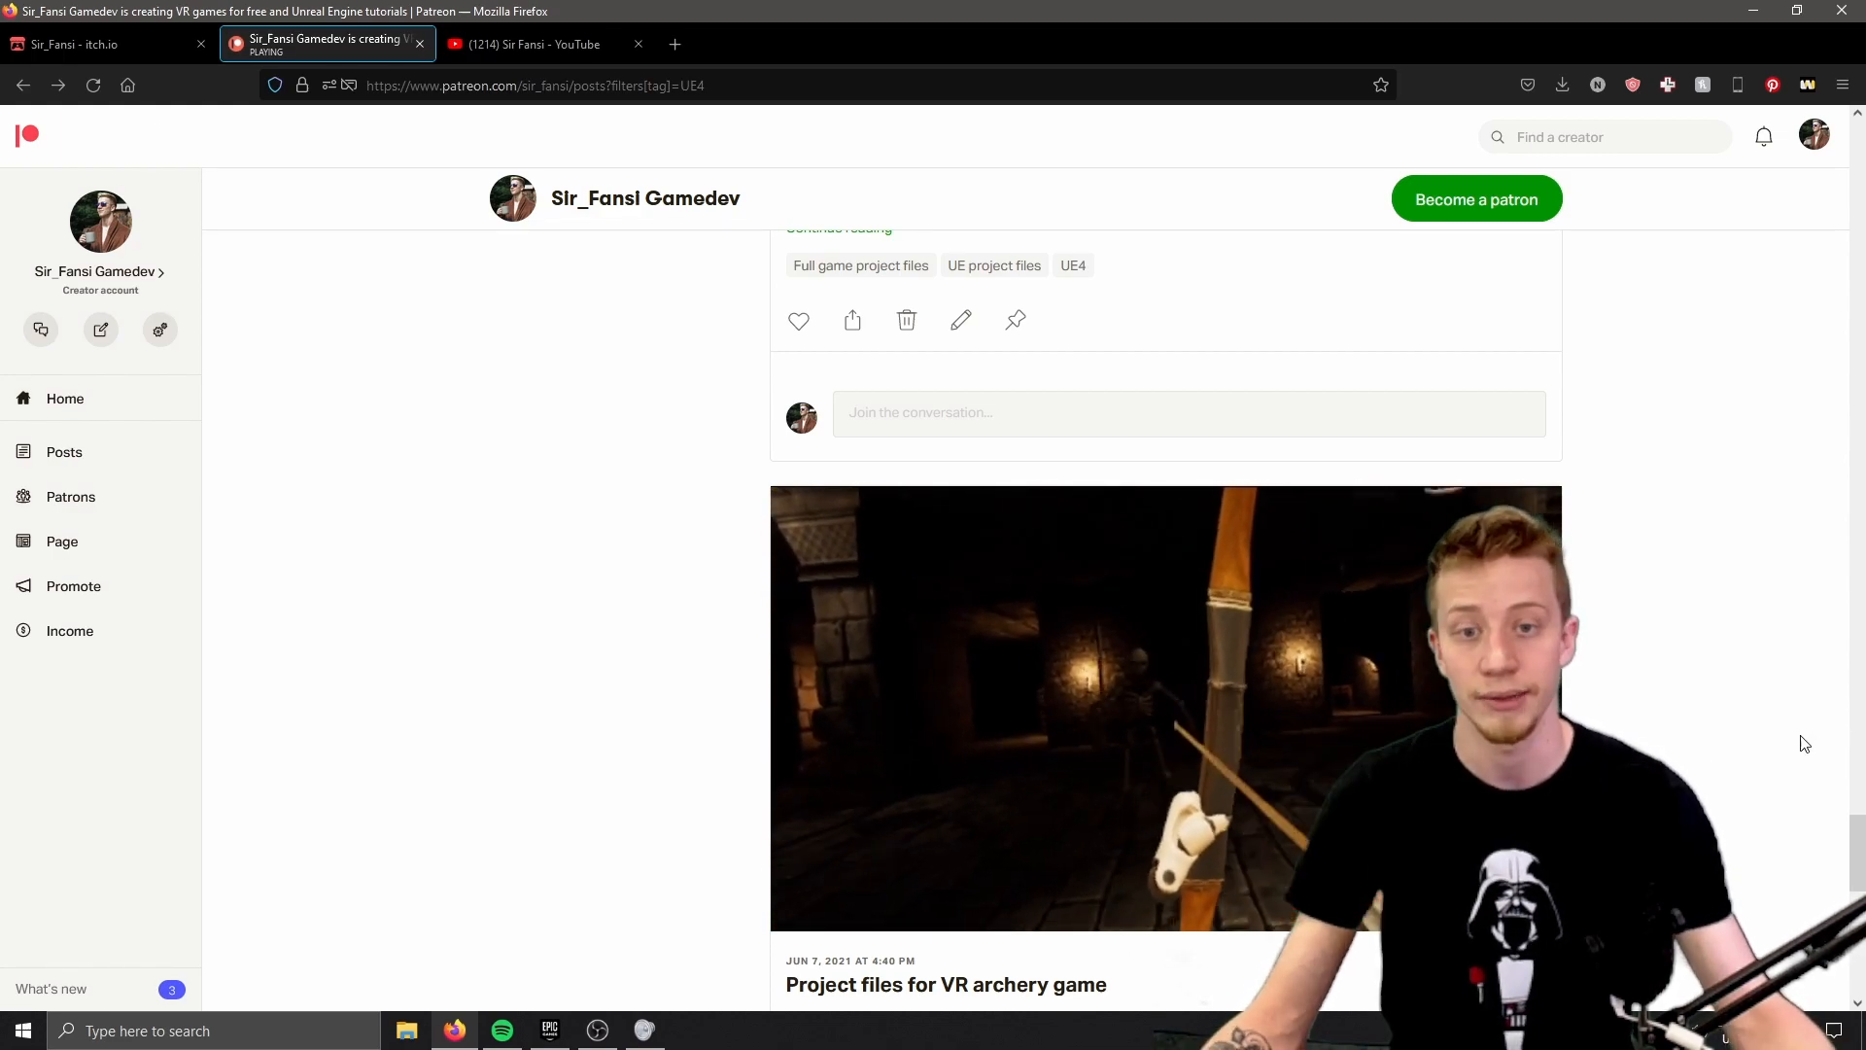
mouse_move(1711, 775)
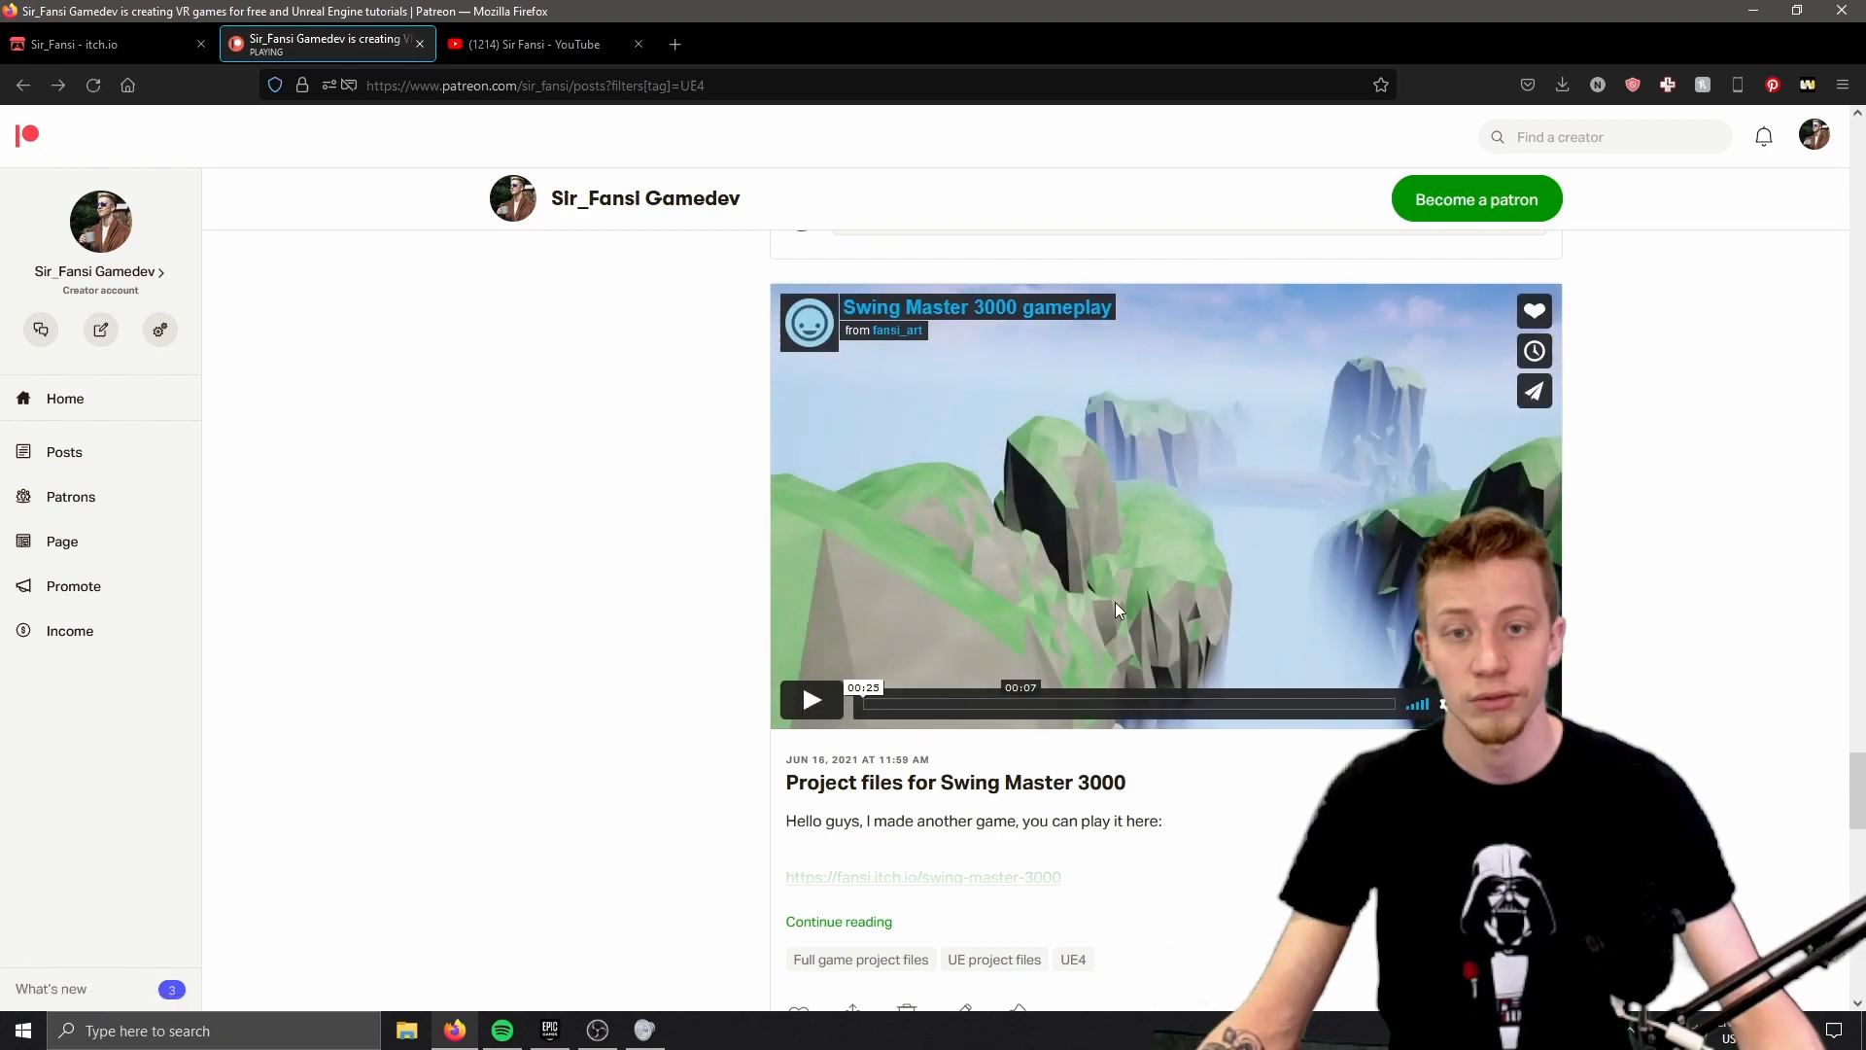
left_click(811, 698)
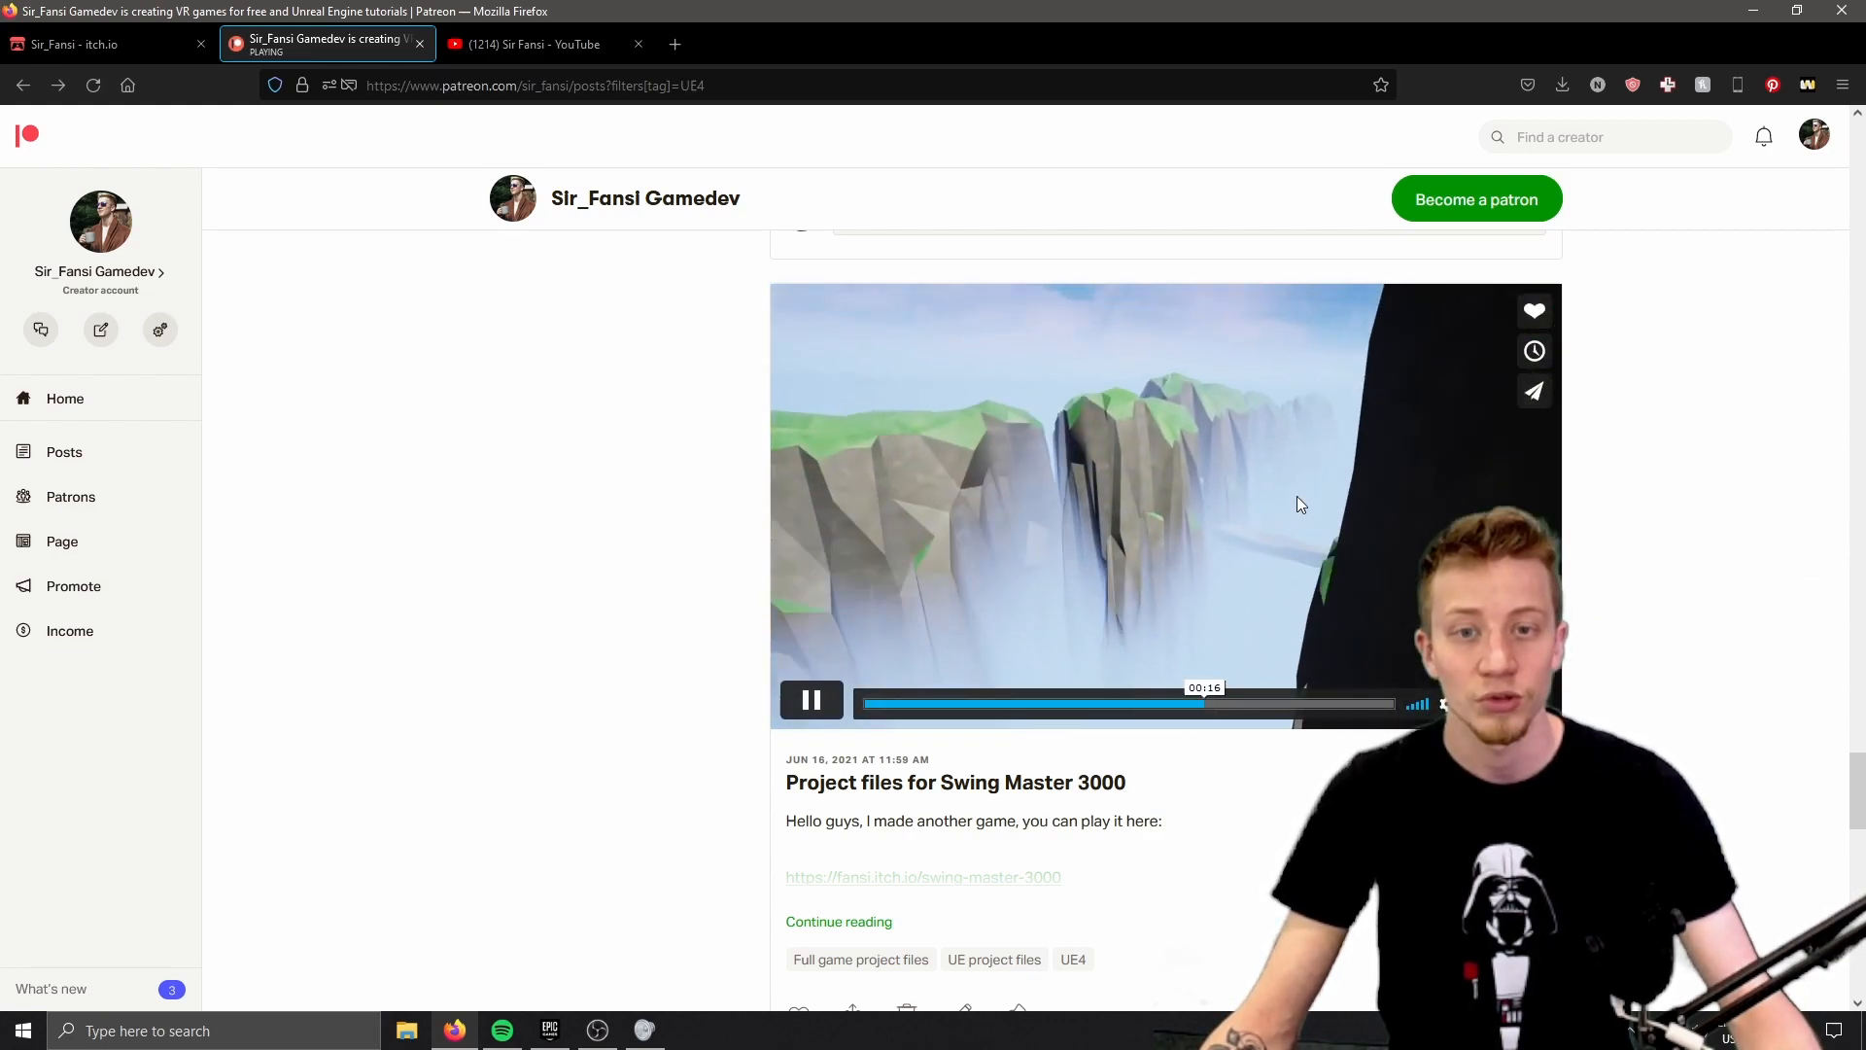
left_click(811, 700)
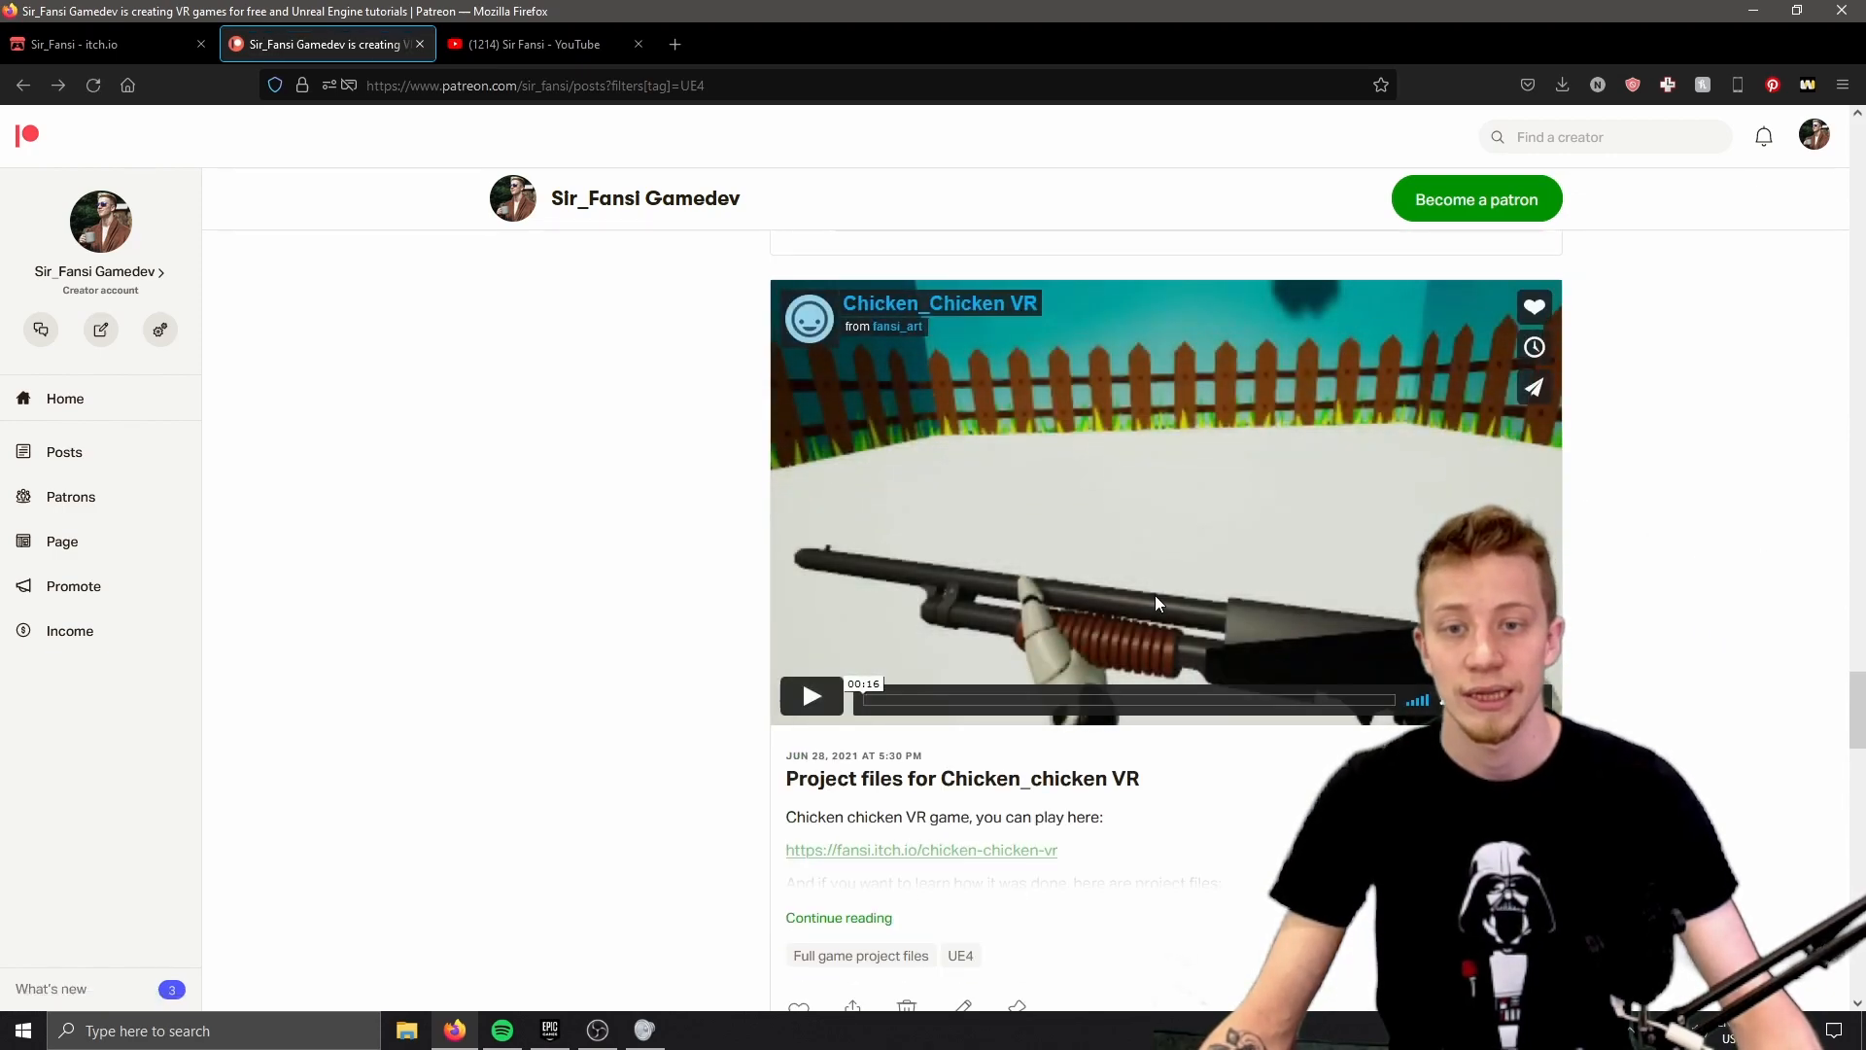
left_click(810, 694)
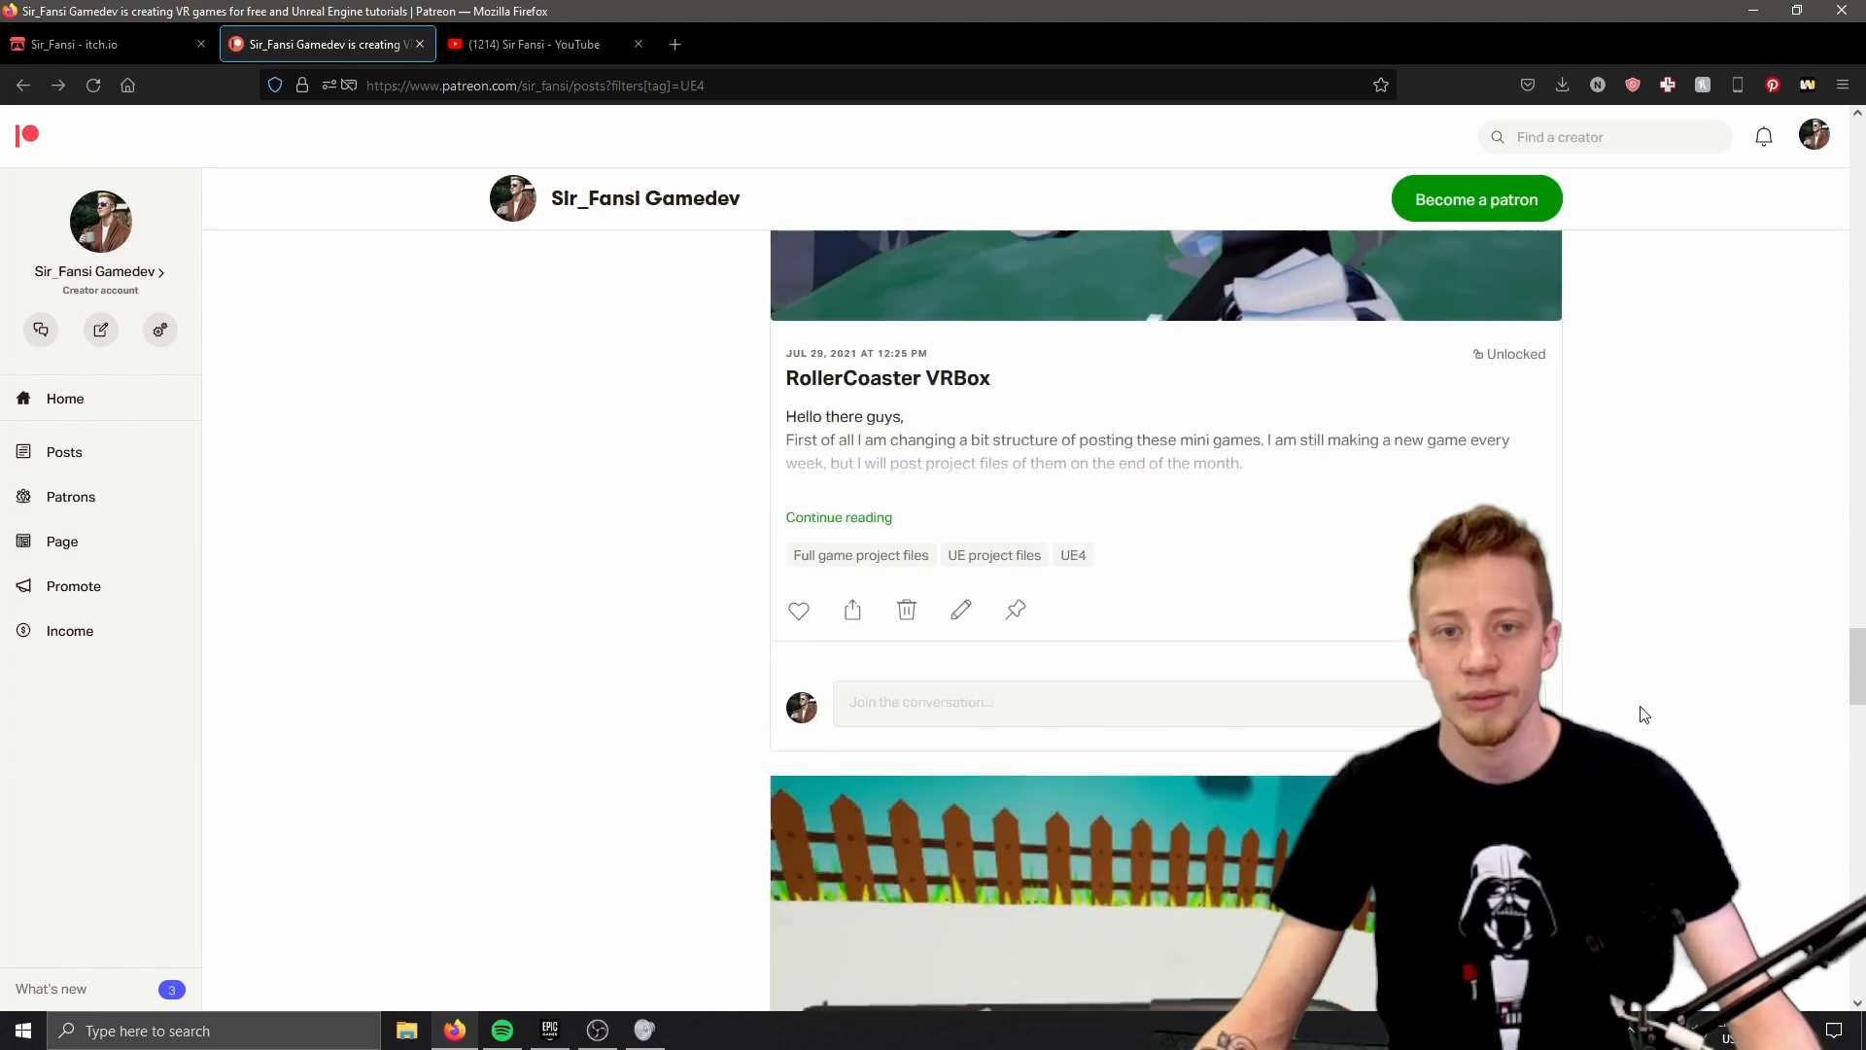
scroll("down", 3)
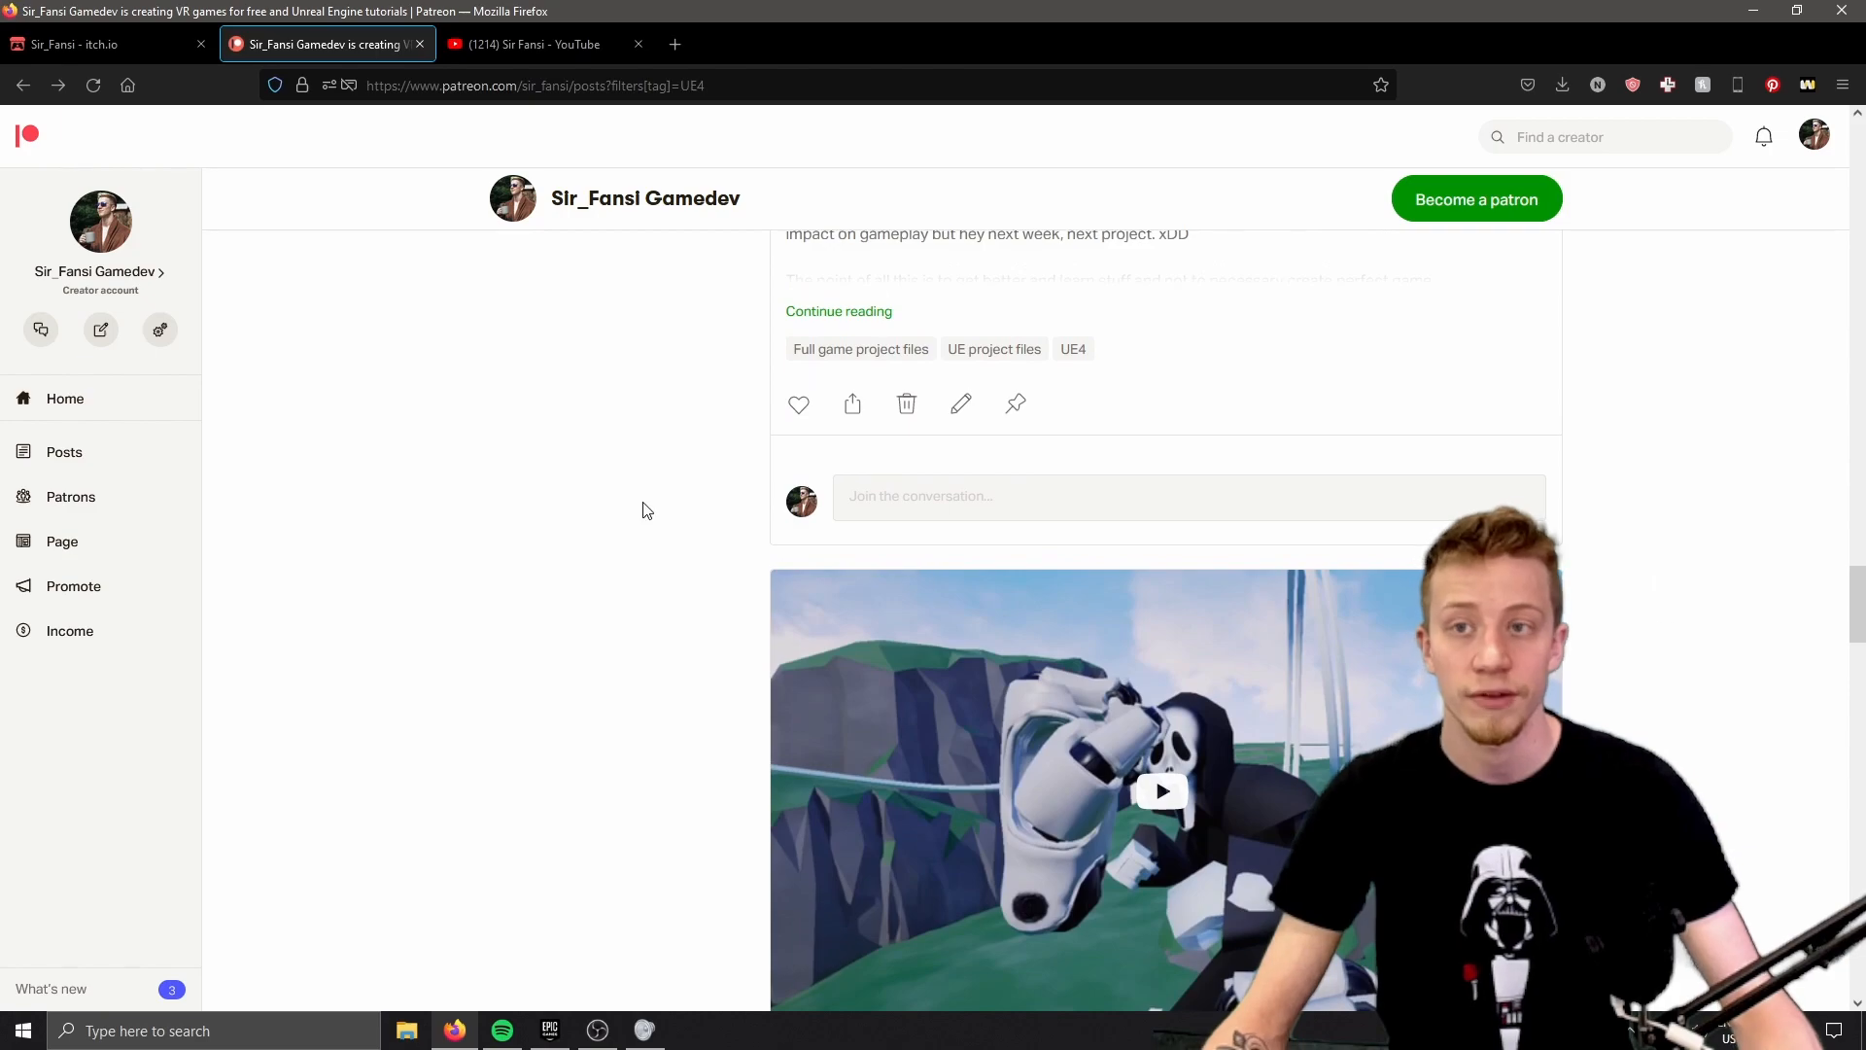
- Show the Sir Fansi YouTube channel's Videos page with its VR trailers
left_click(545, 43)
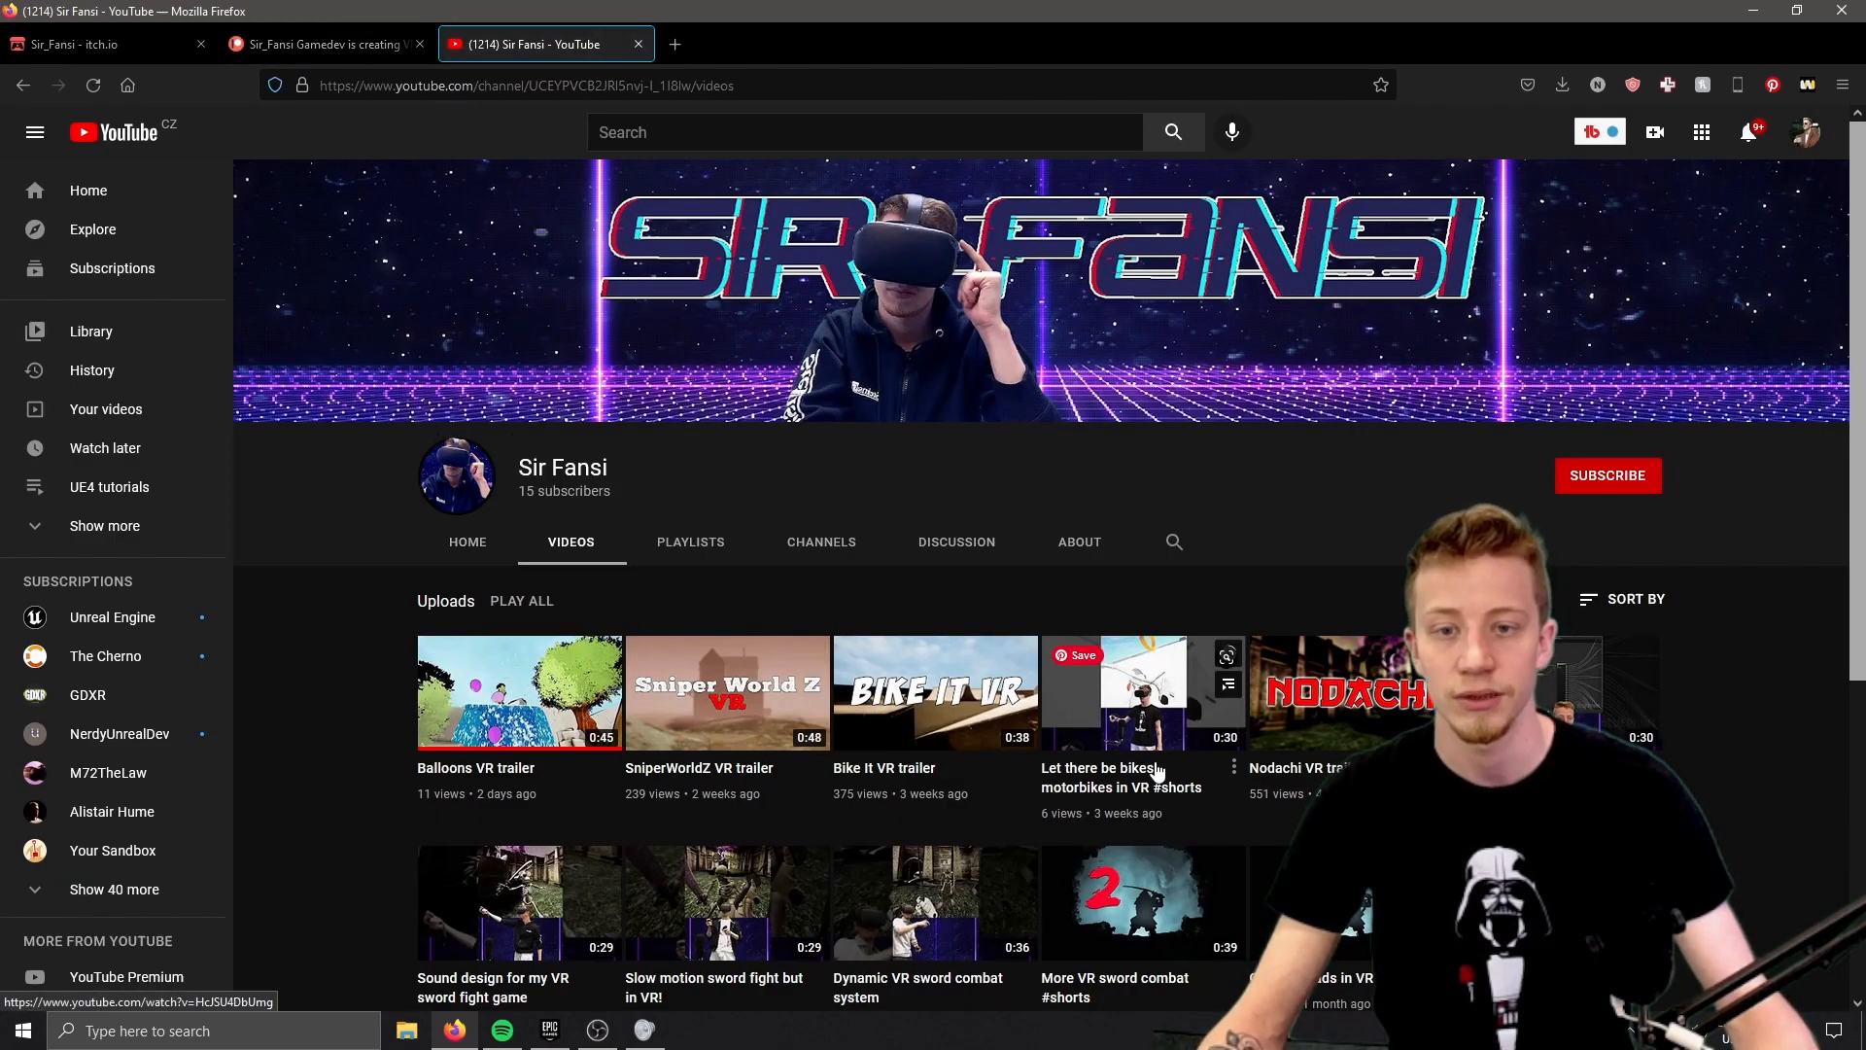
scroll("down", 3)
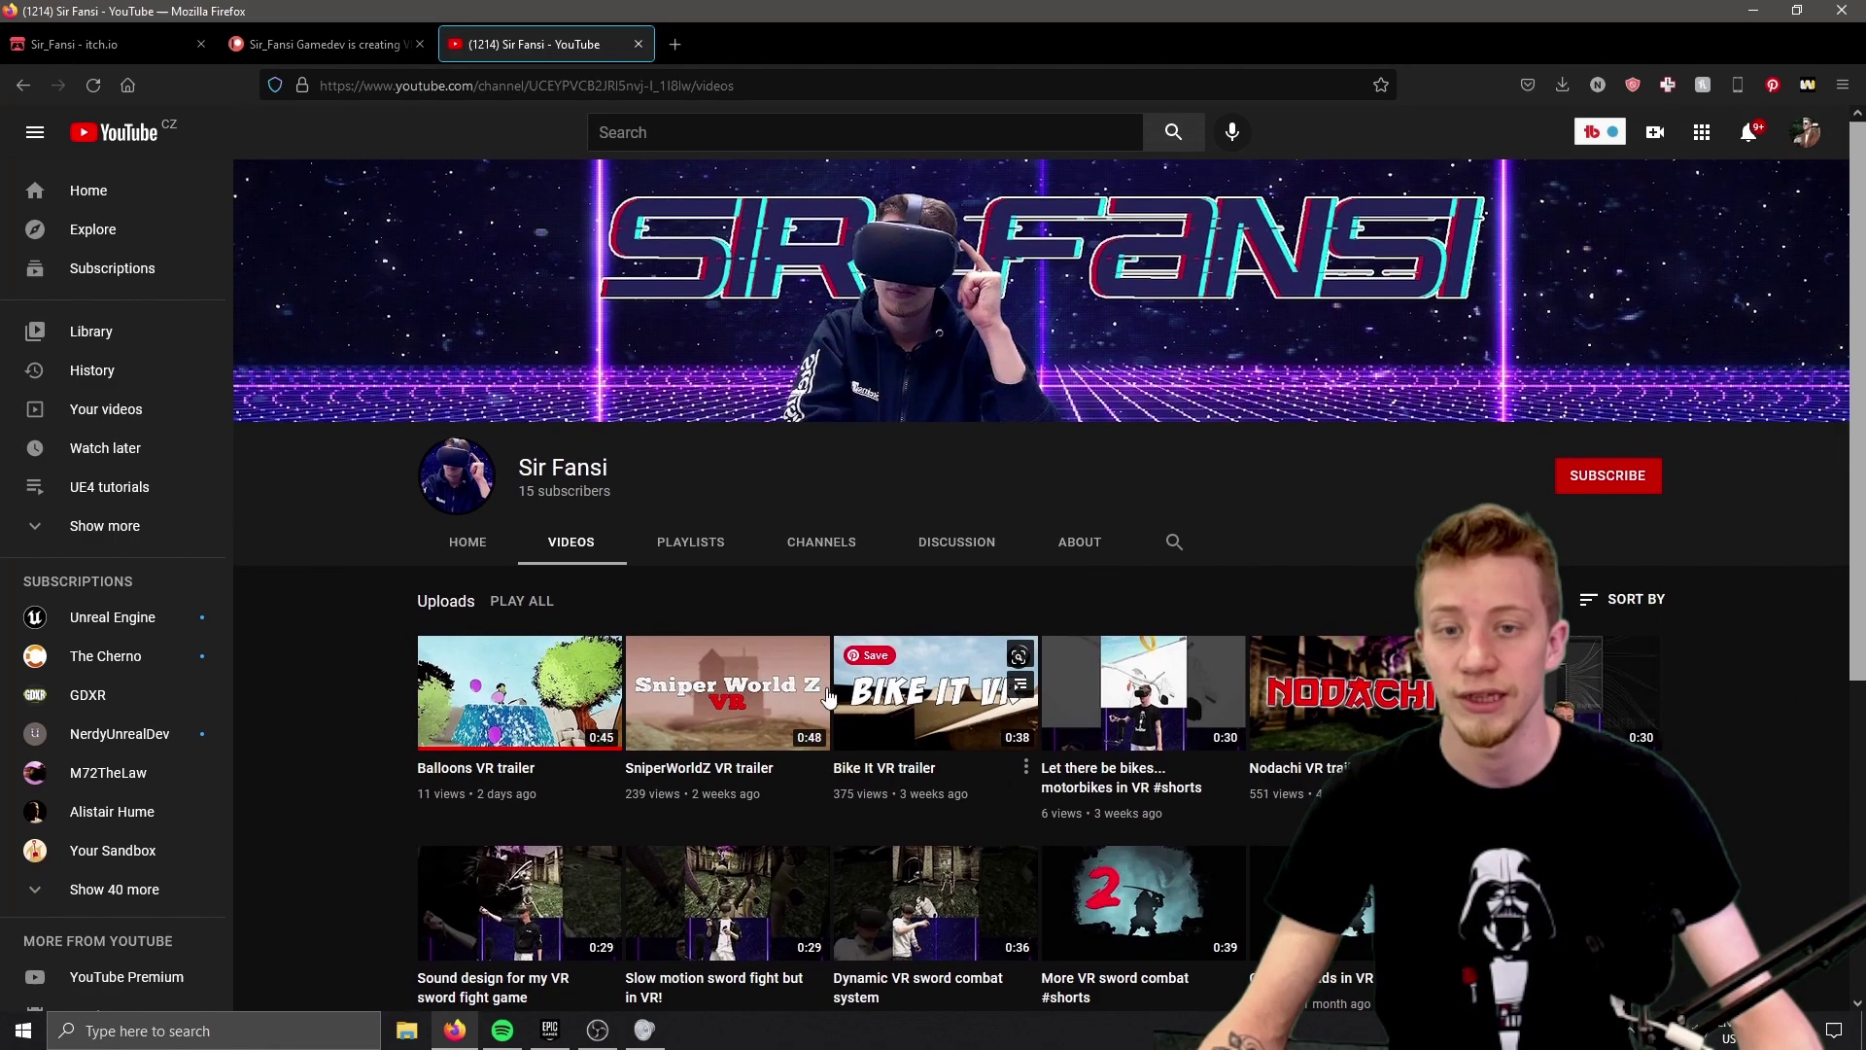
mouse_move(702, 616)
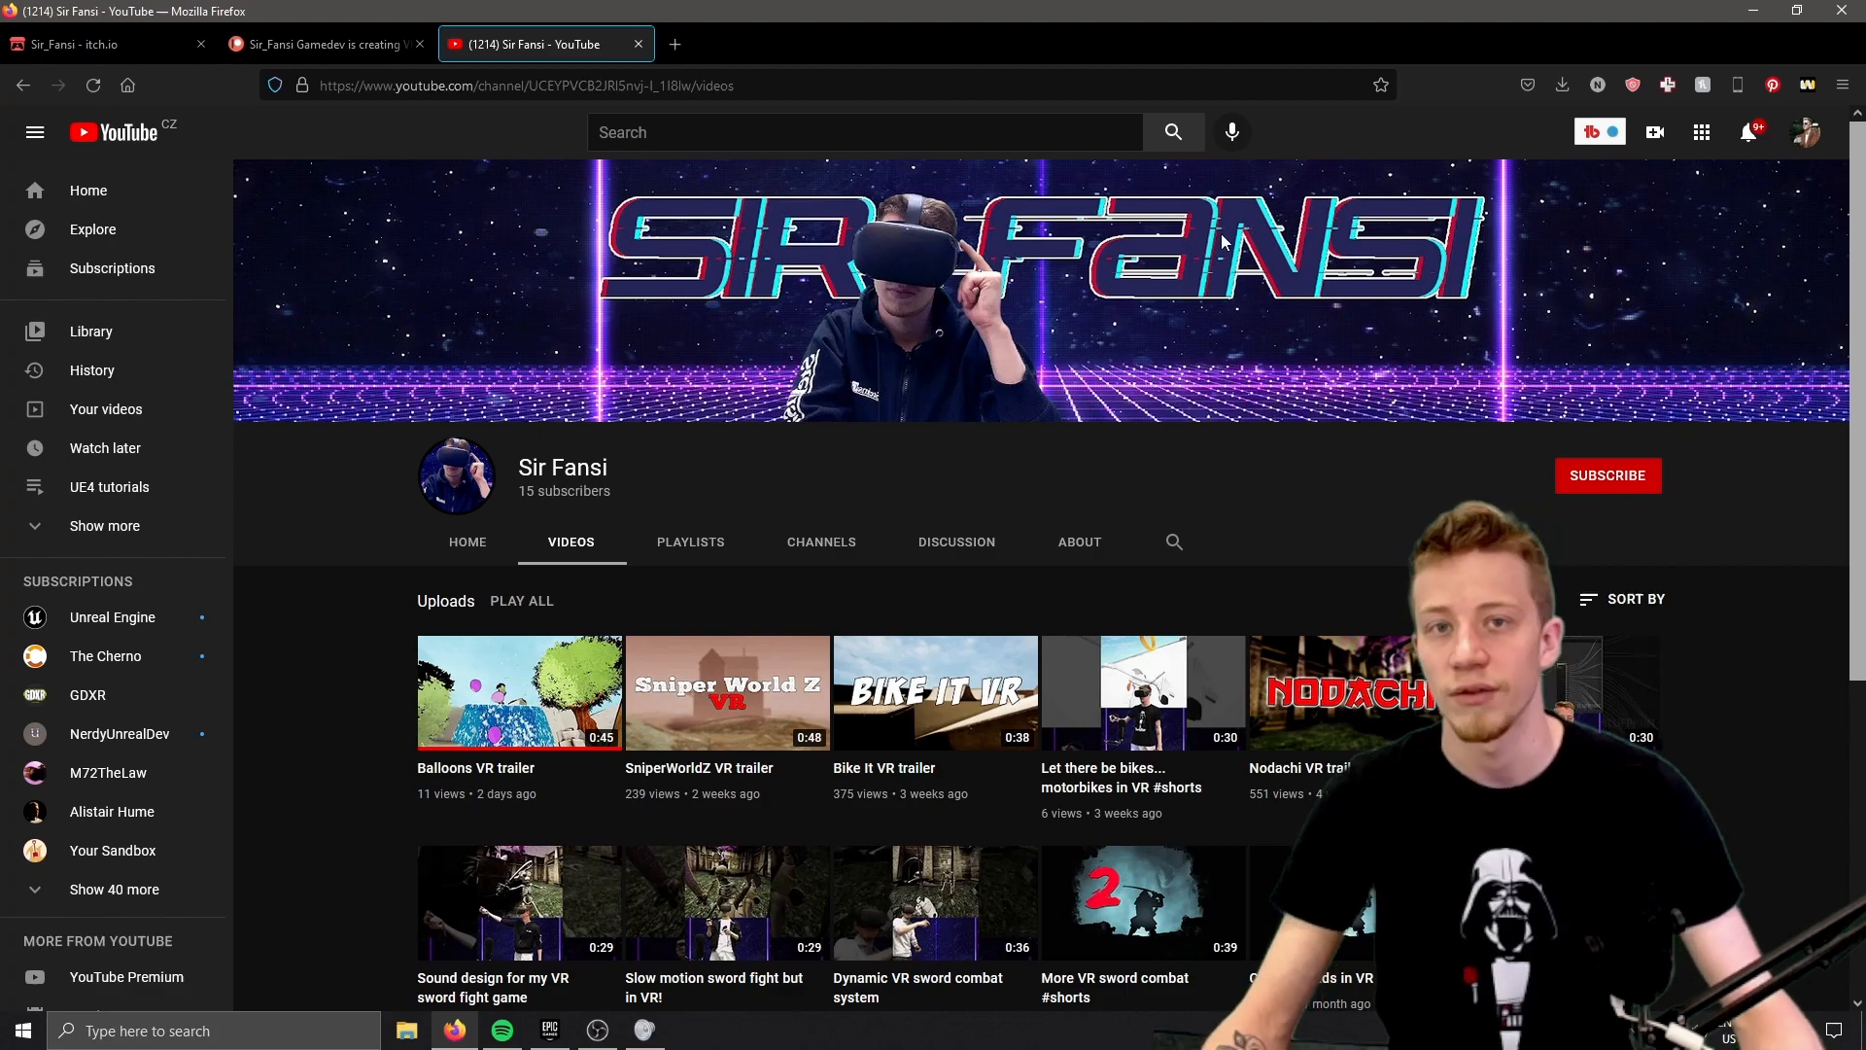
- Return to Patreon and scroll past the Swing Master 3000 and RollerCoaster VRBox posts
left_click(321, 43)
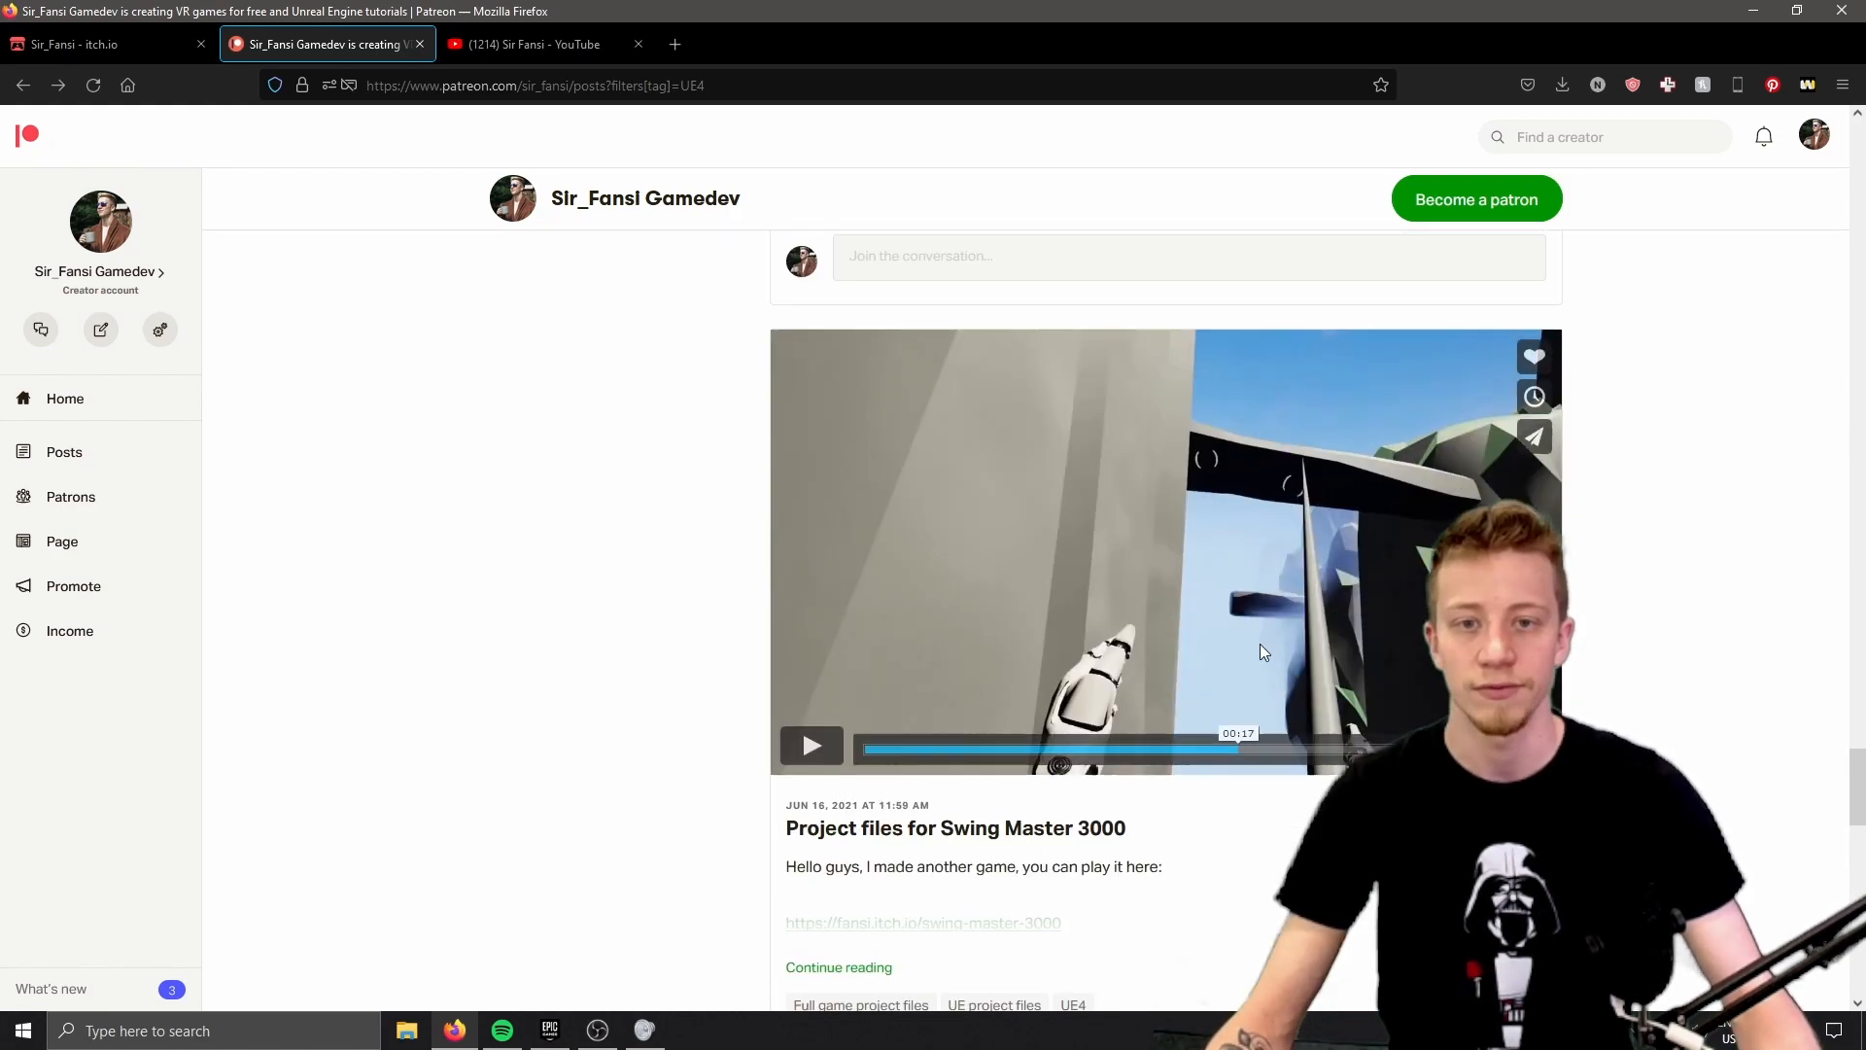
scroll("down", 3)
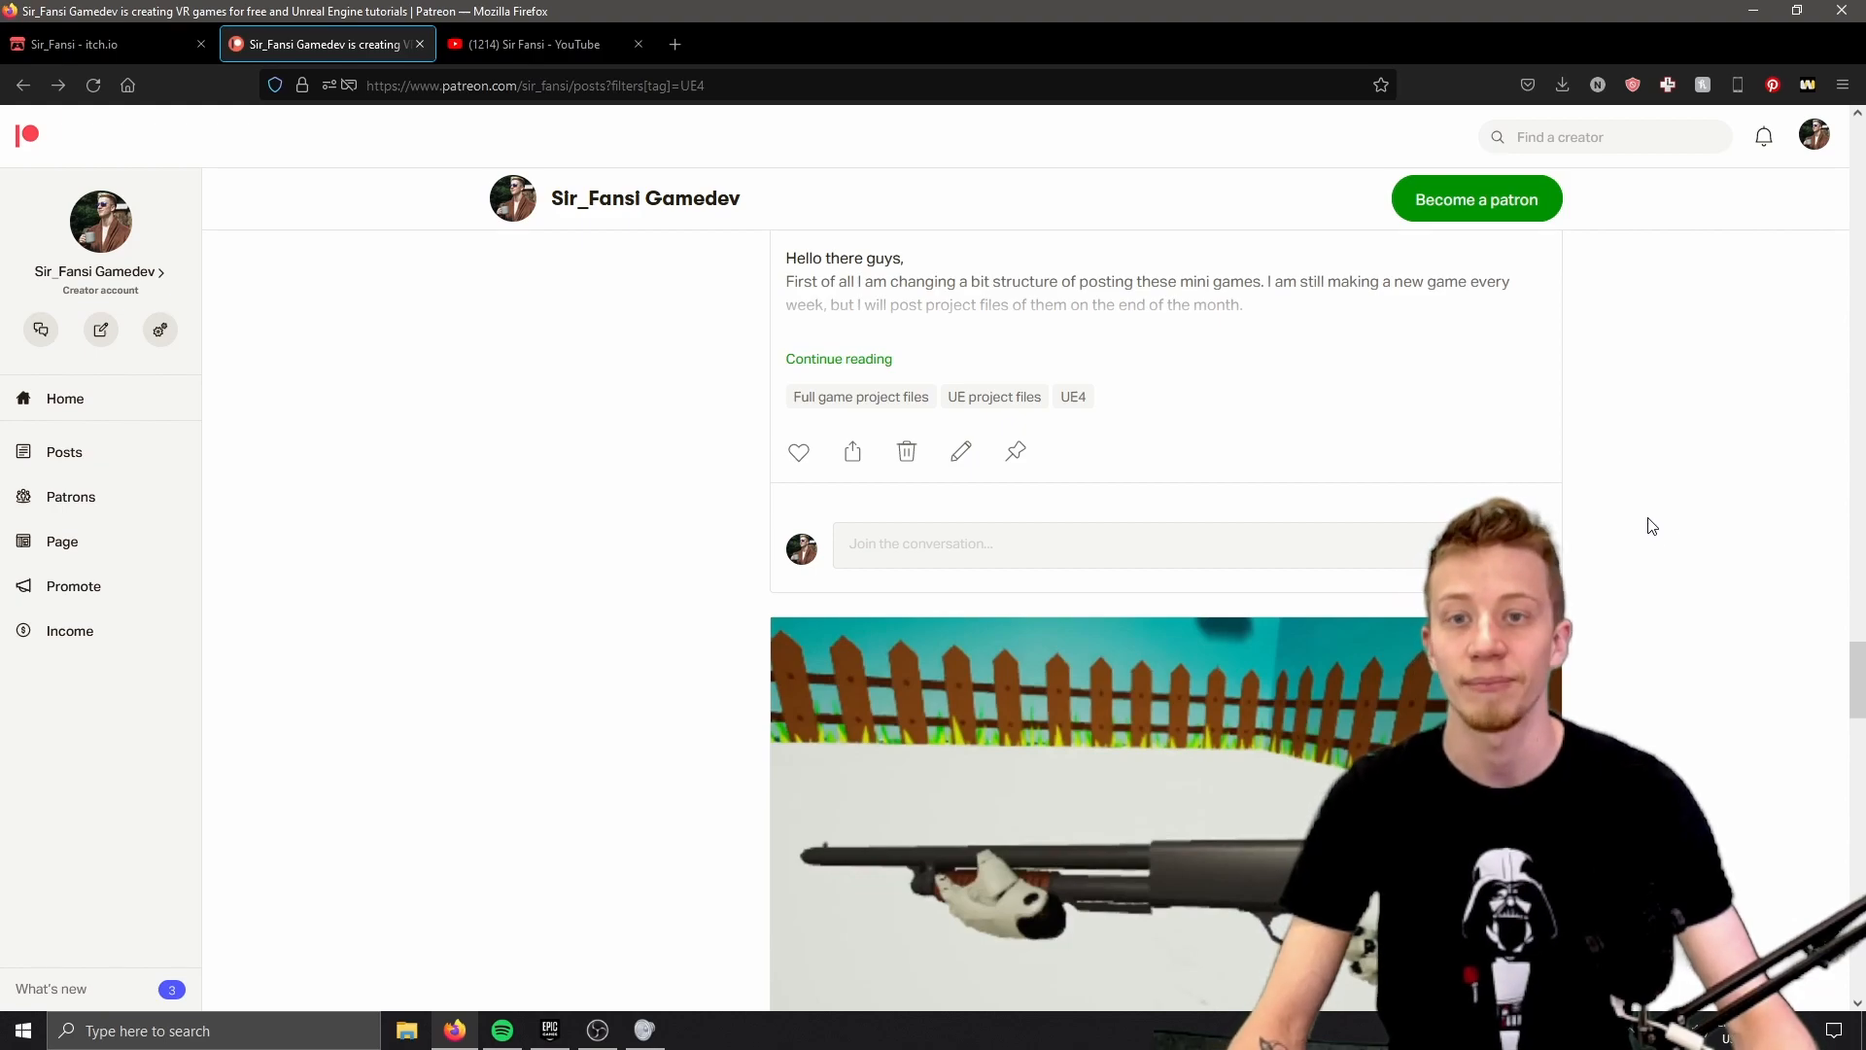
scroll("down", 3)
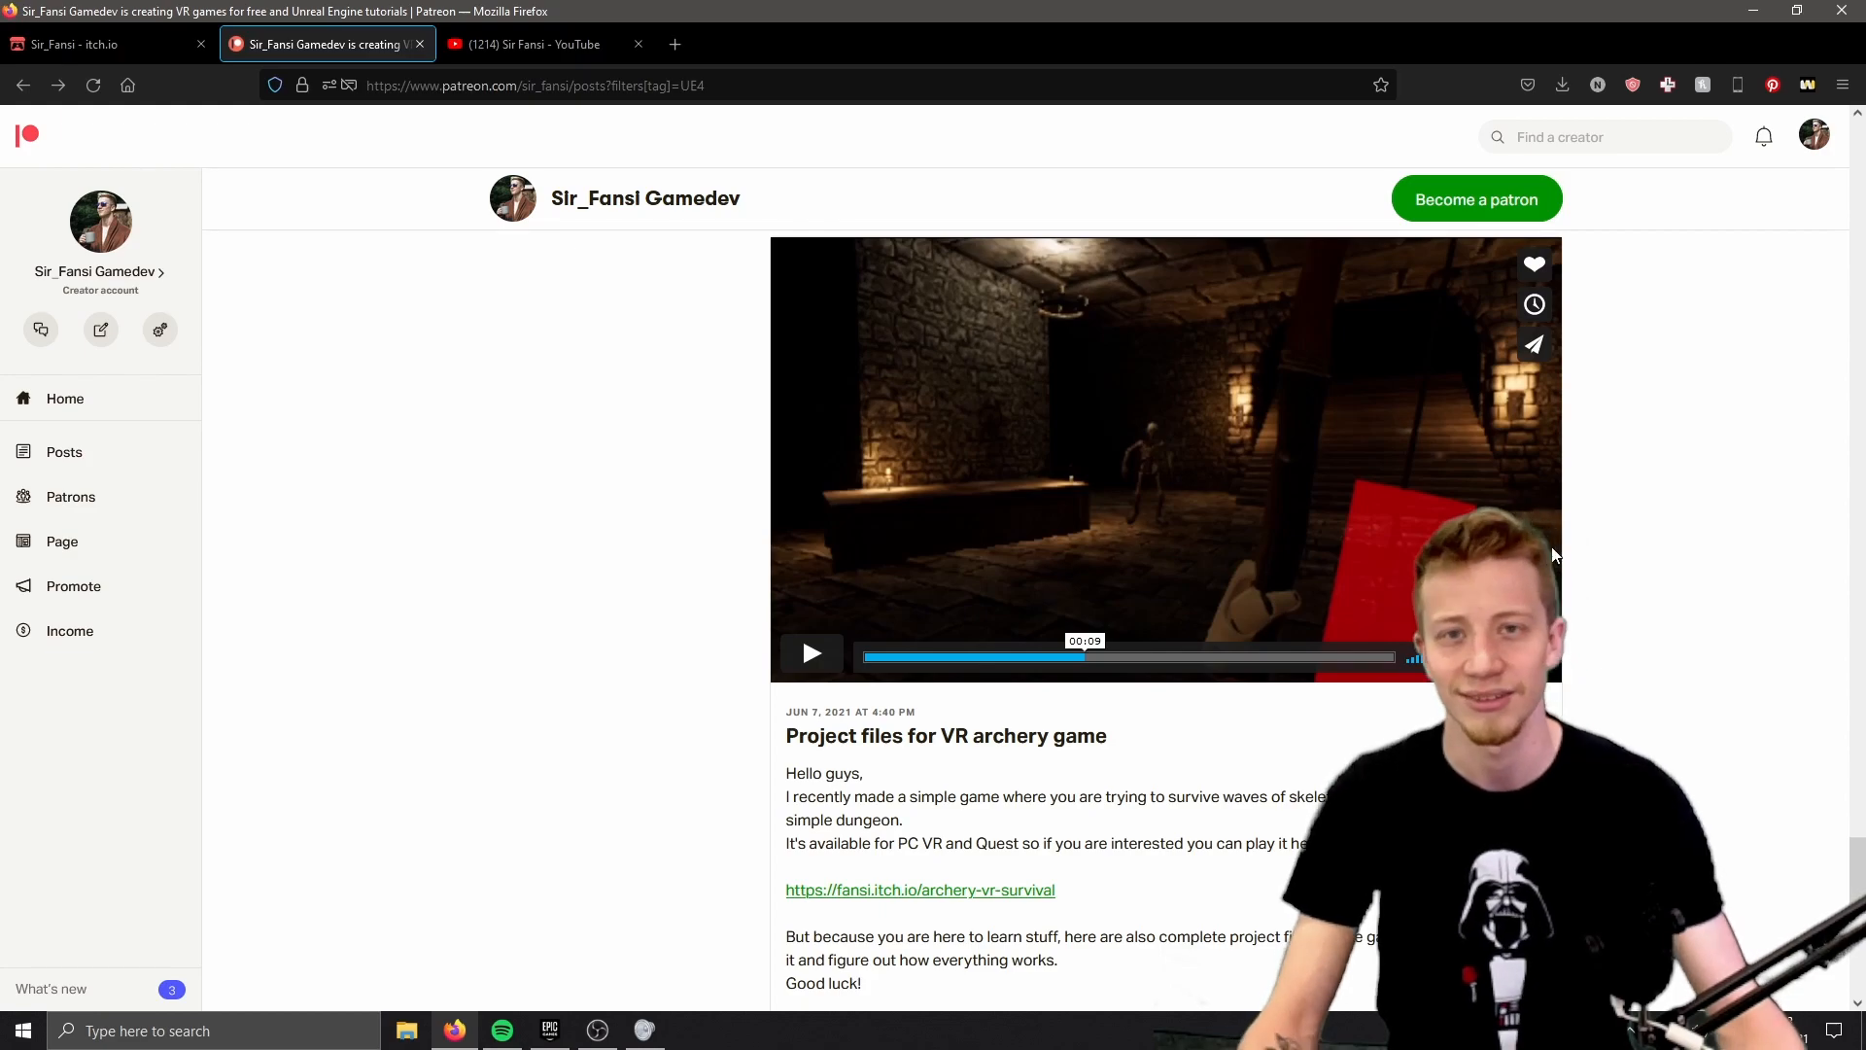
scroll("down", 3)
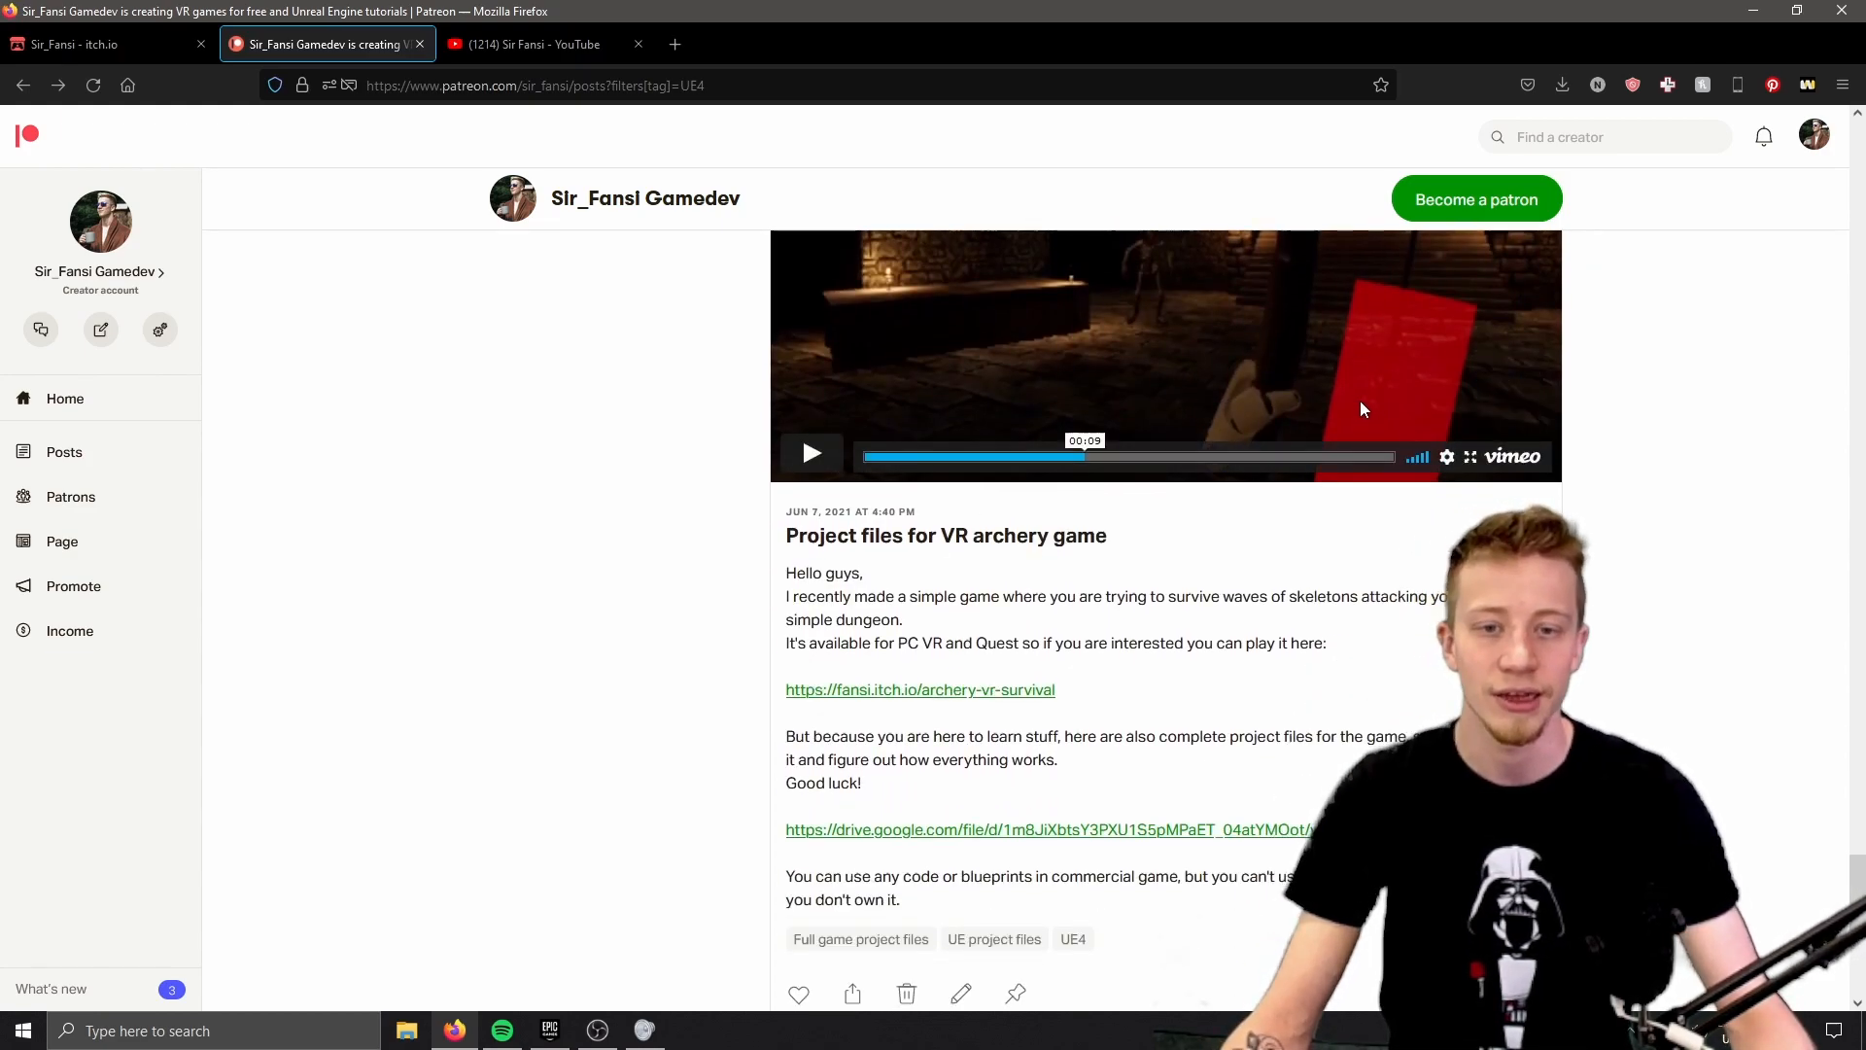
- Continue down the feed to the VR archery and Chicken_chicken VR project-files posts
scroll("down", 3)
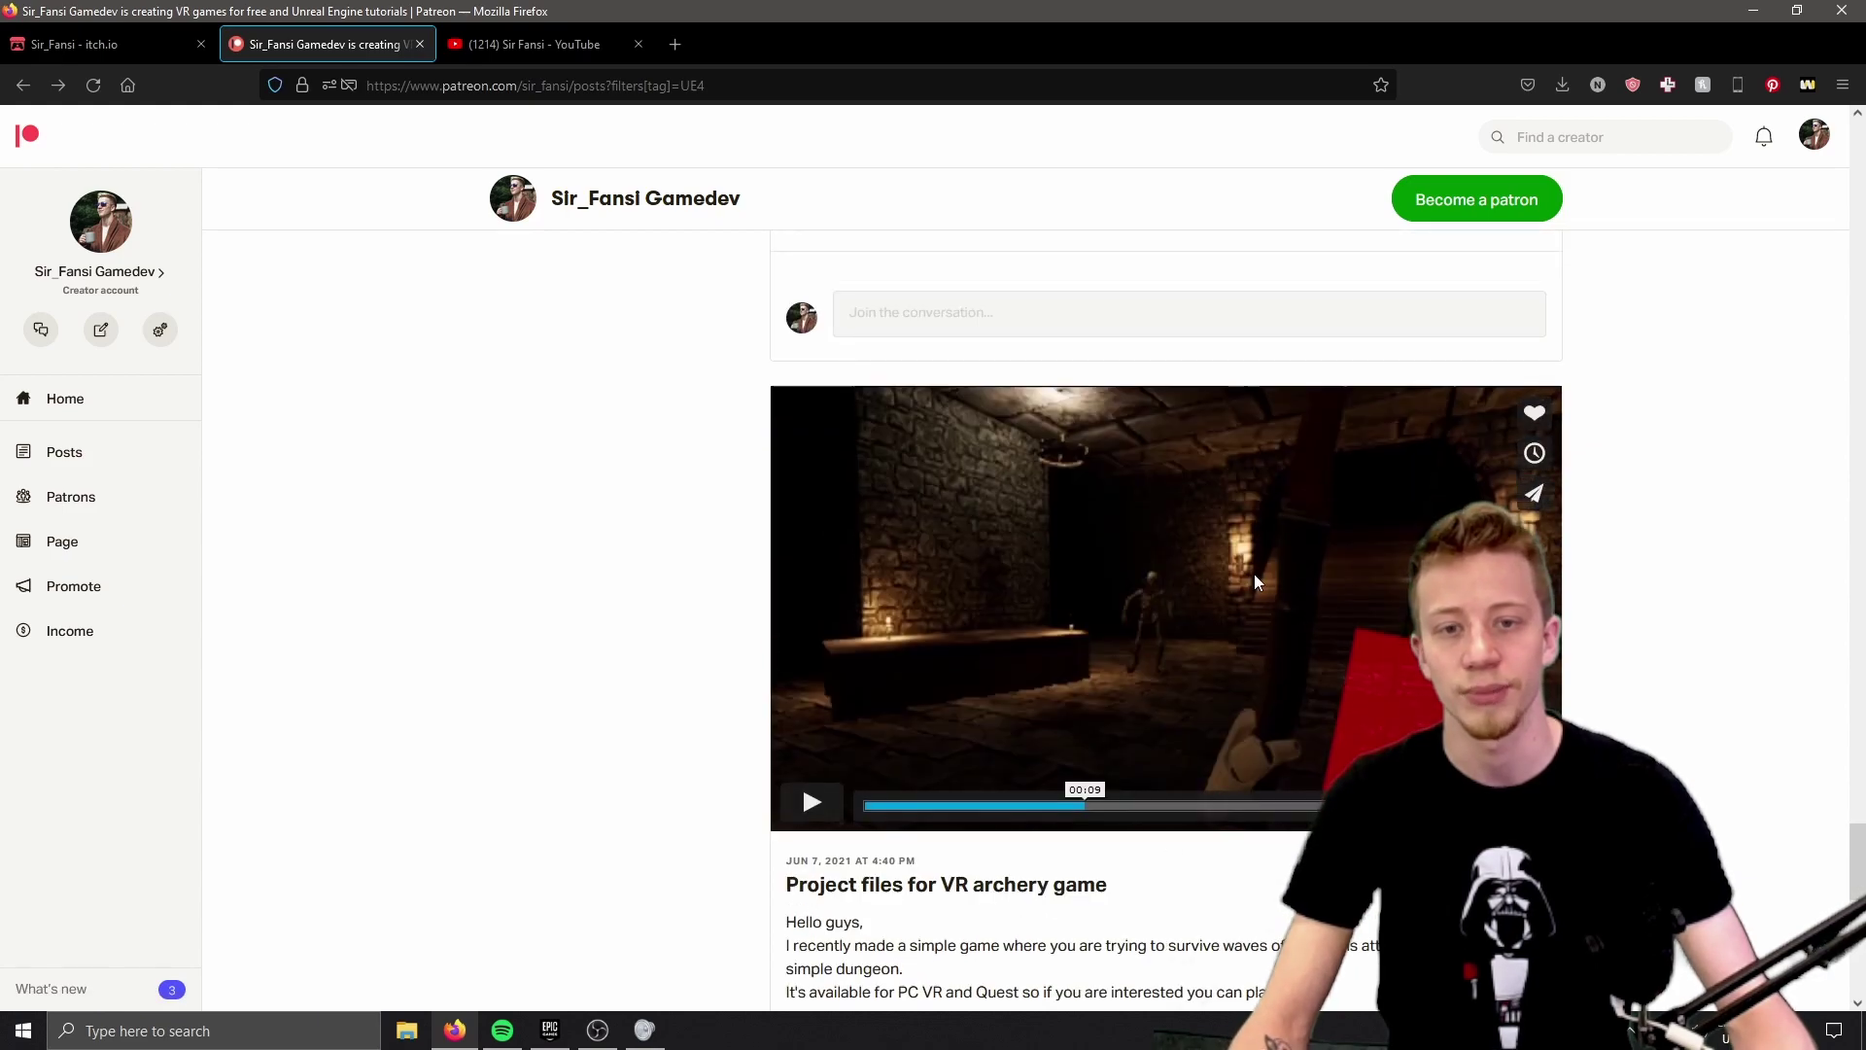
scroll("down", 3)
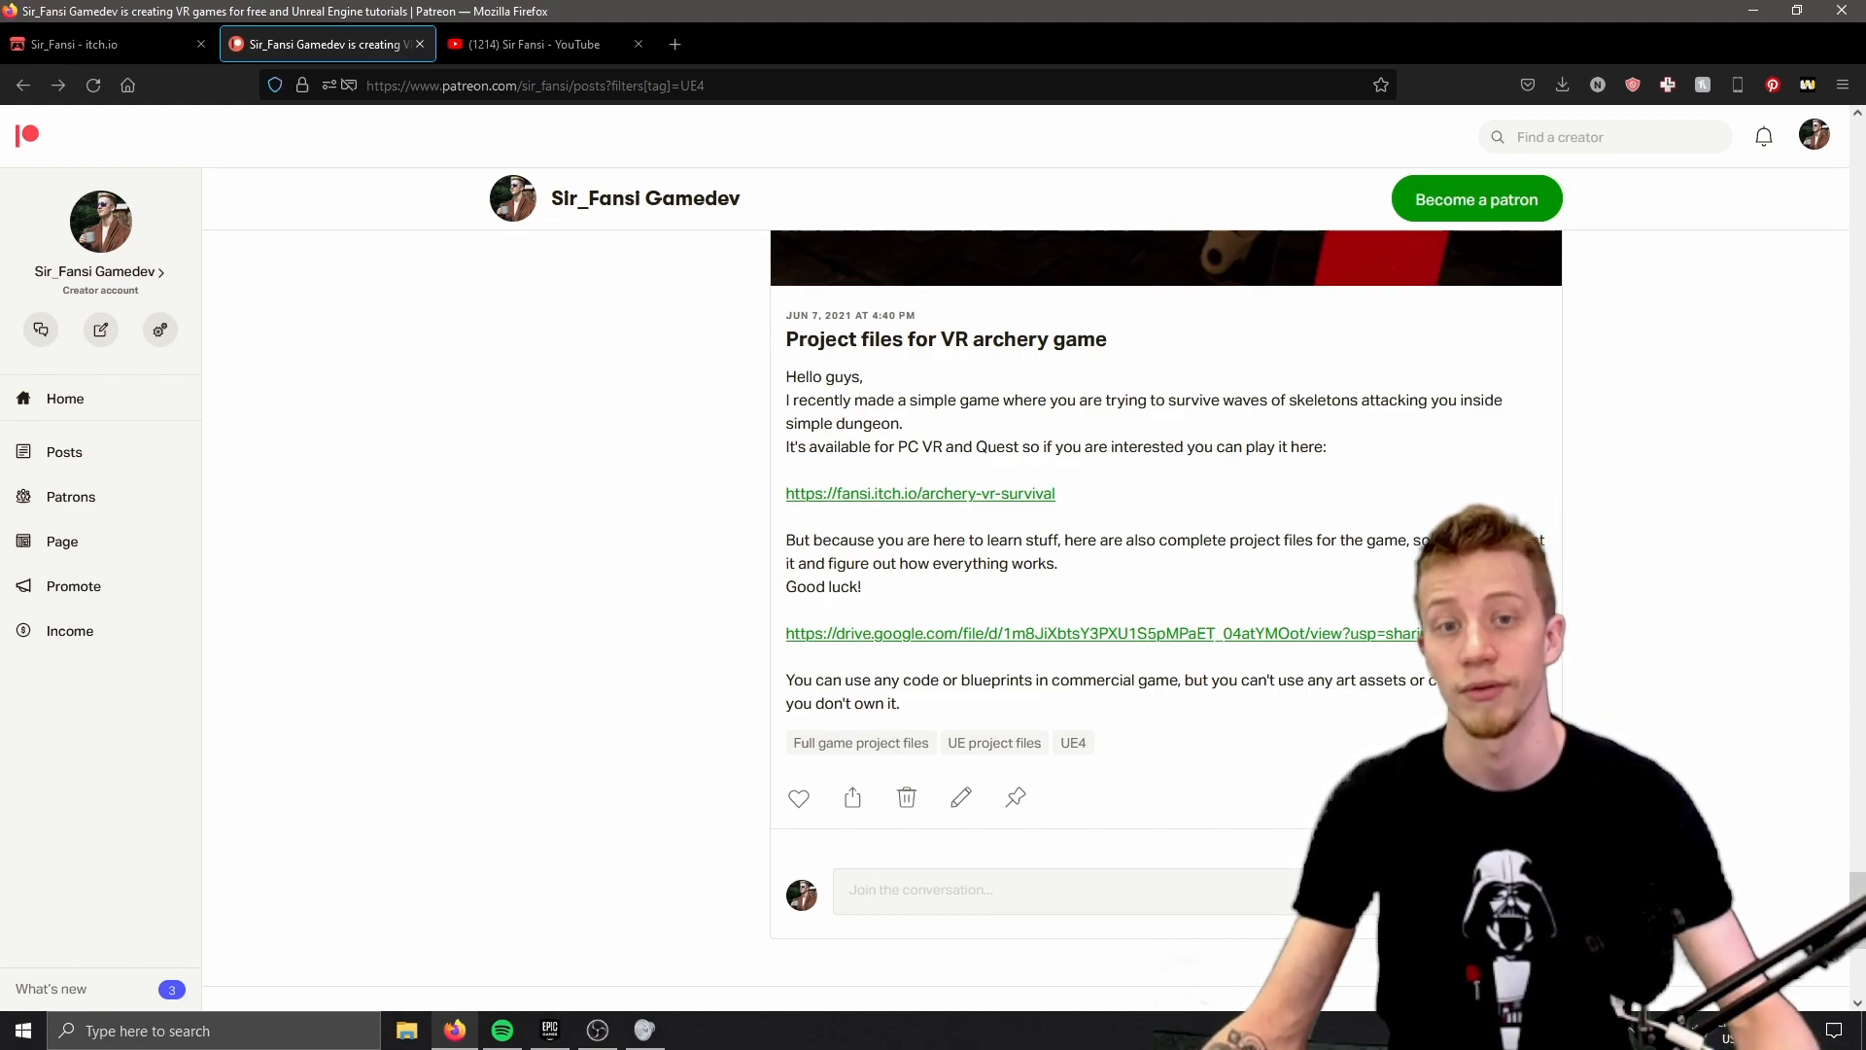
scroll("down", 3)
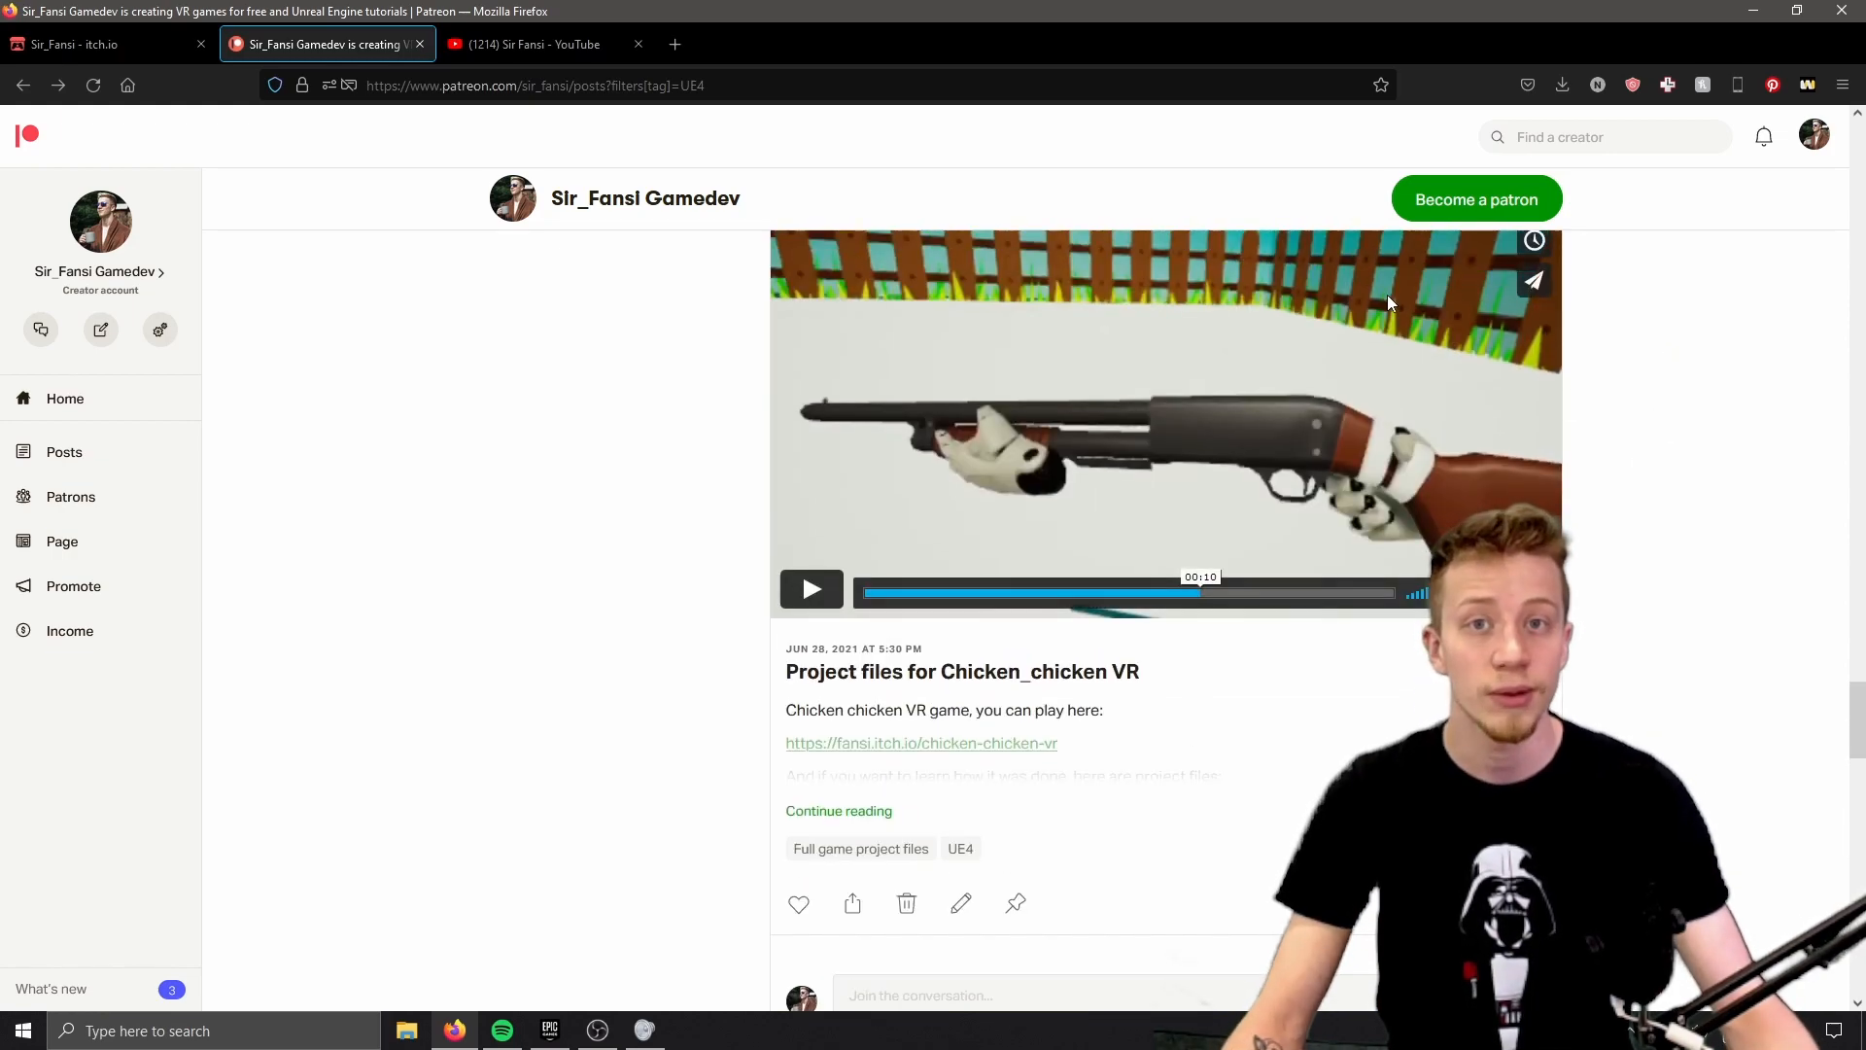
mouse_move(719, 484)
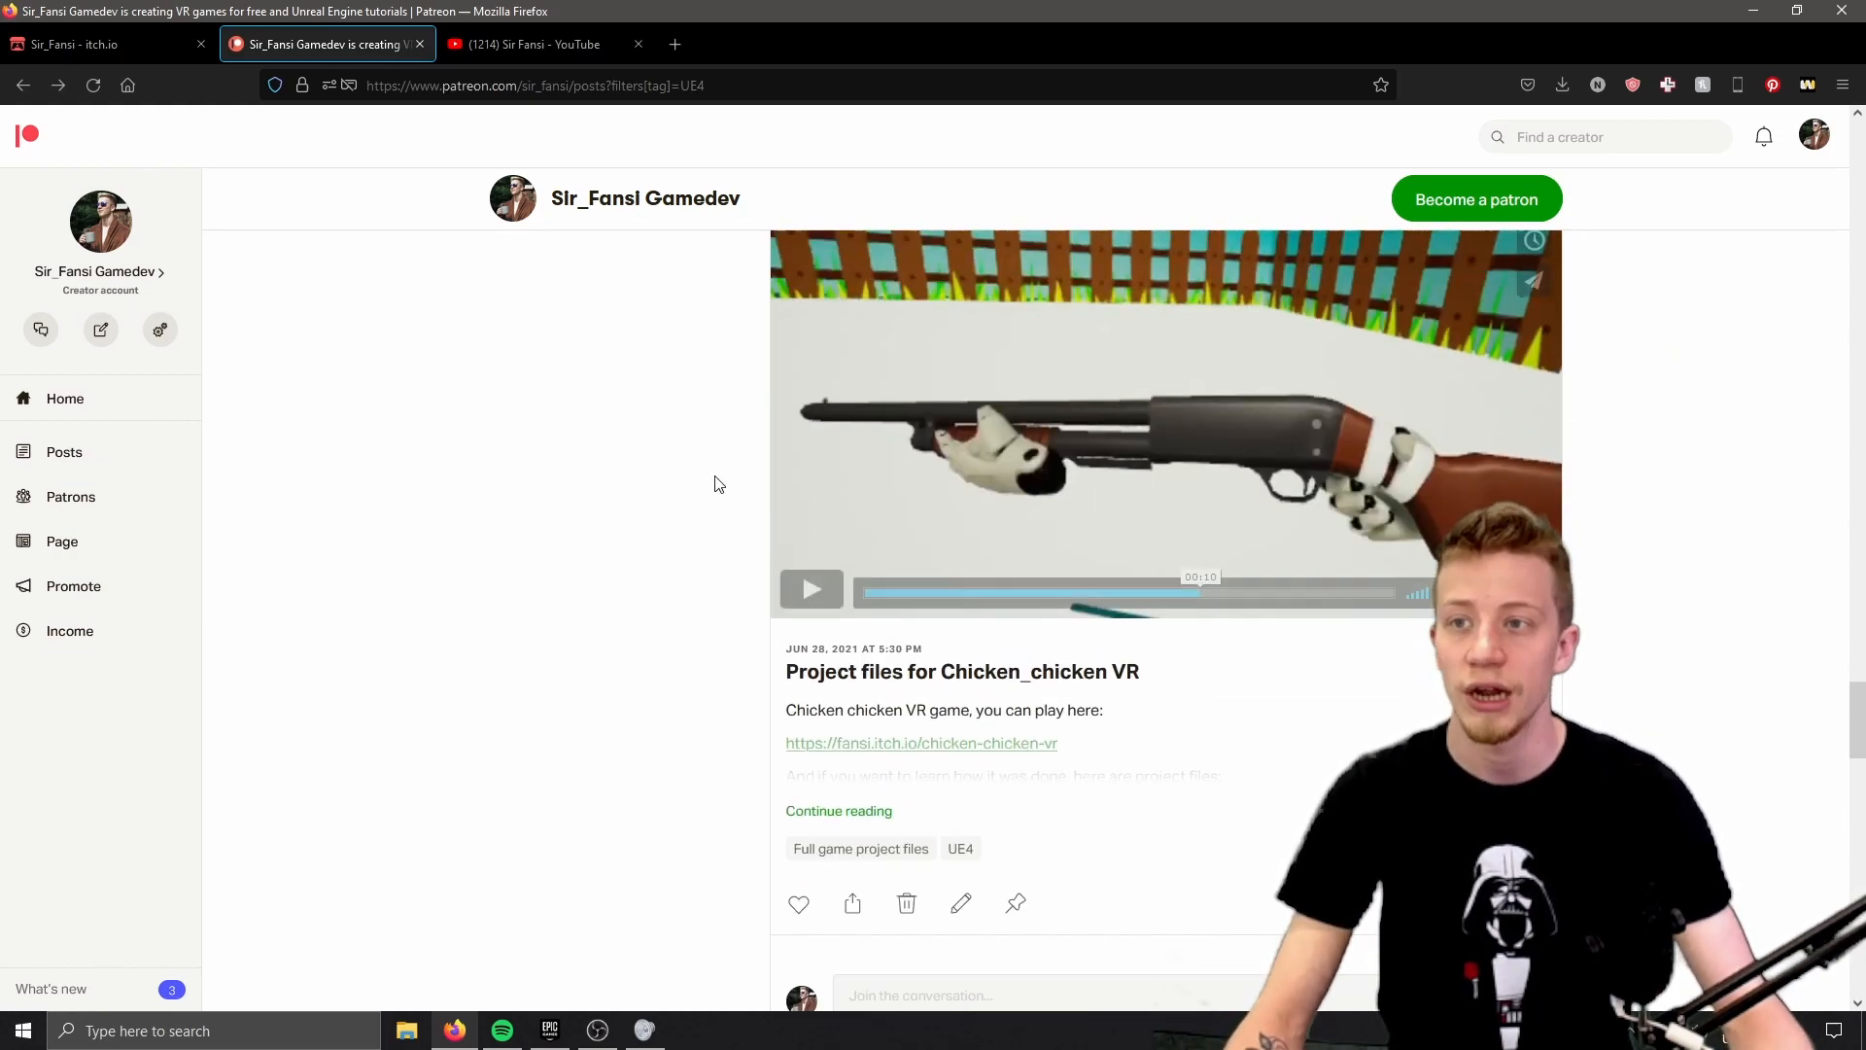
- Revisit YouTube and the itch.io games list (Balloons VR, SniperWorldZ VR, Bike It VR), then return to Patreon
left_click(528, 42)
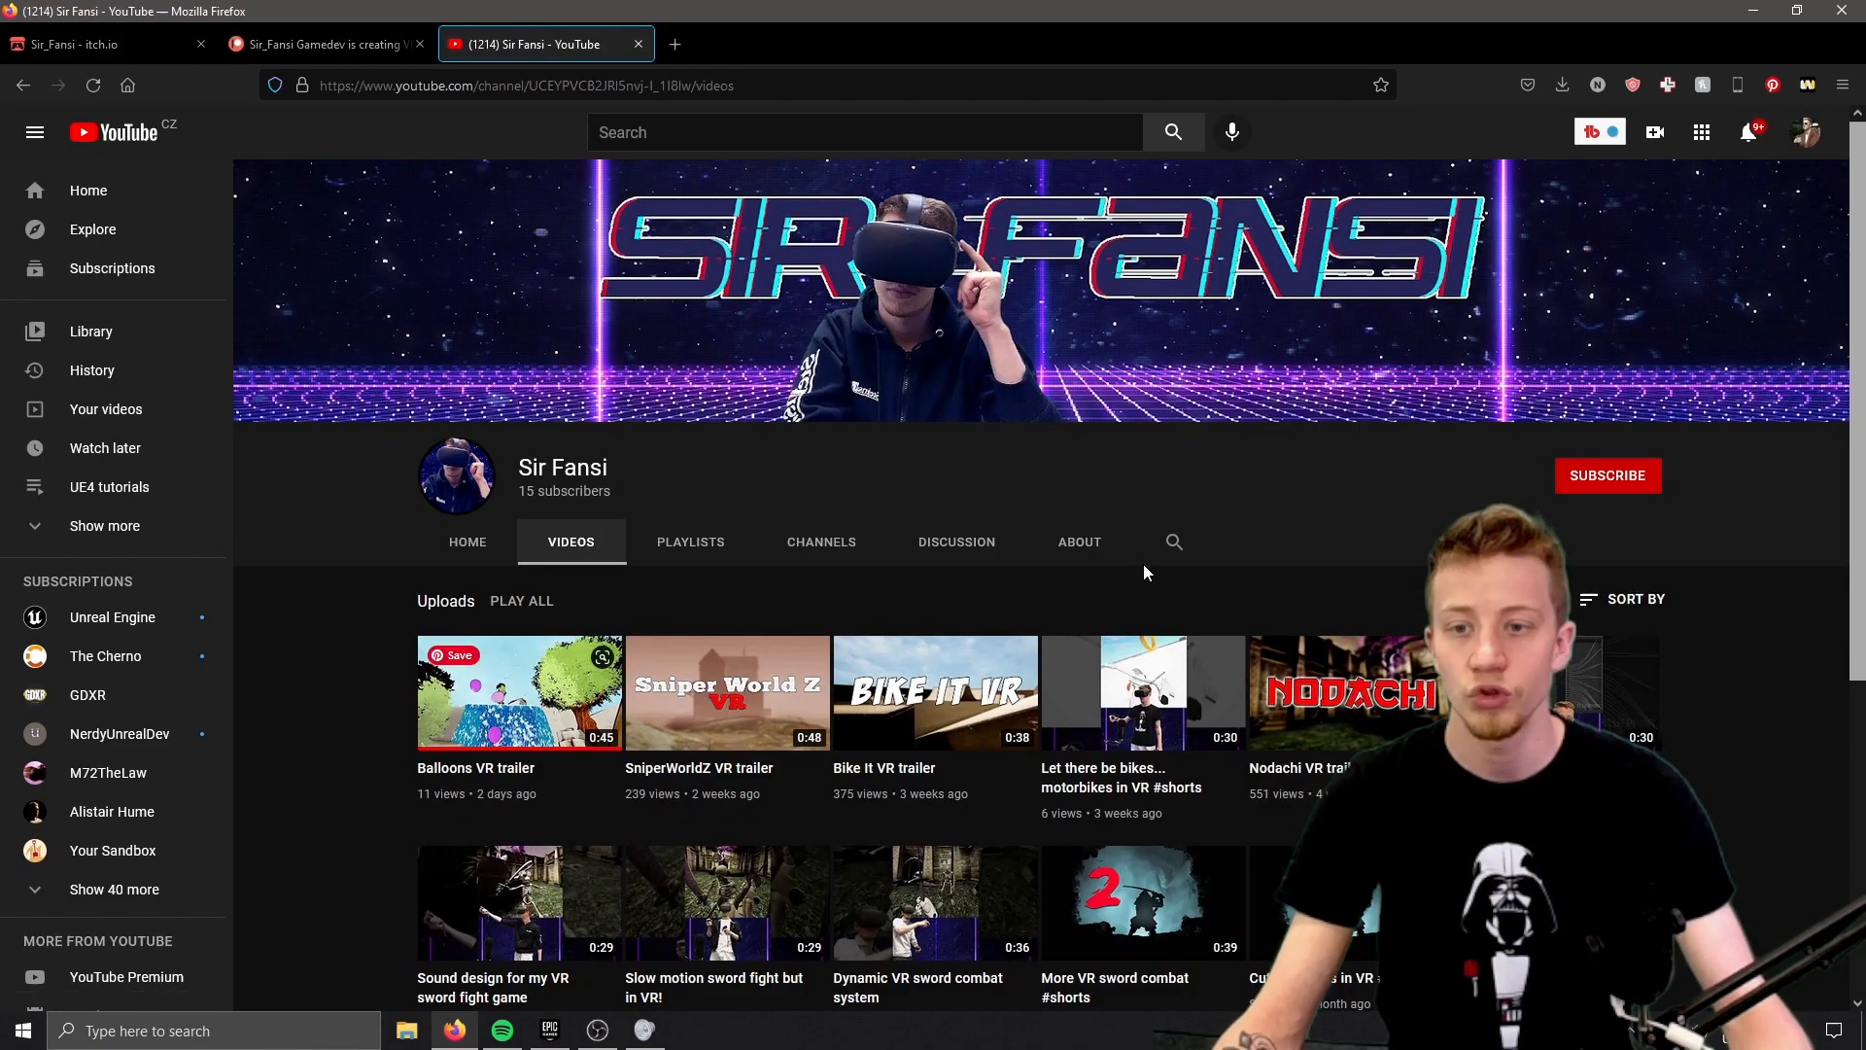
left_click(88, 45)
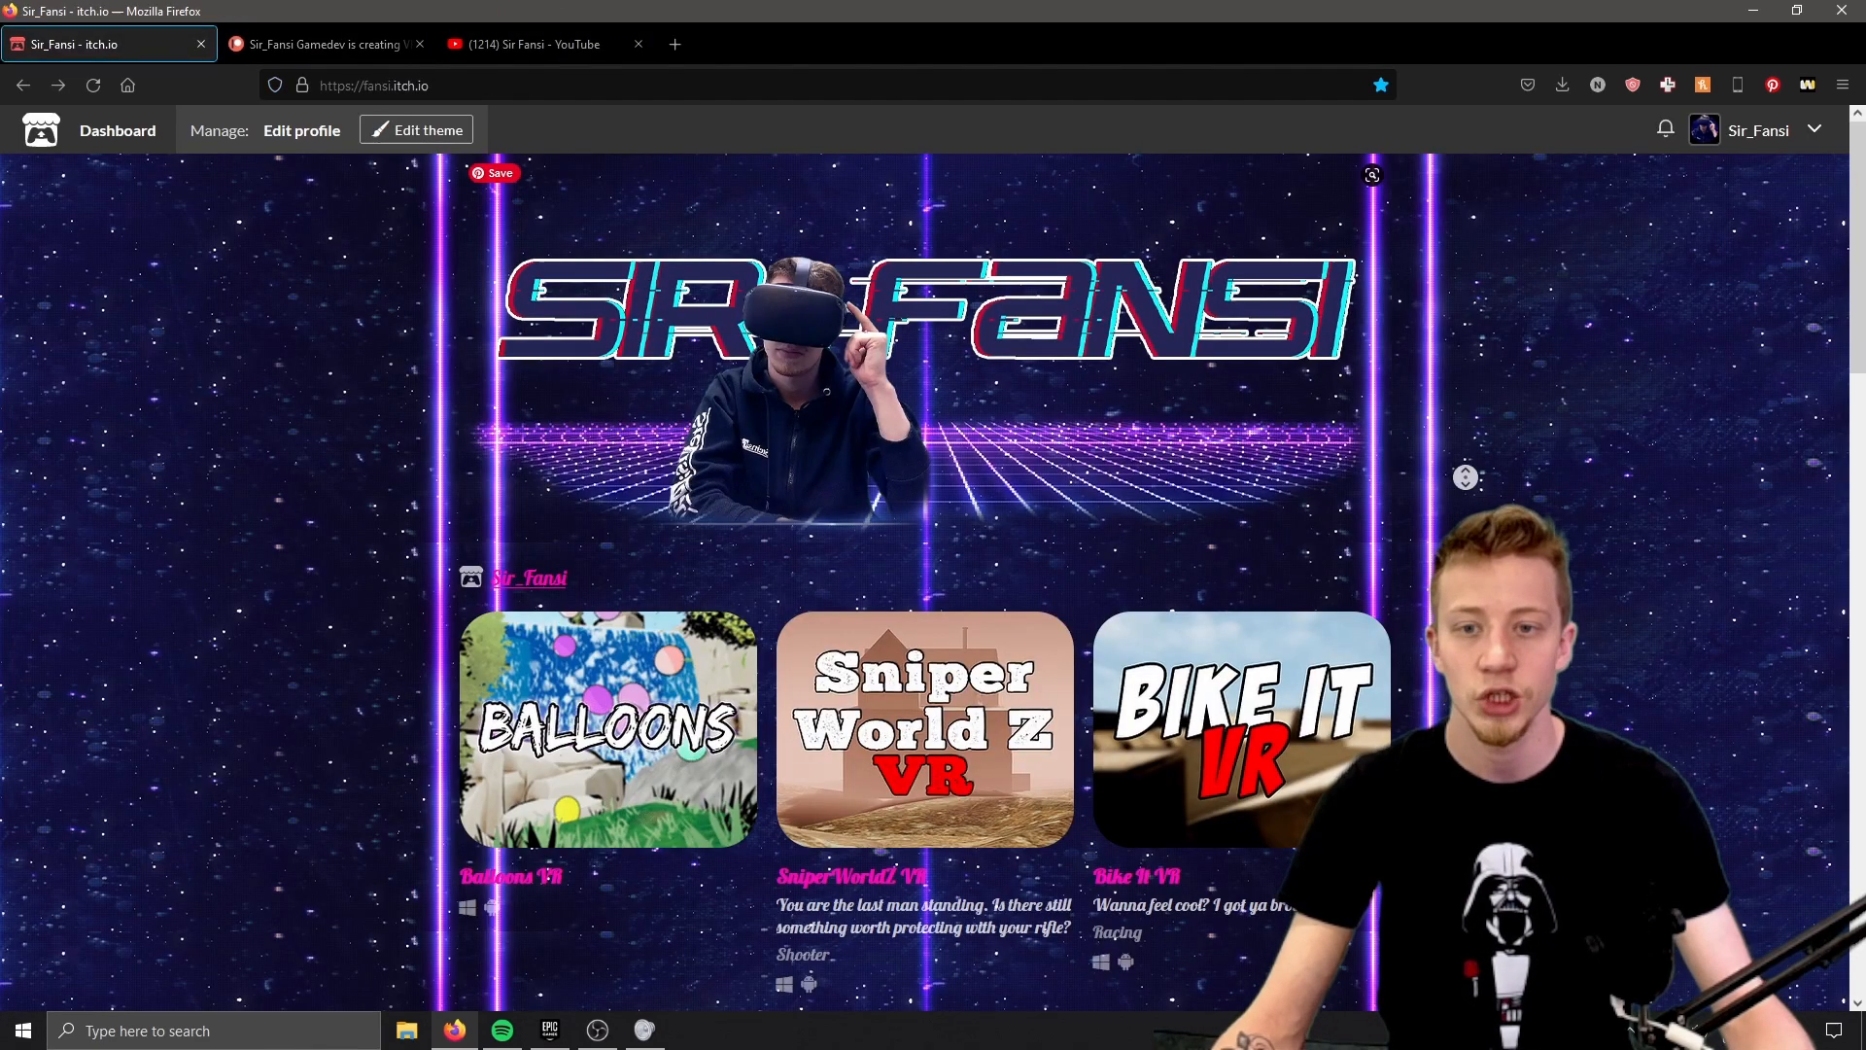
scroll("down", 3)
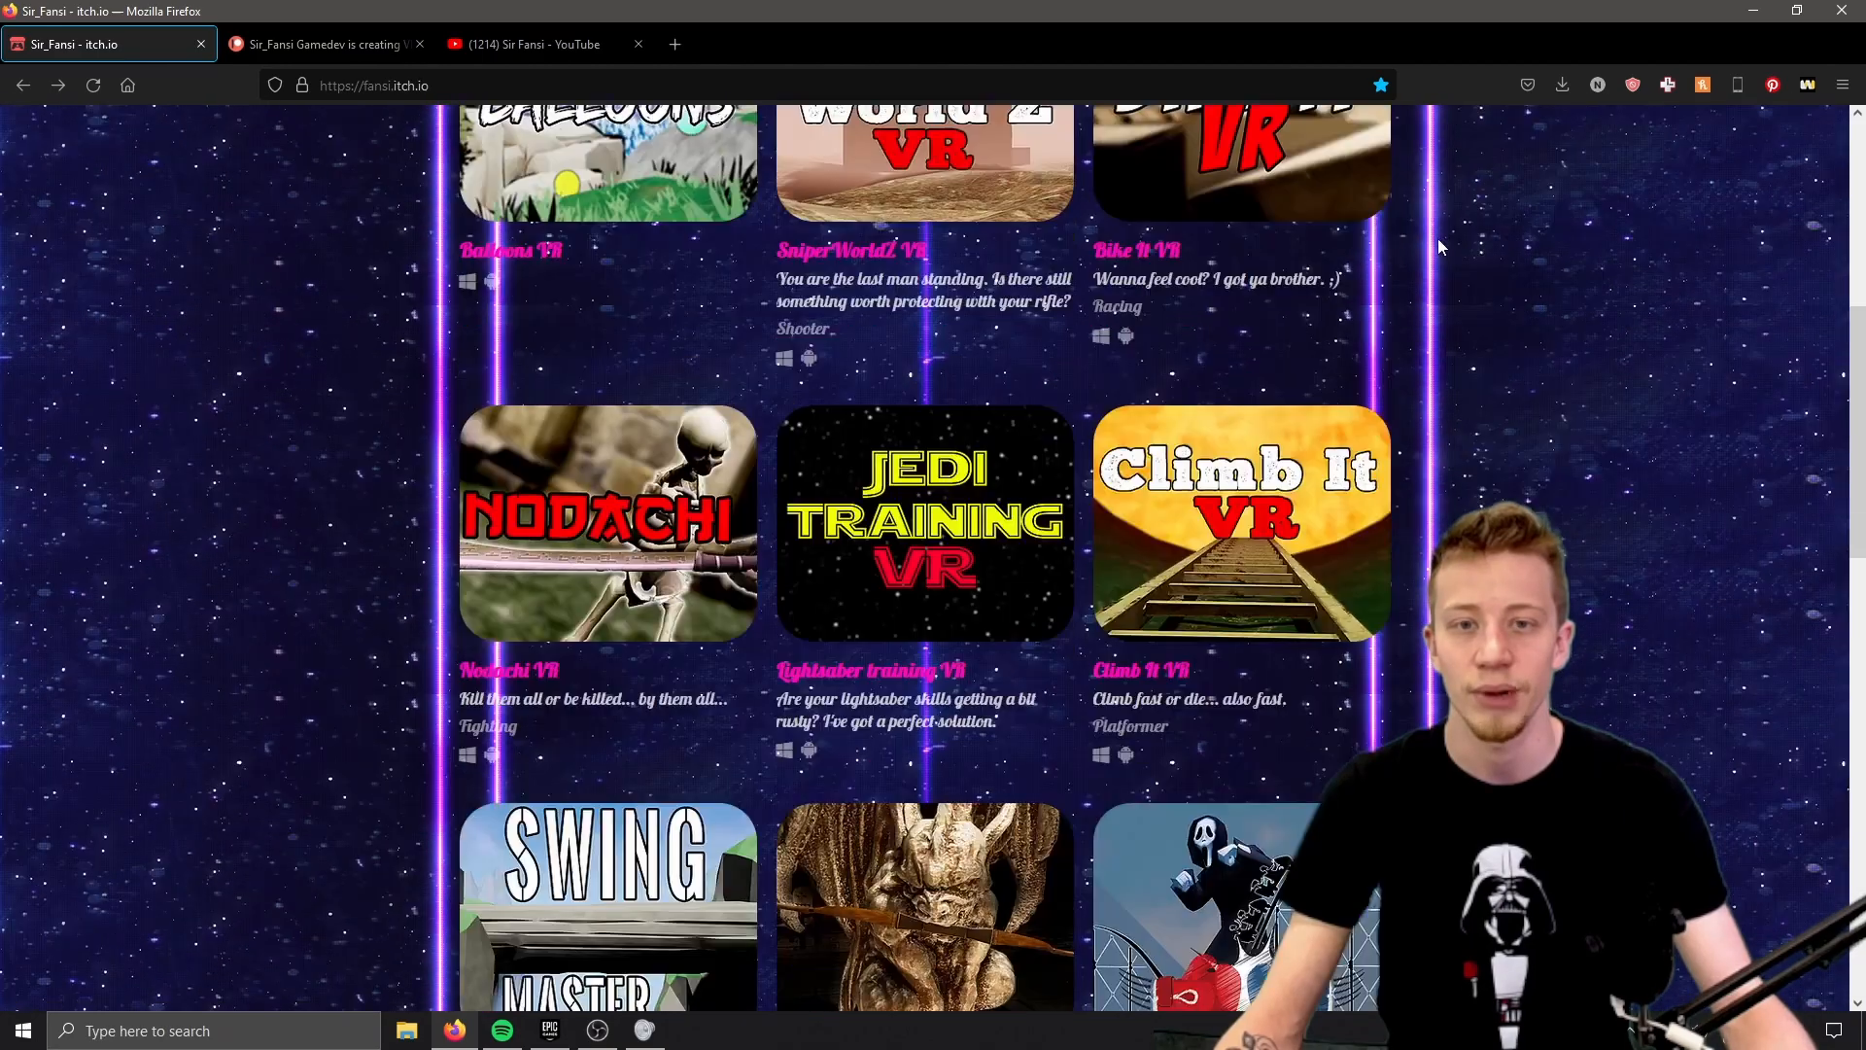
scroll("up", 3)
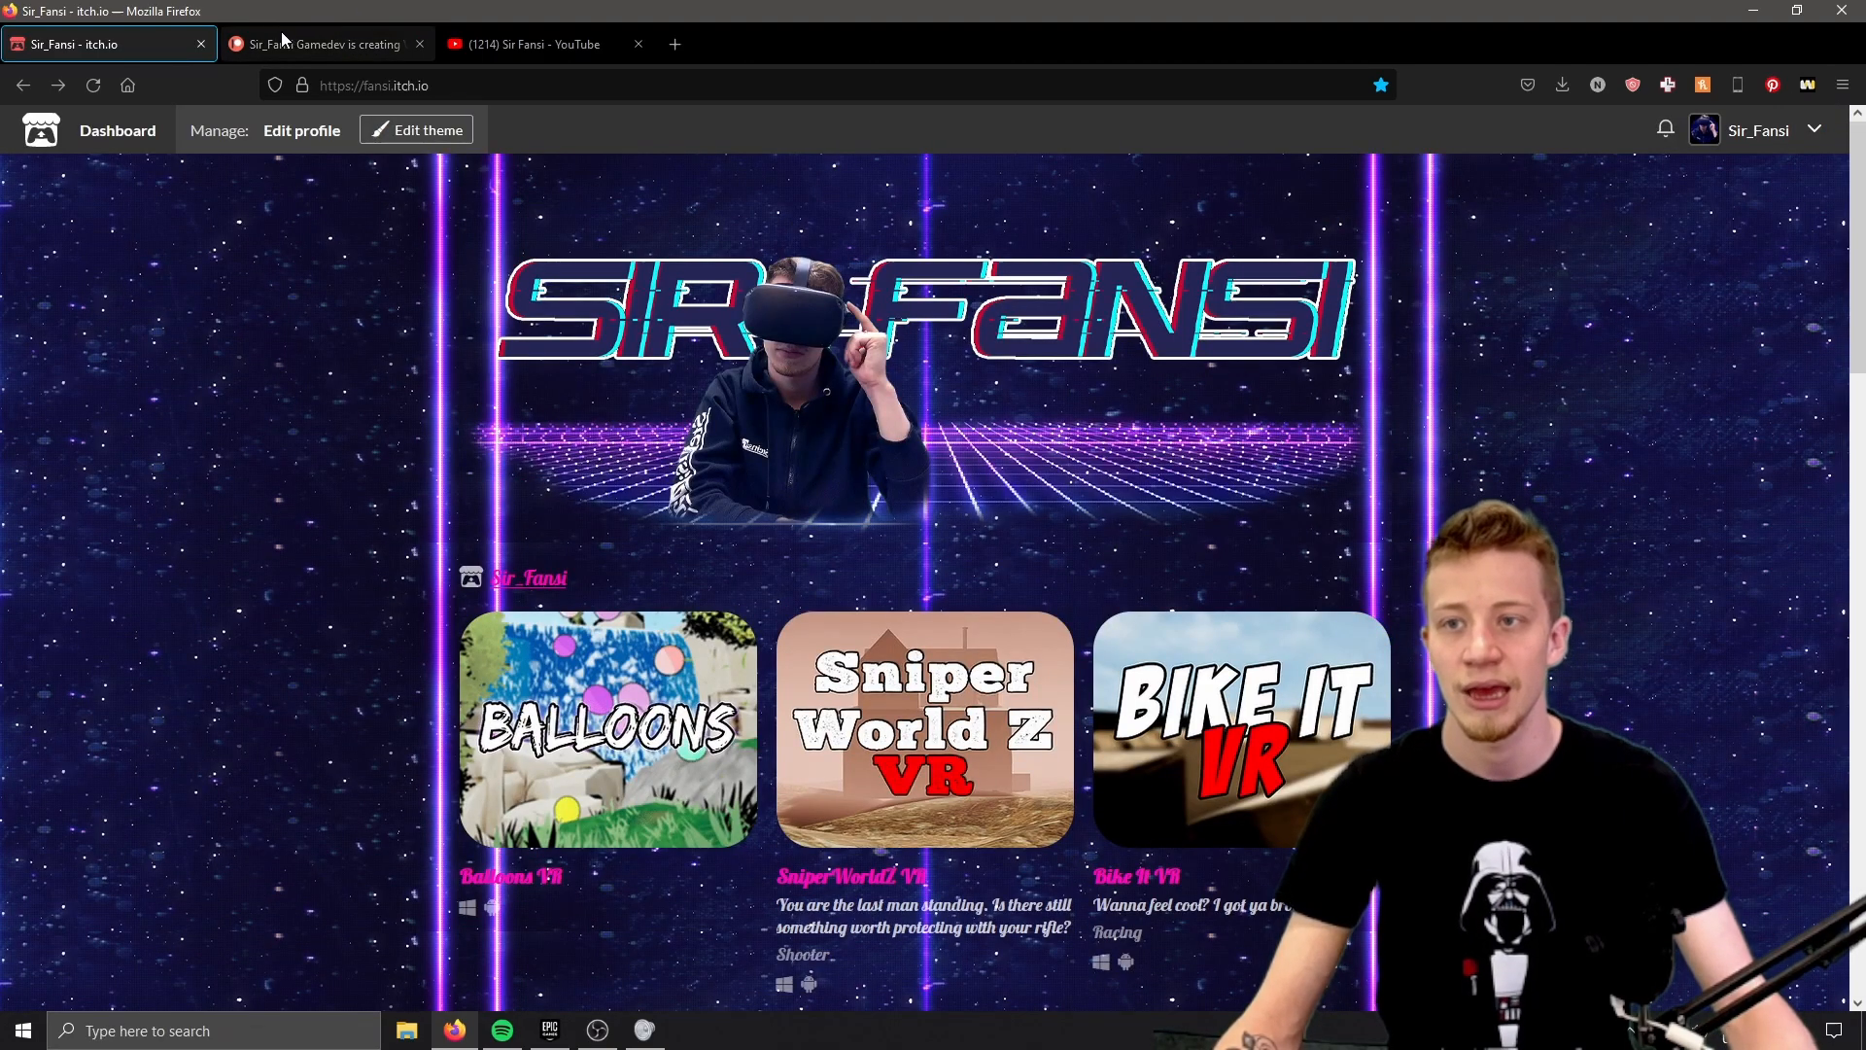
left_click(327, 43)
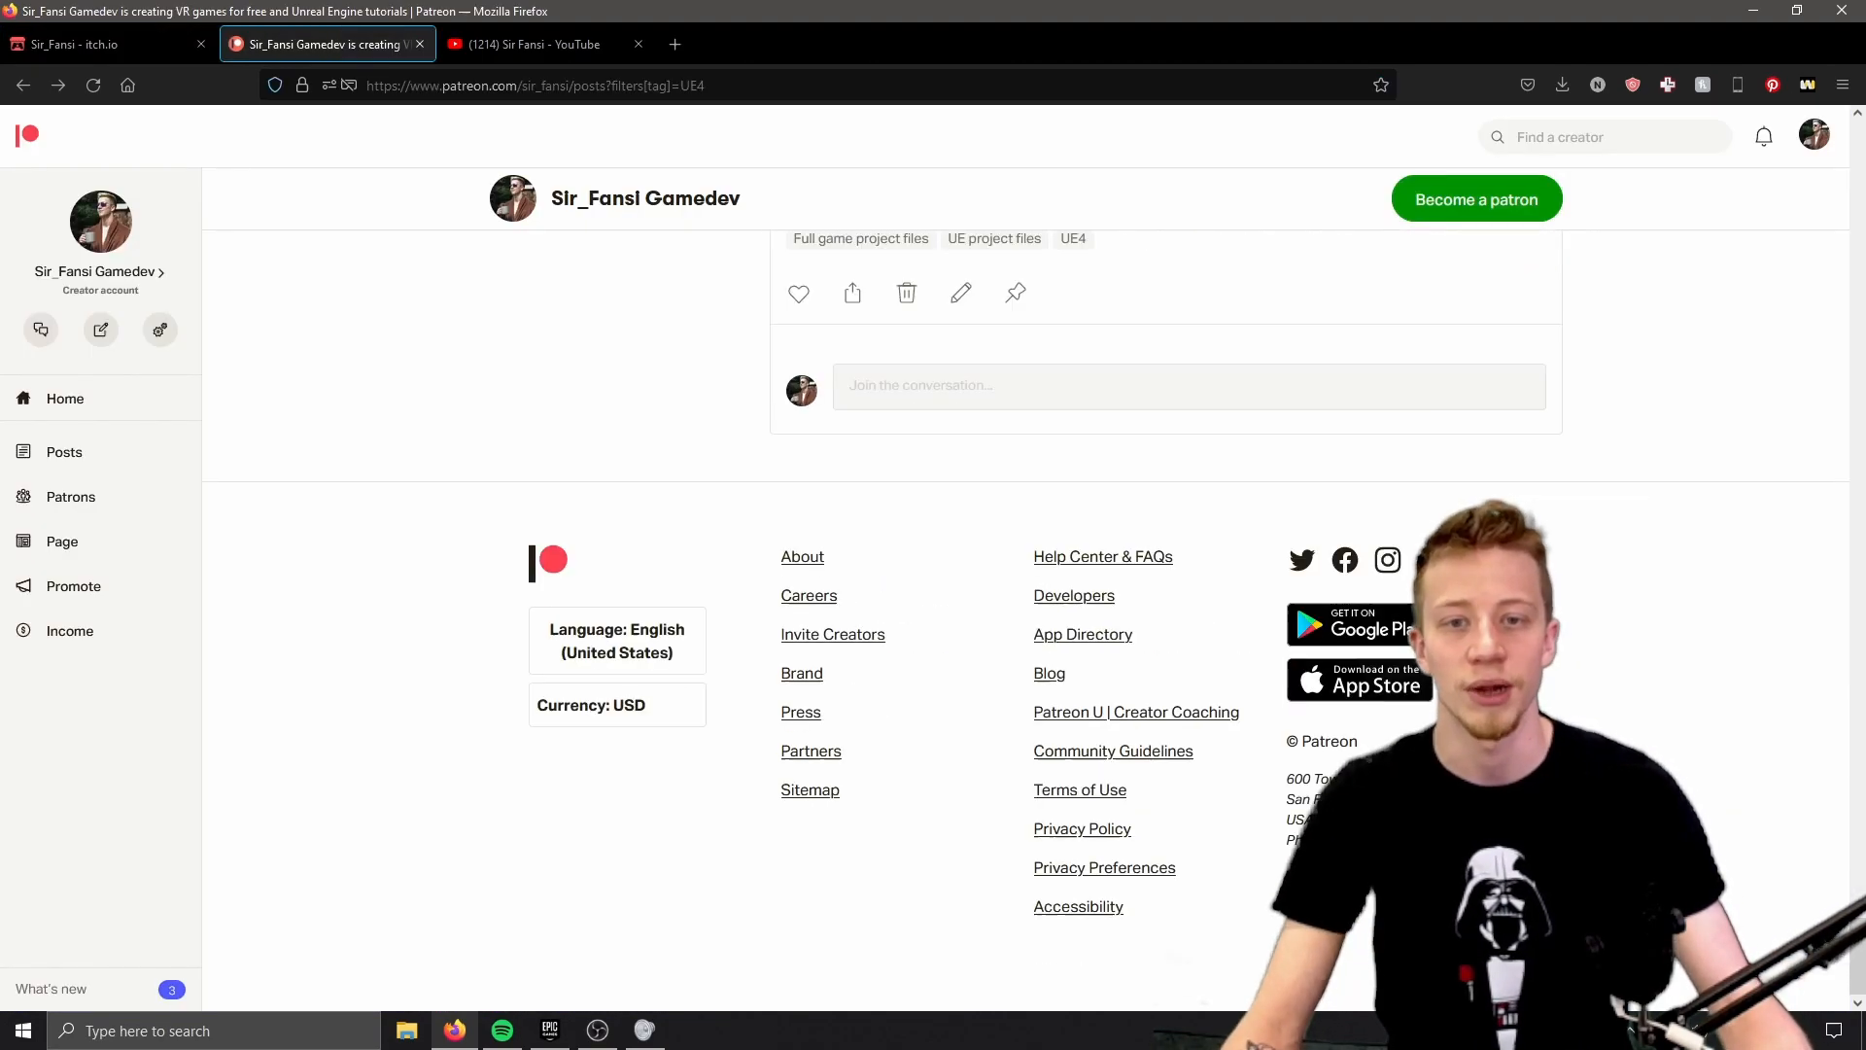
scroll("down", 3)
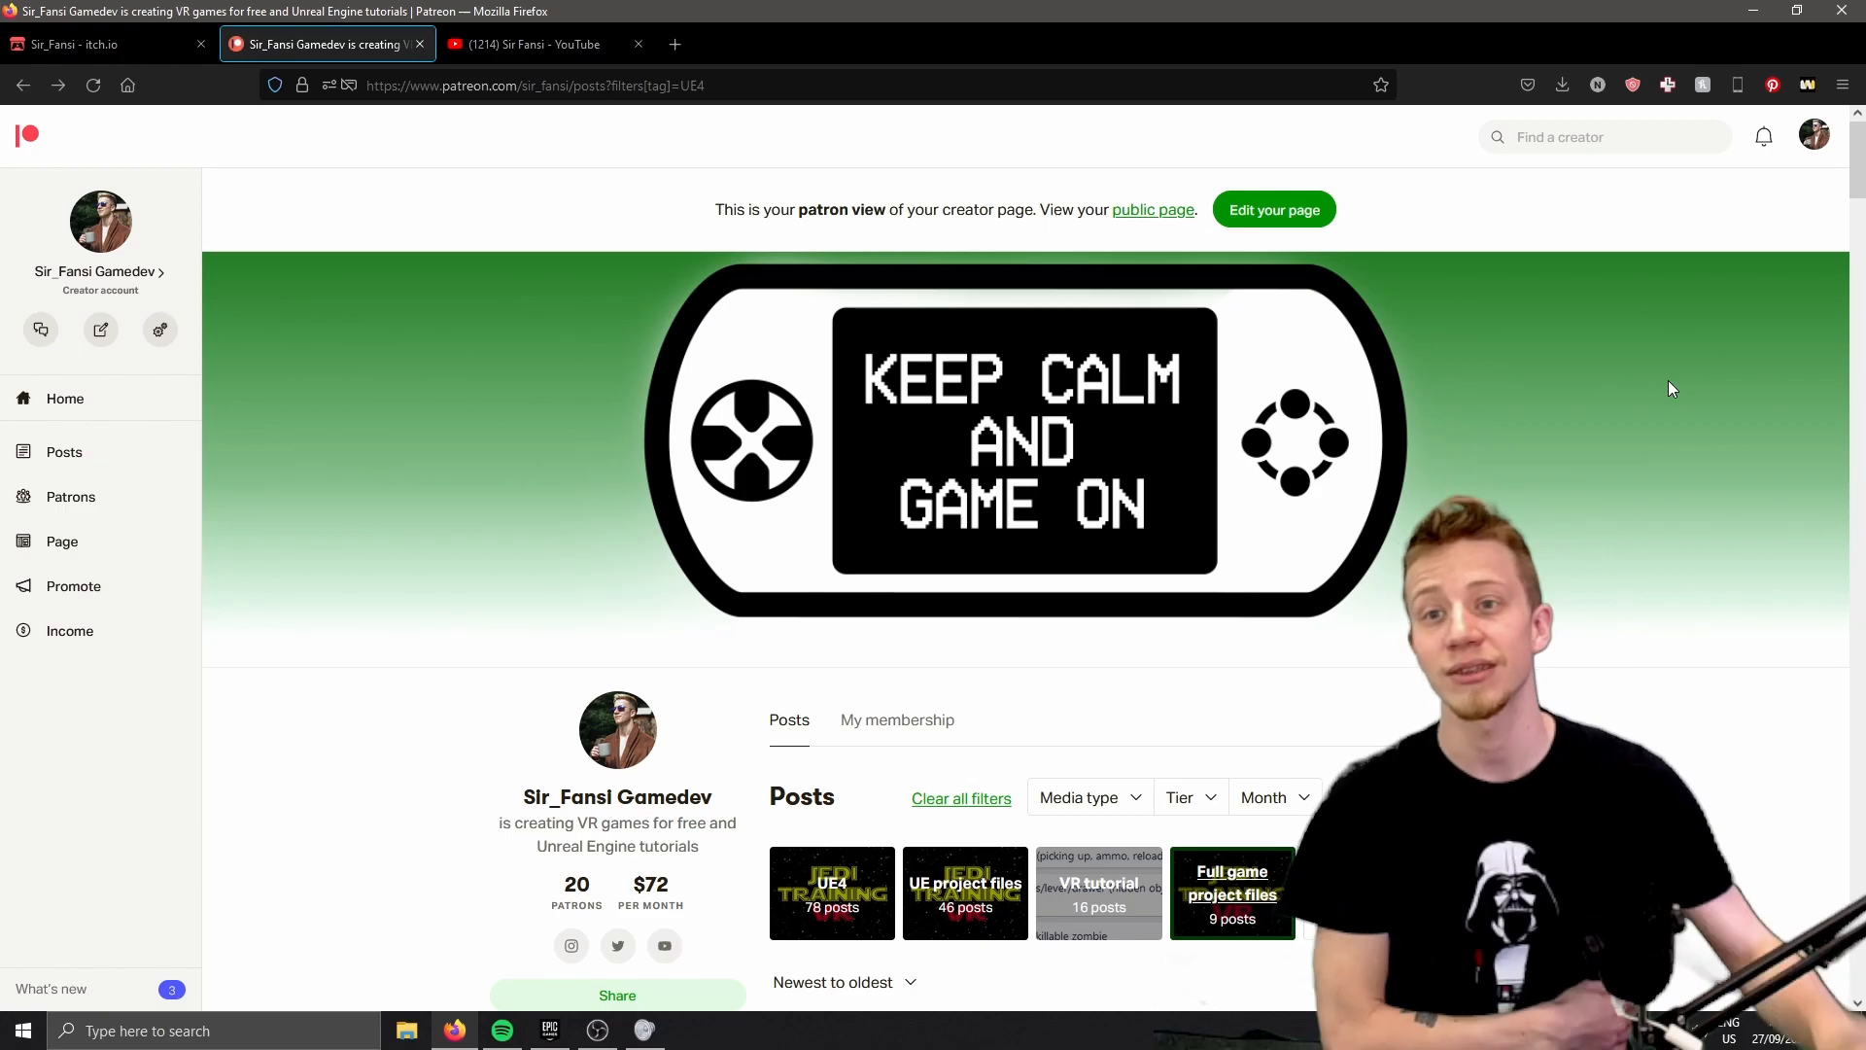
left_click(537, 43)
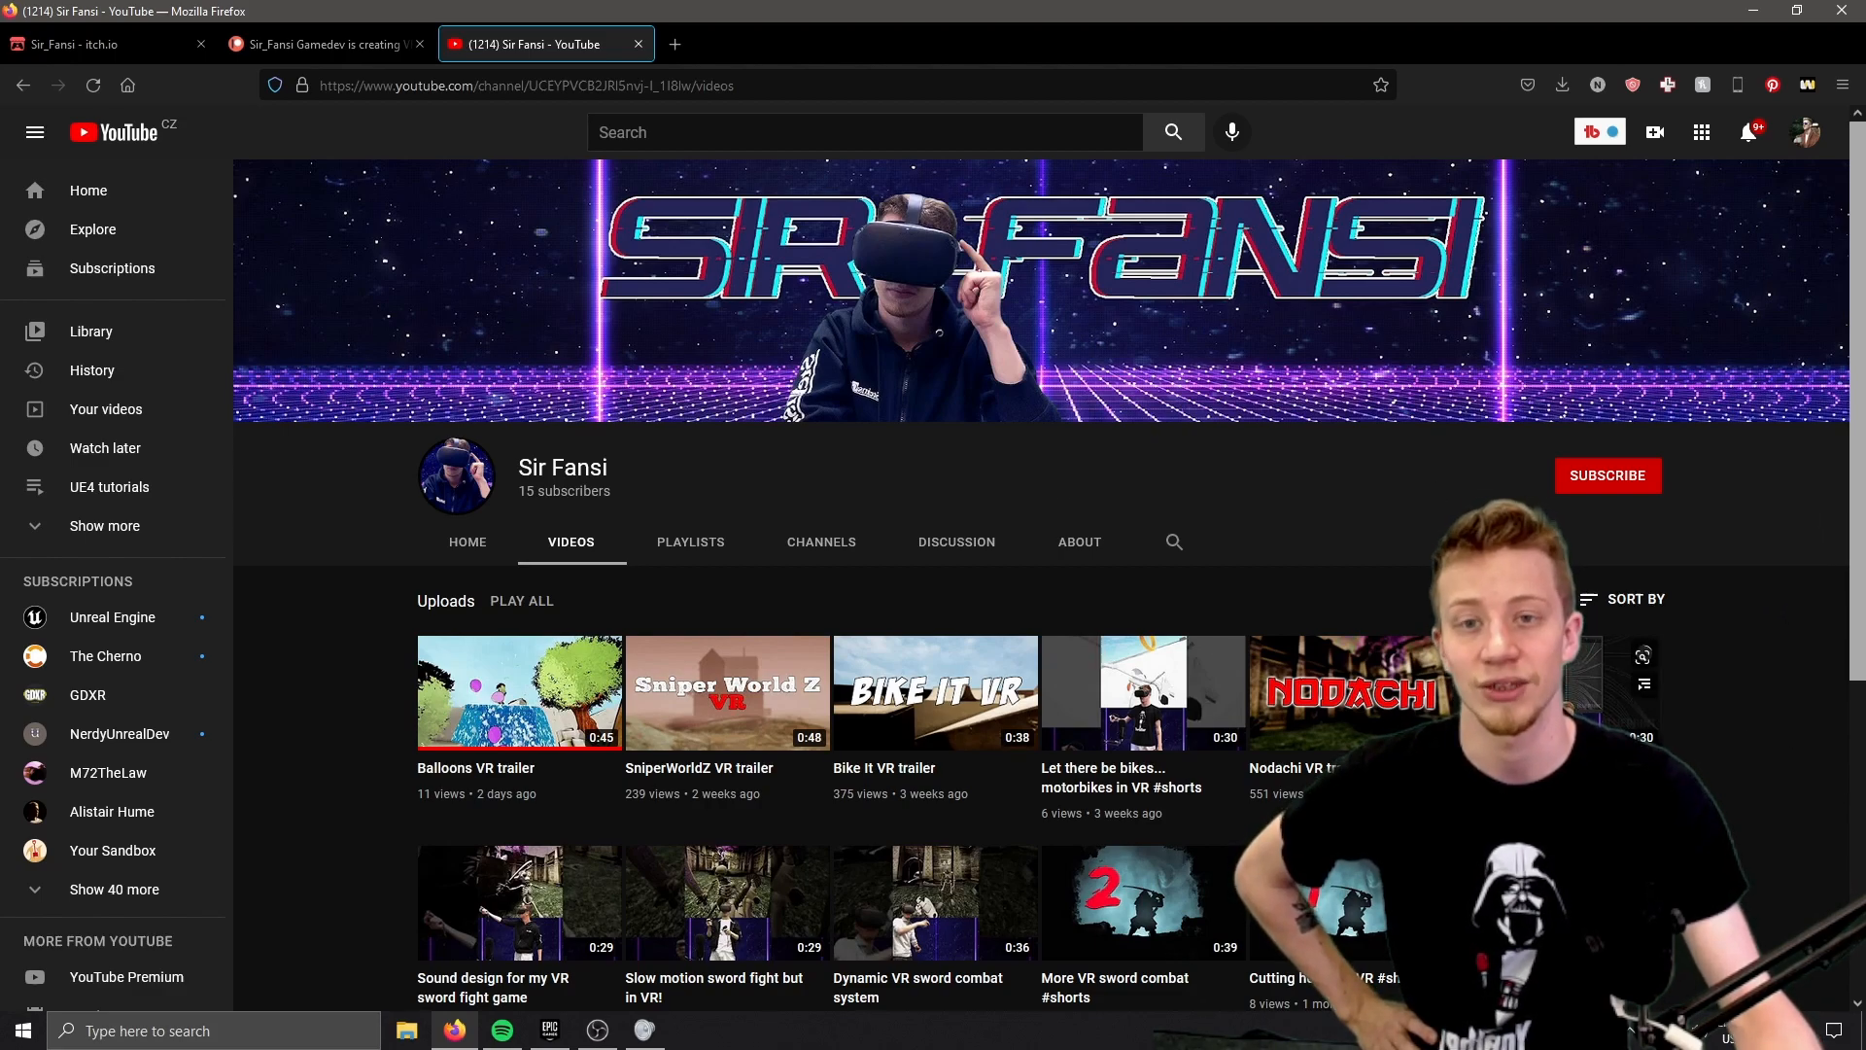
left_click(326, 42)
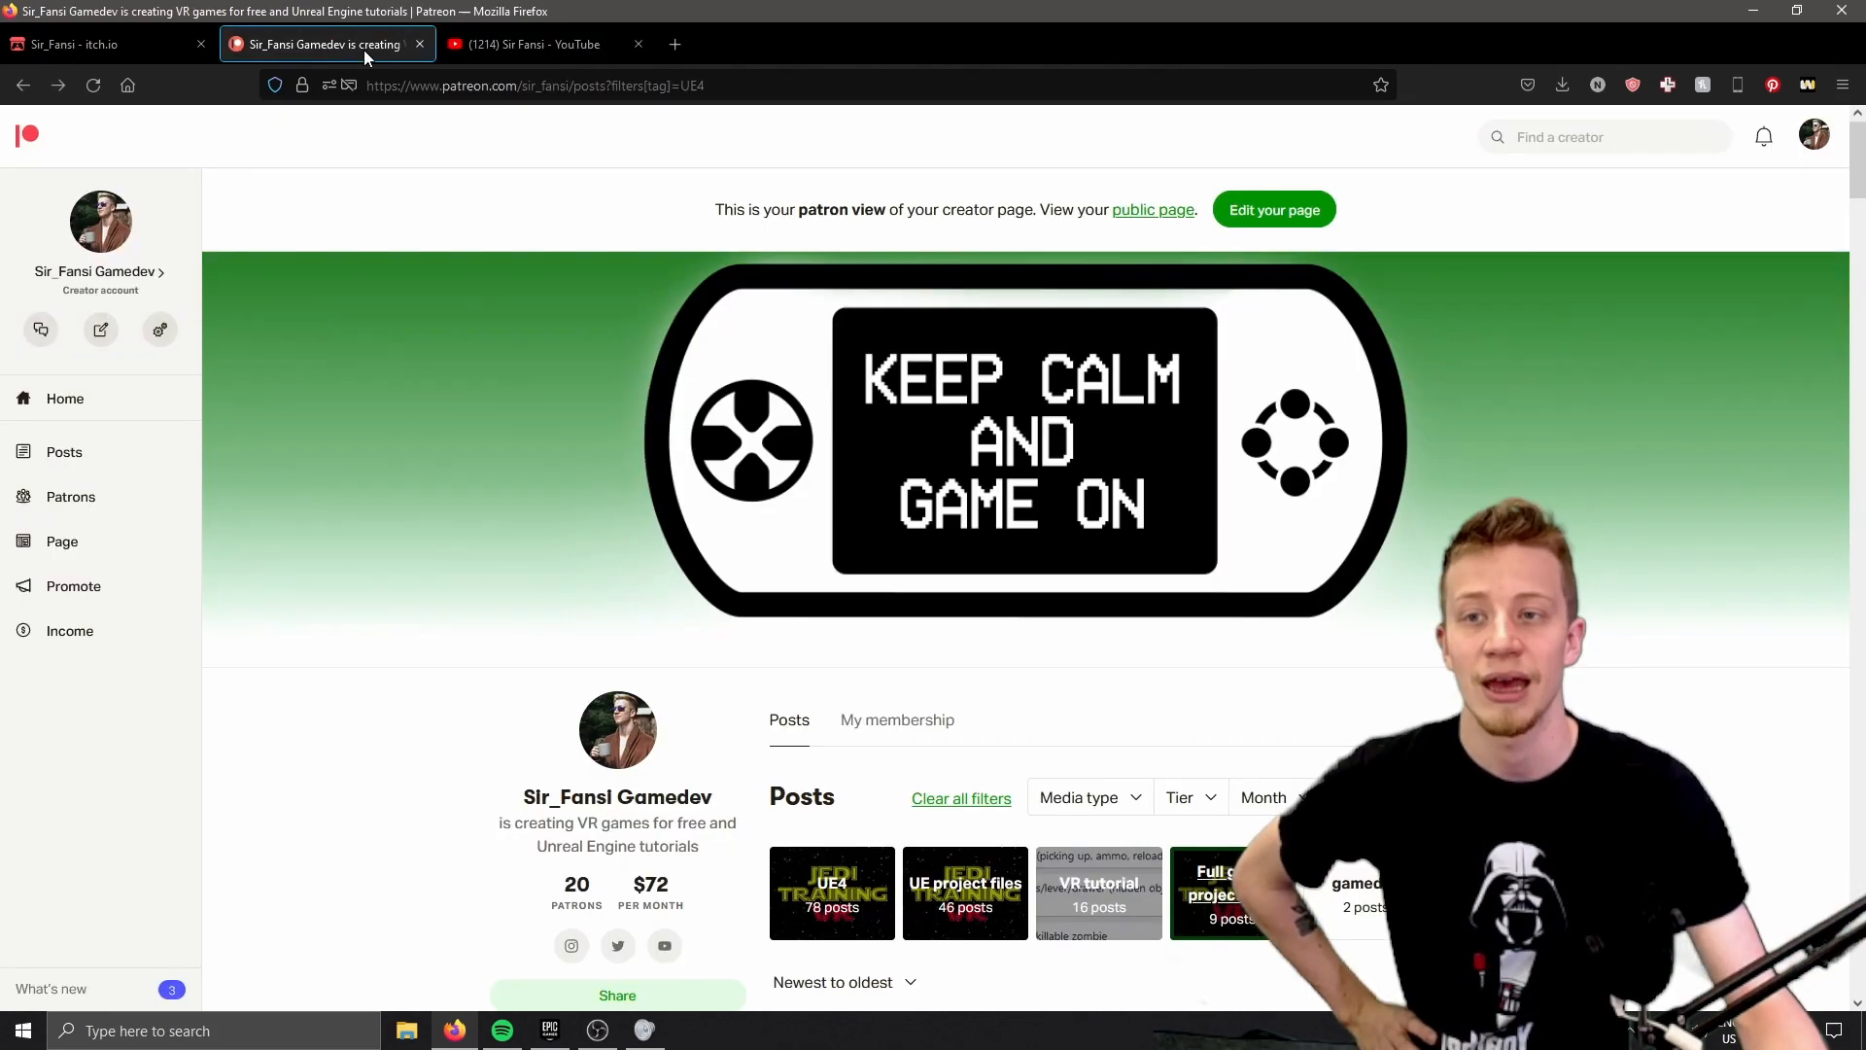
mouse_move(486, 403)
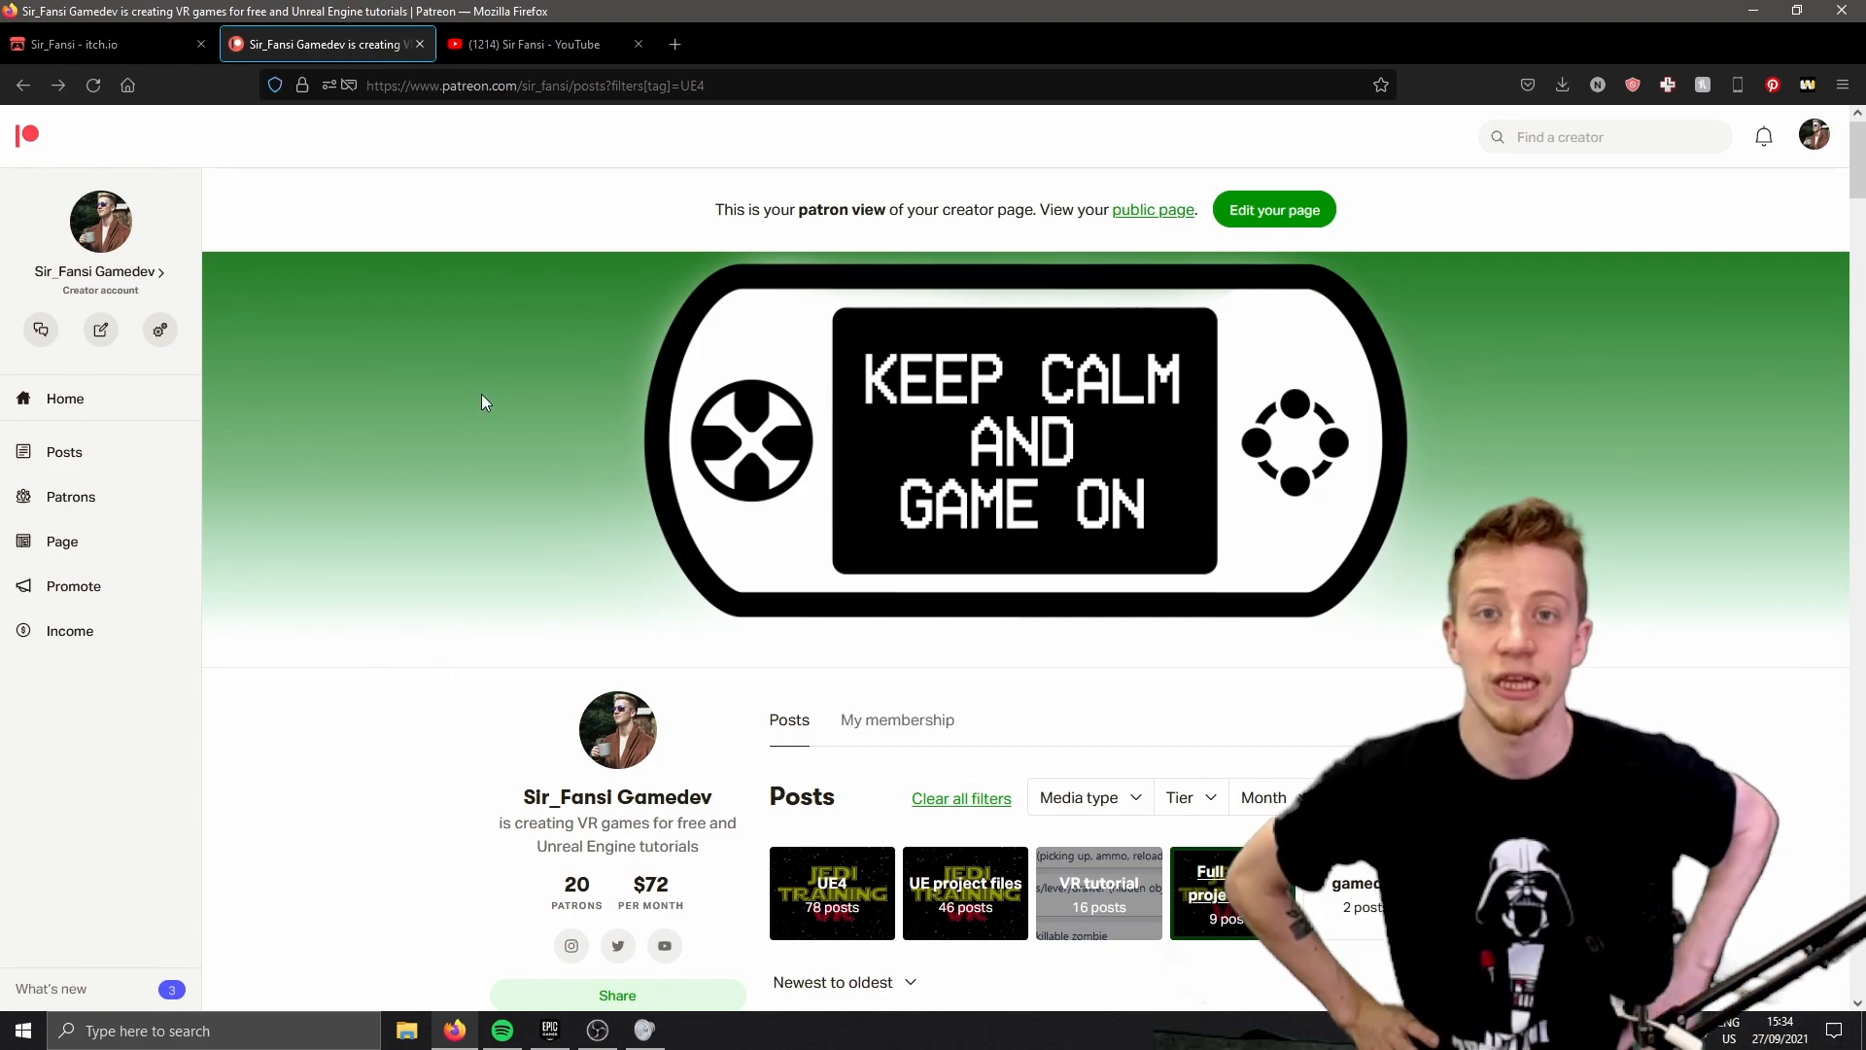